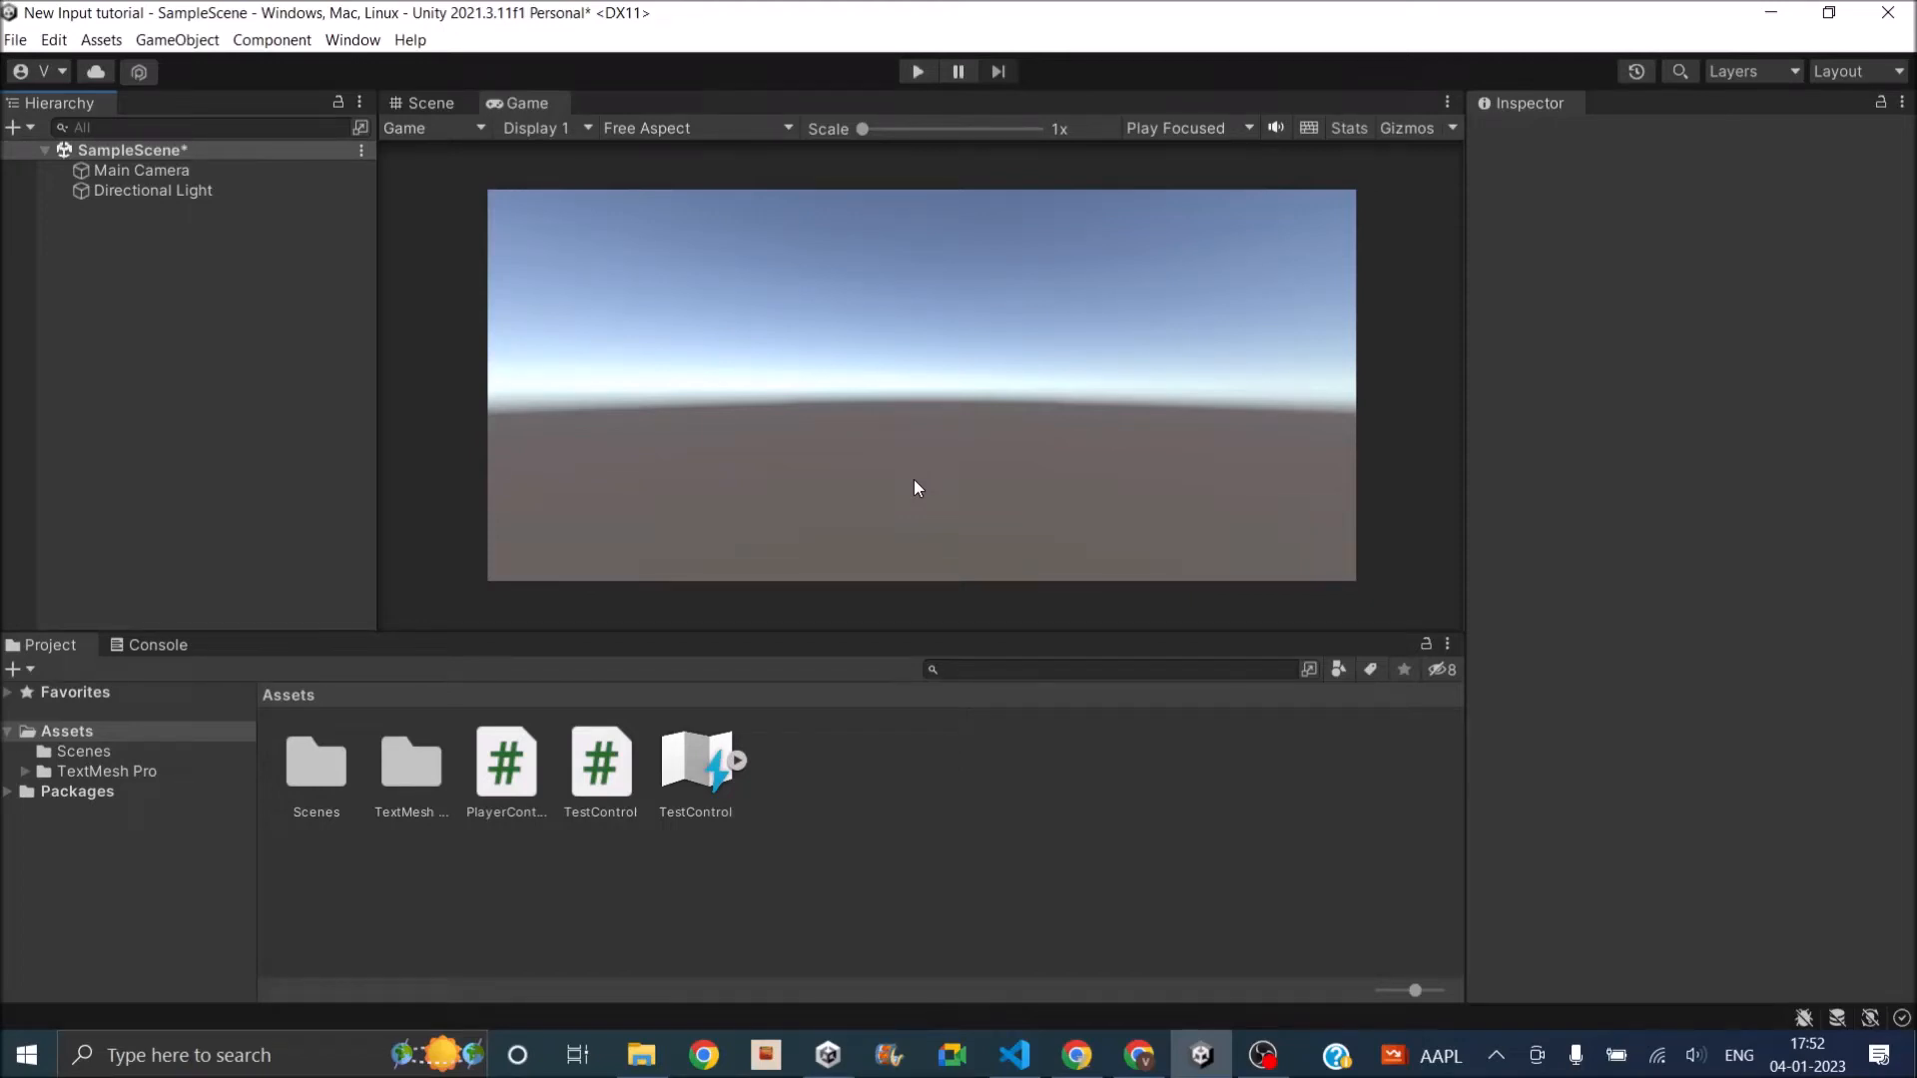
Create a Canvas with a UI Image and EventSystem via Hierarchy + > UI > Image.
{"action": "left_click", "coordinate": [695, 758]}
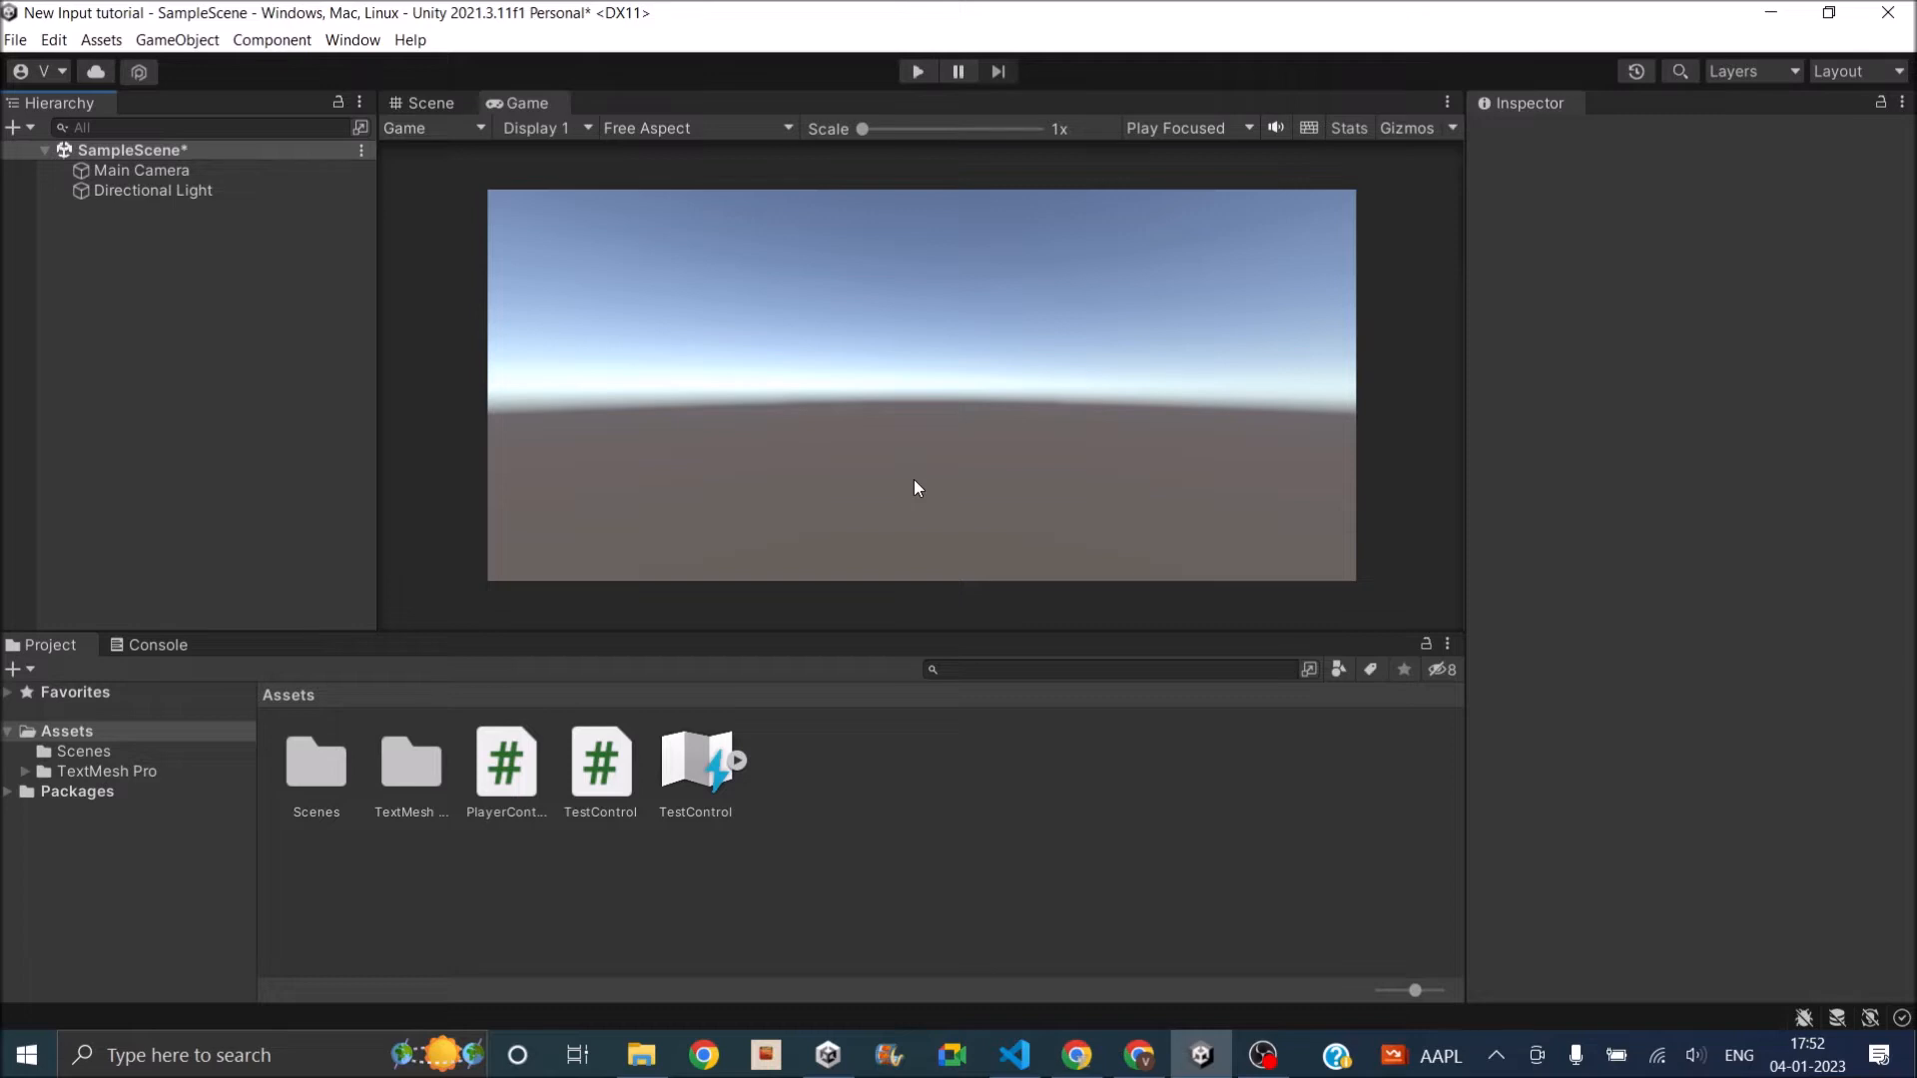
{"action": "mouse_move", "coordinate": [799, 723]}
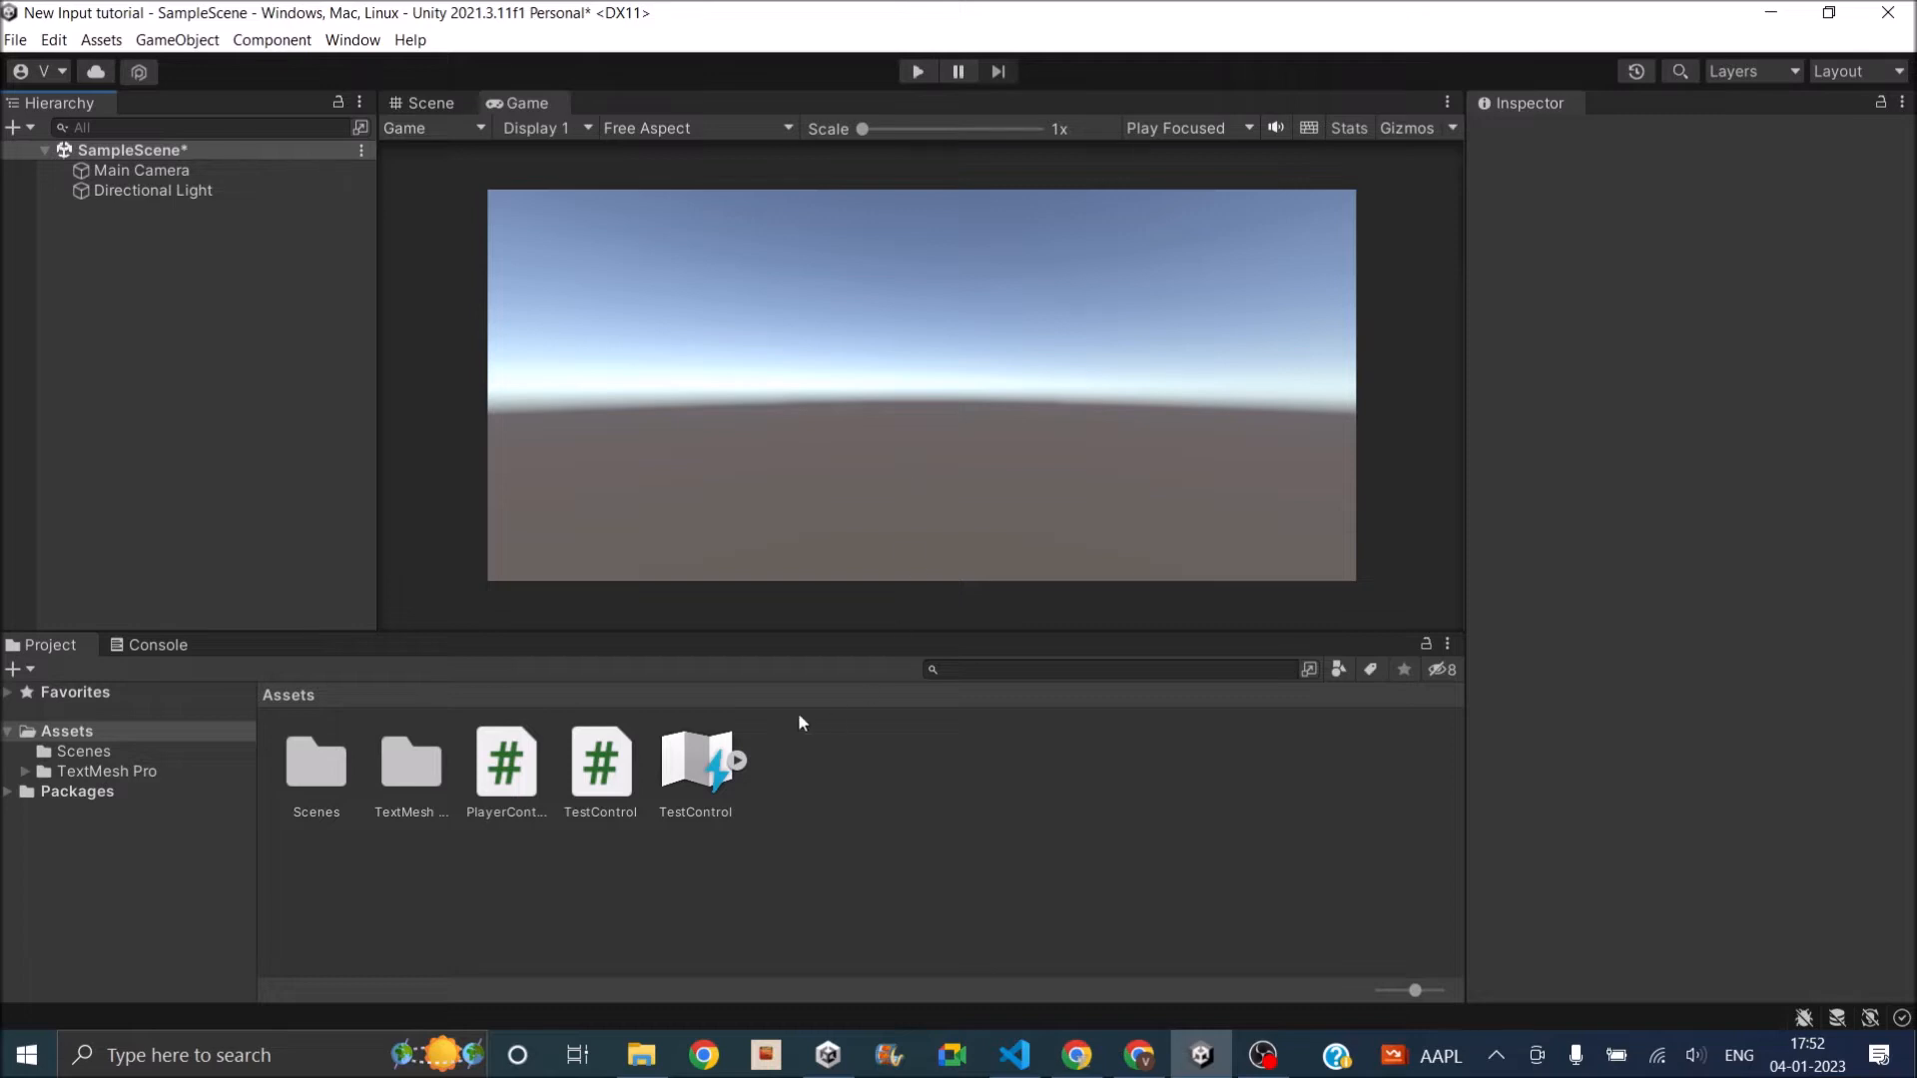
{"action": "left_click", "coordinate": [695, 764]}
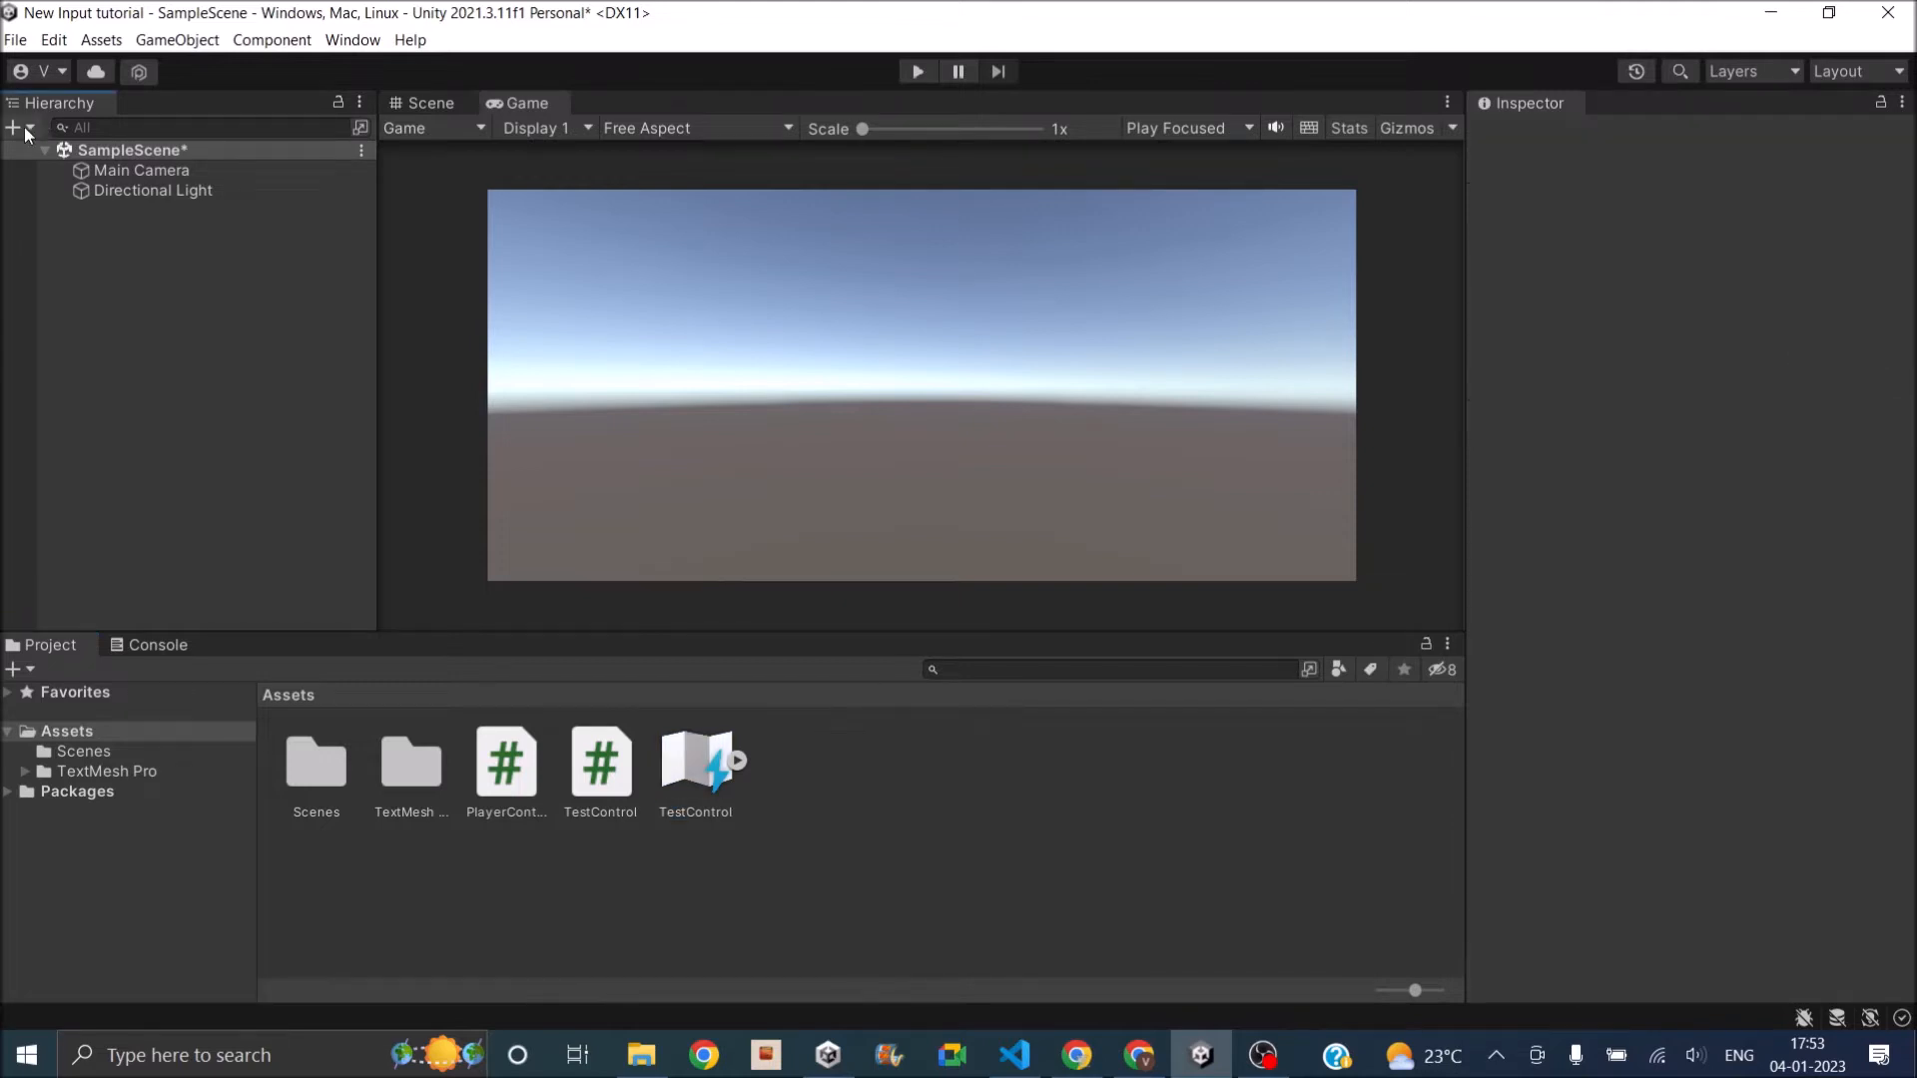
{"action": "left_click", "coordinate": [16, 128]}
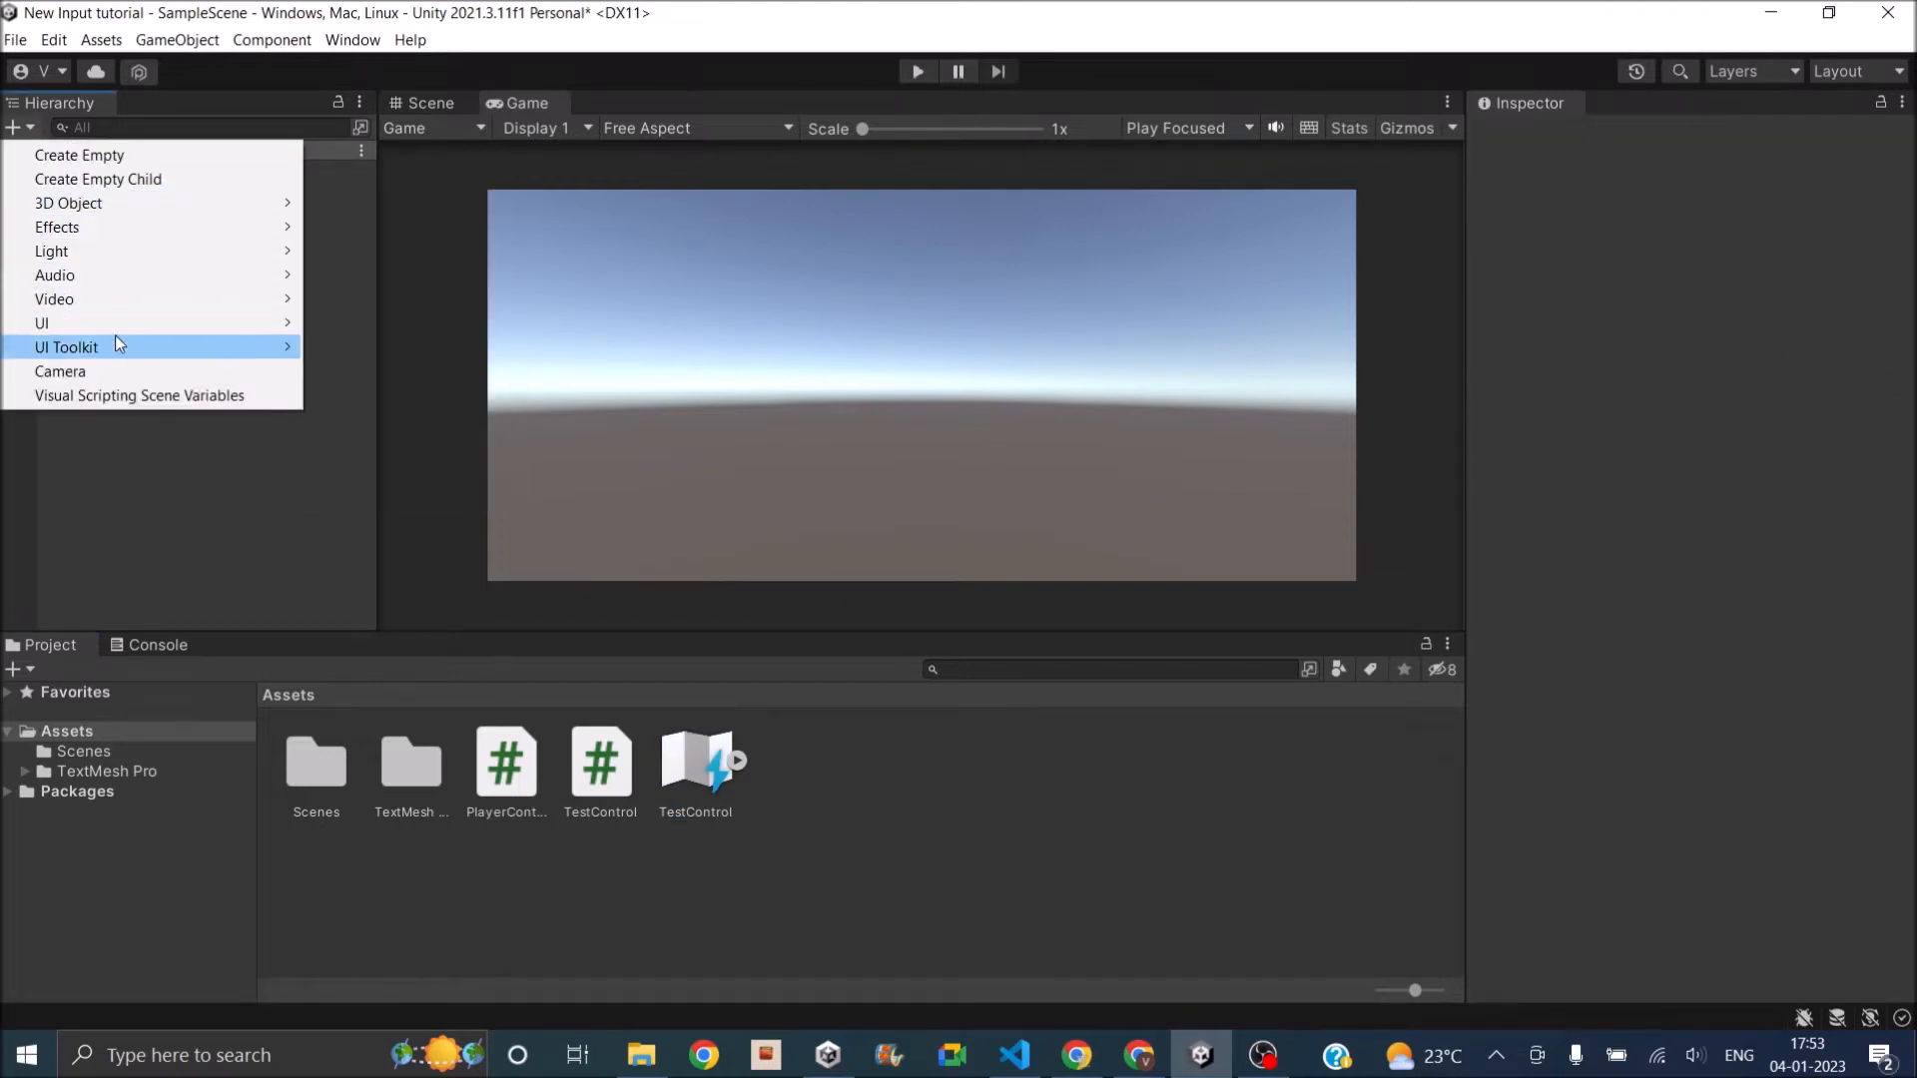
{"action": "left_click", "coordinate": [41, 323]}
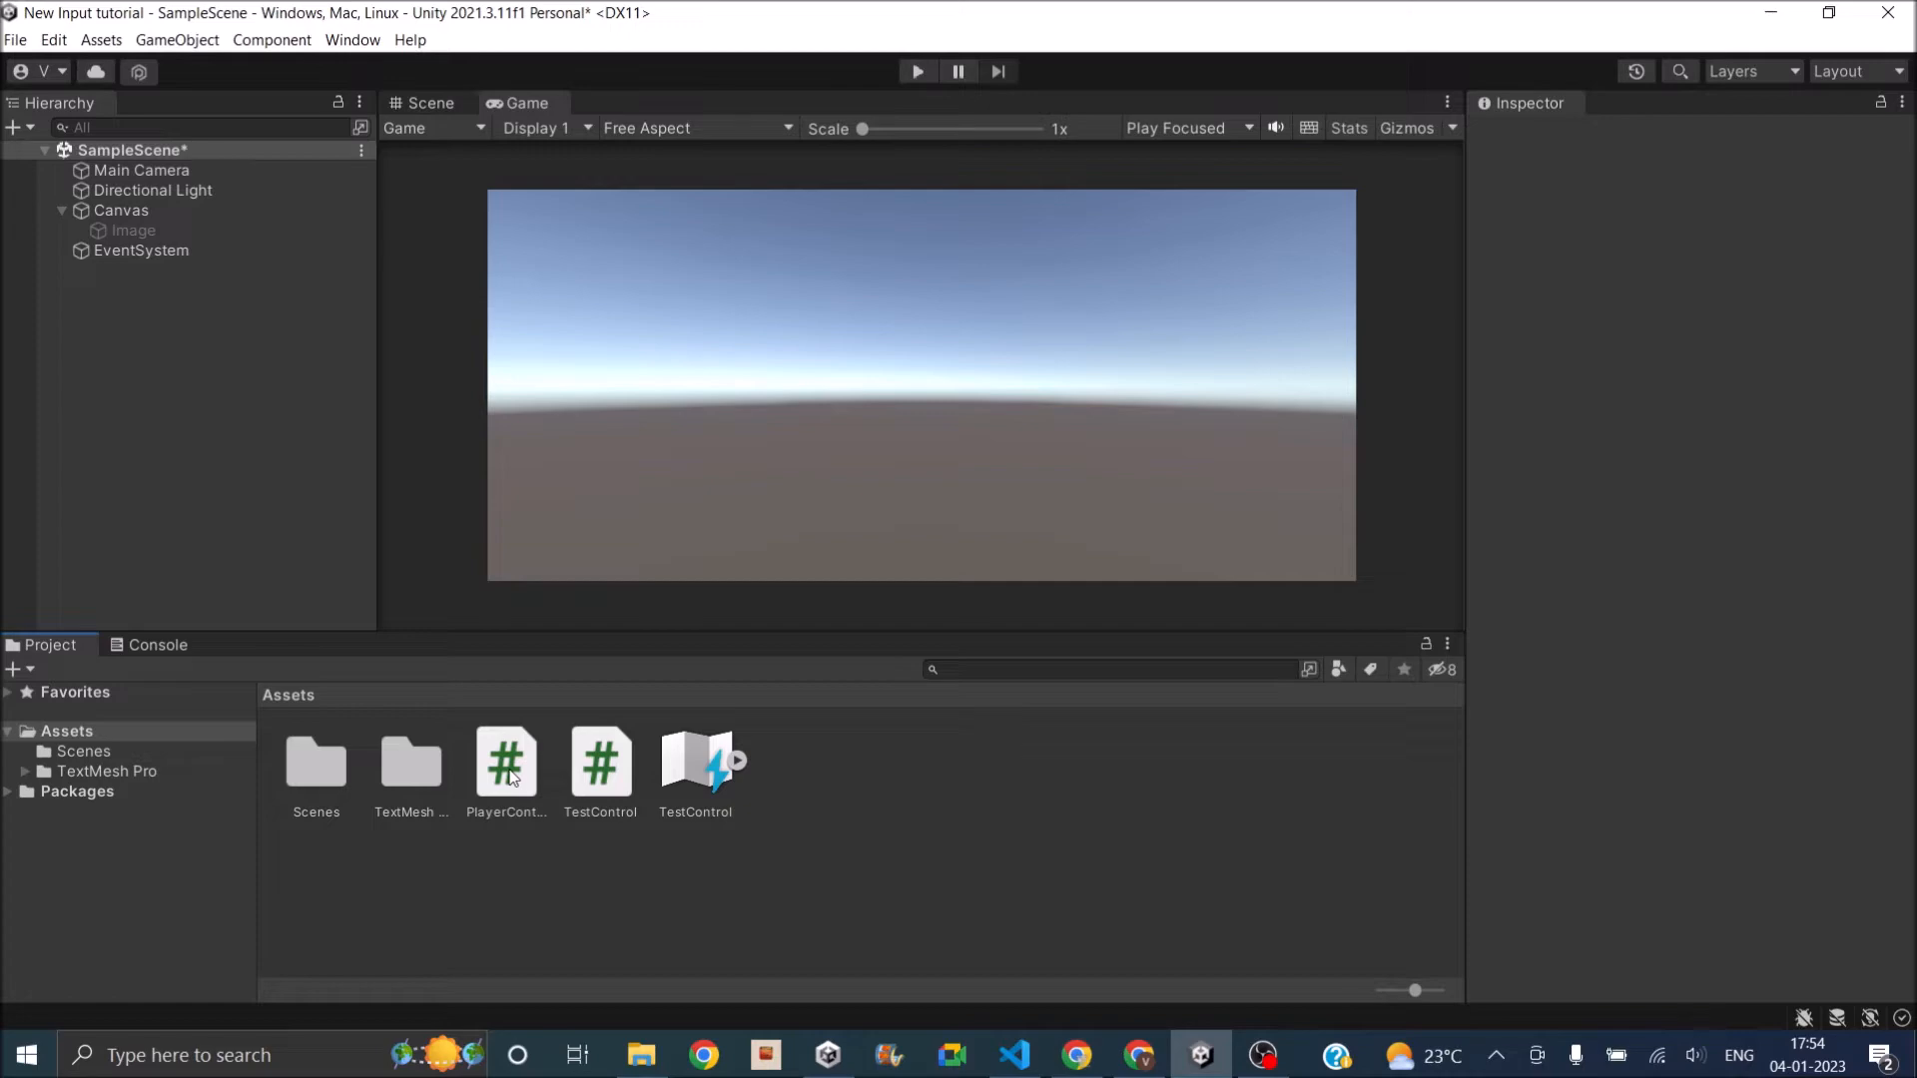
Open the PlayerController script from the Project panel for editing.
{"action": "left_click", "coordinate": [505, 760]}
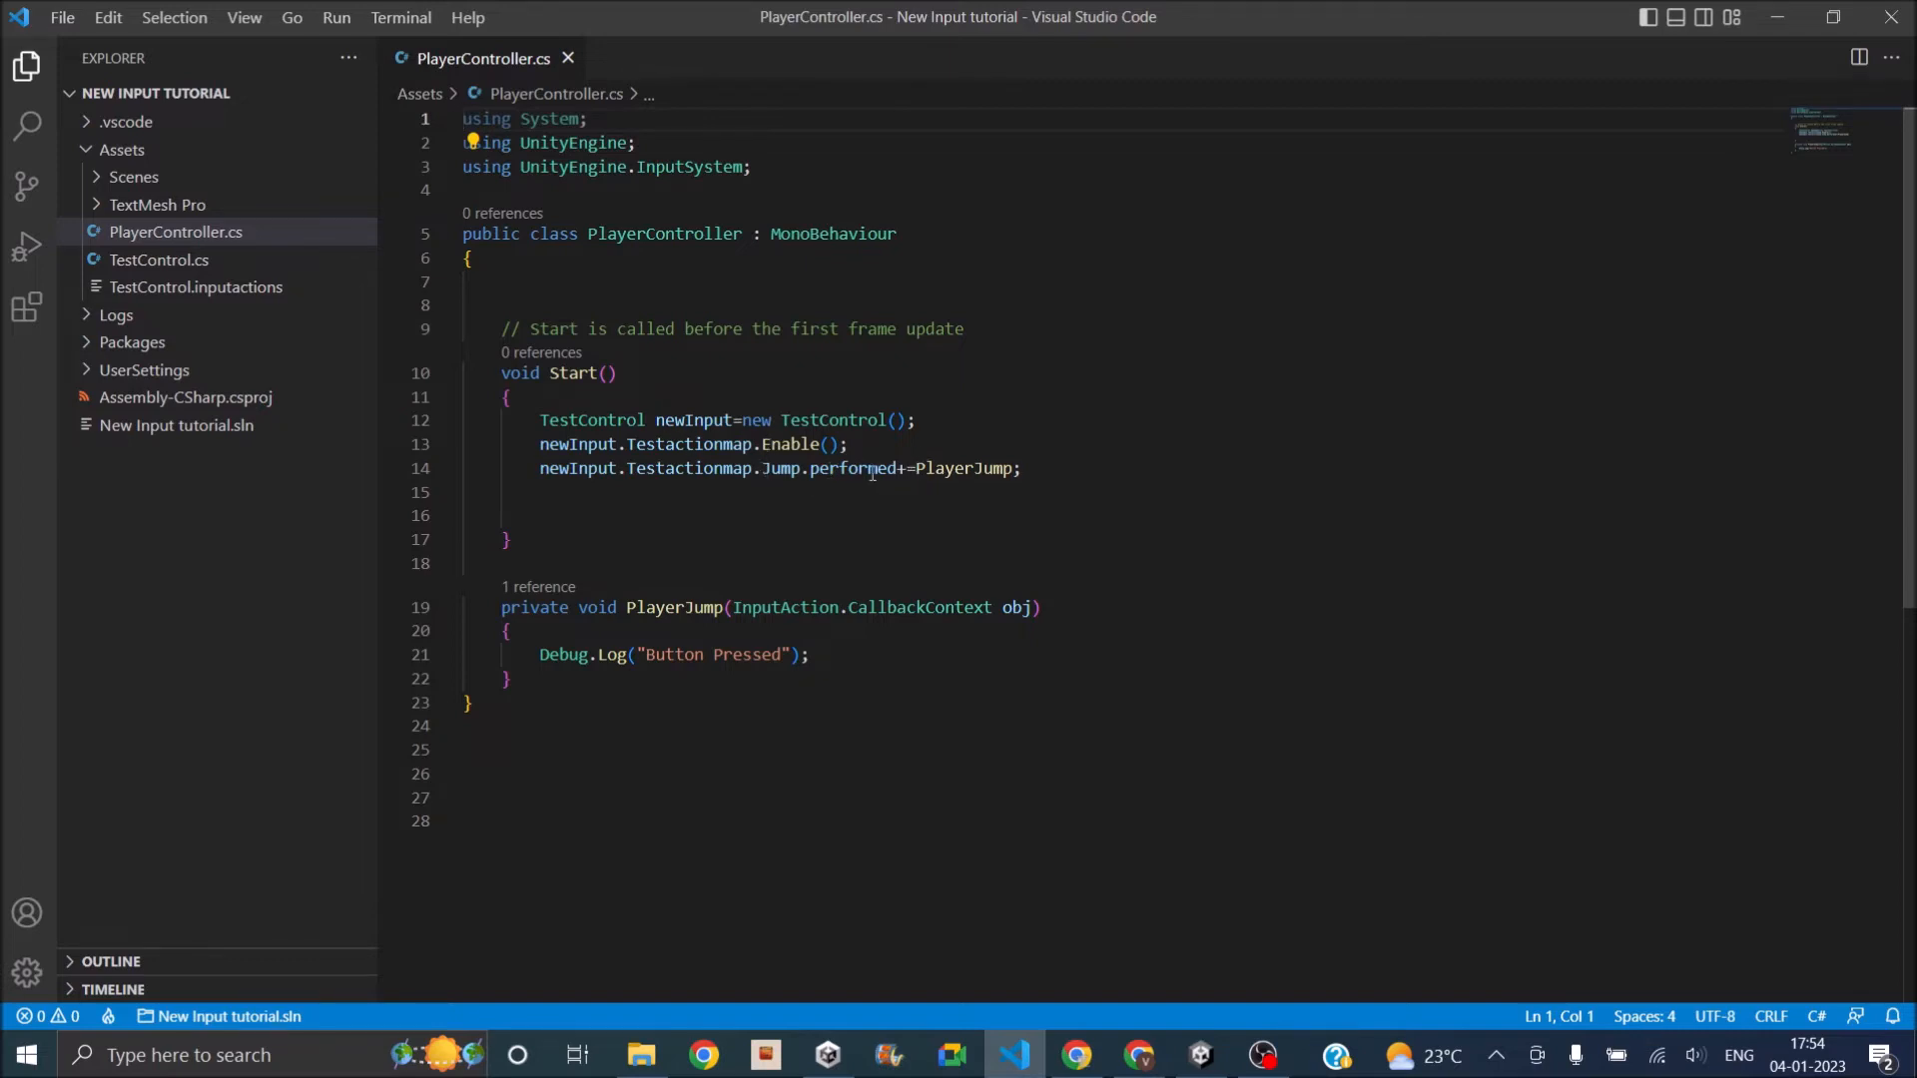
{"action": "mouse_move", "coordinate": [942, 483]}
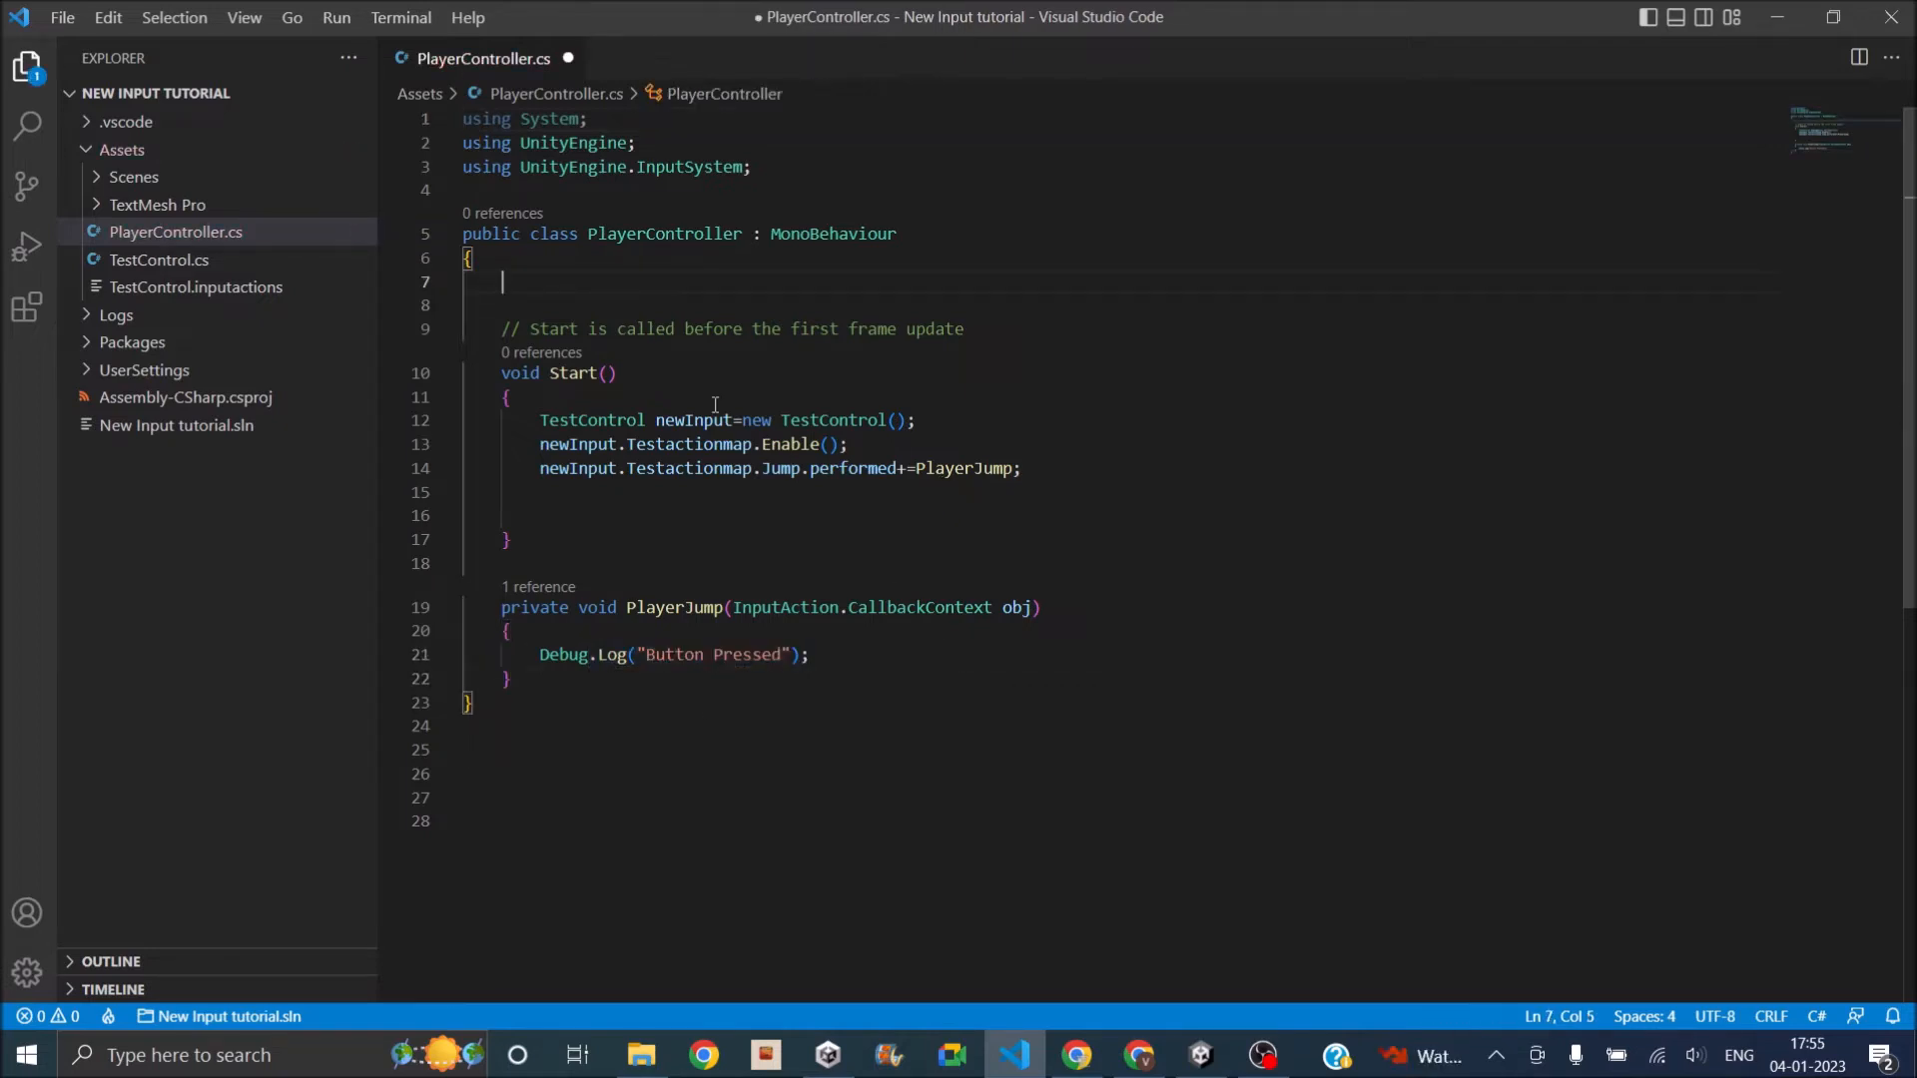
Declare a [SerializeField] GameObject image field in PlayerController.
{"action": "type", "text": "[]"}
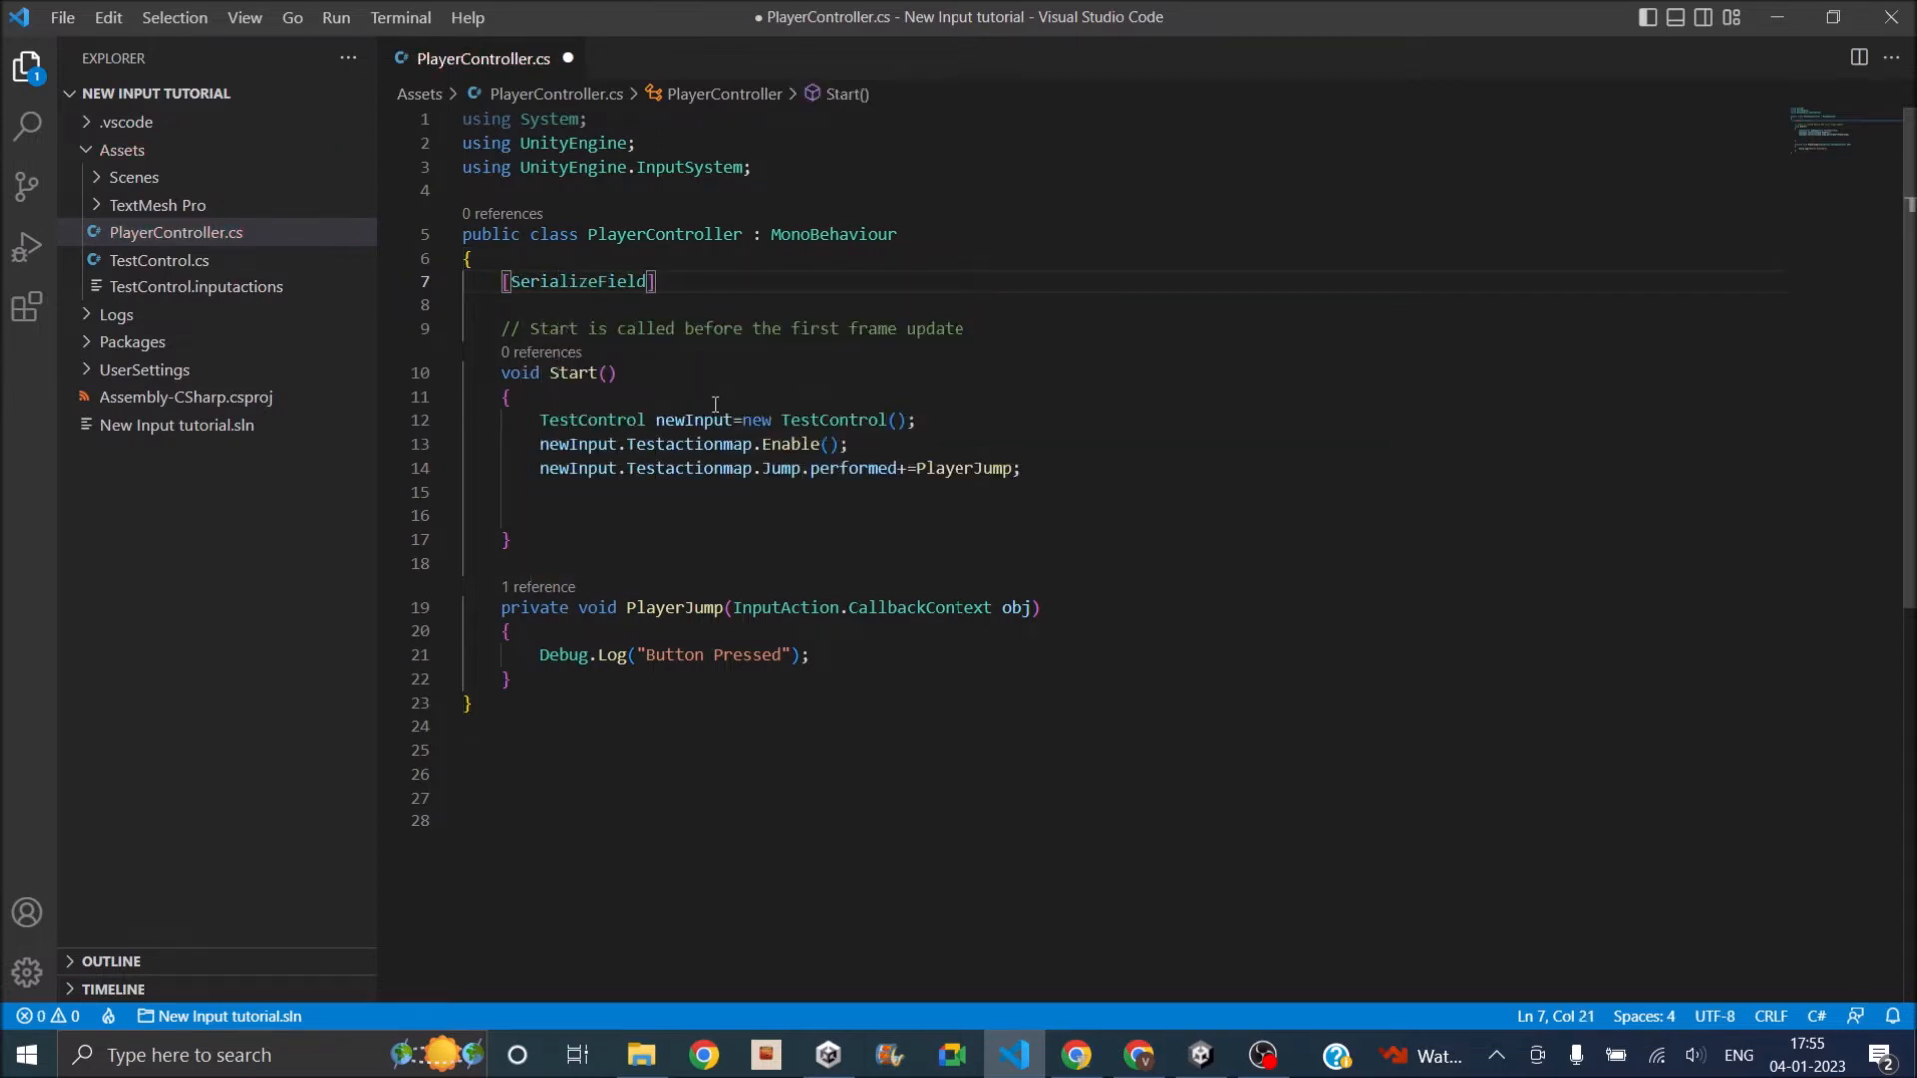
{"action": "type", "text": "GameObject"}
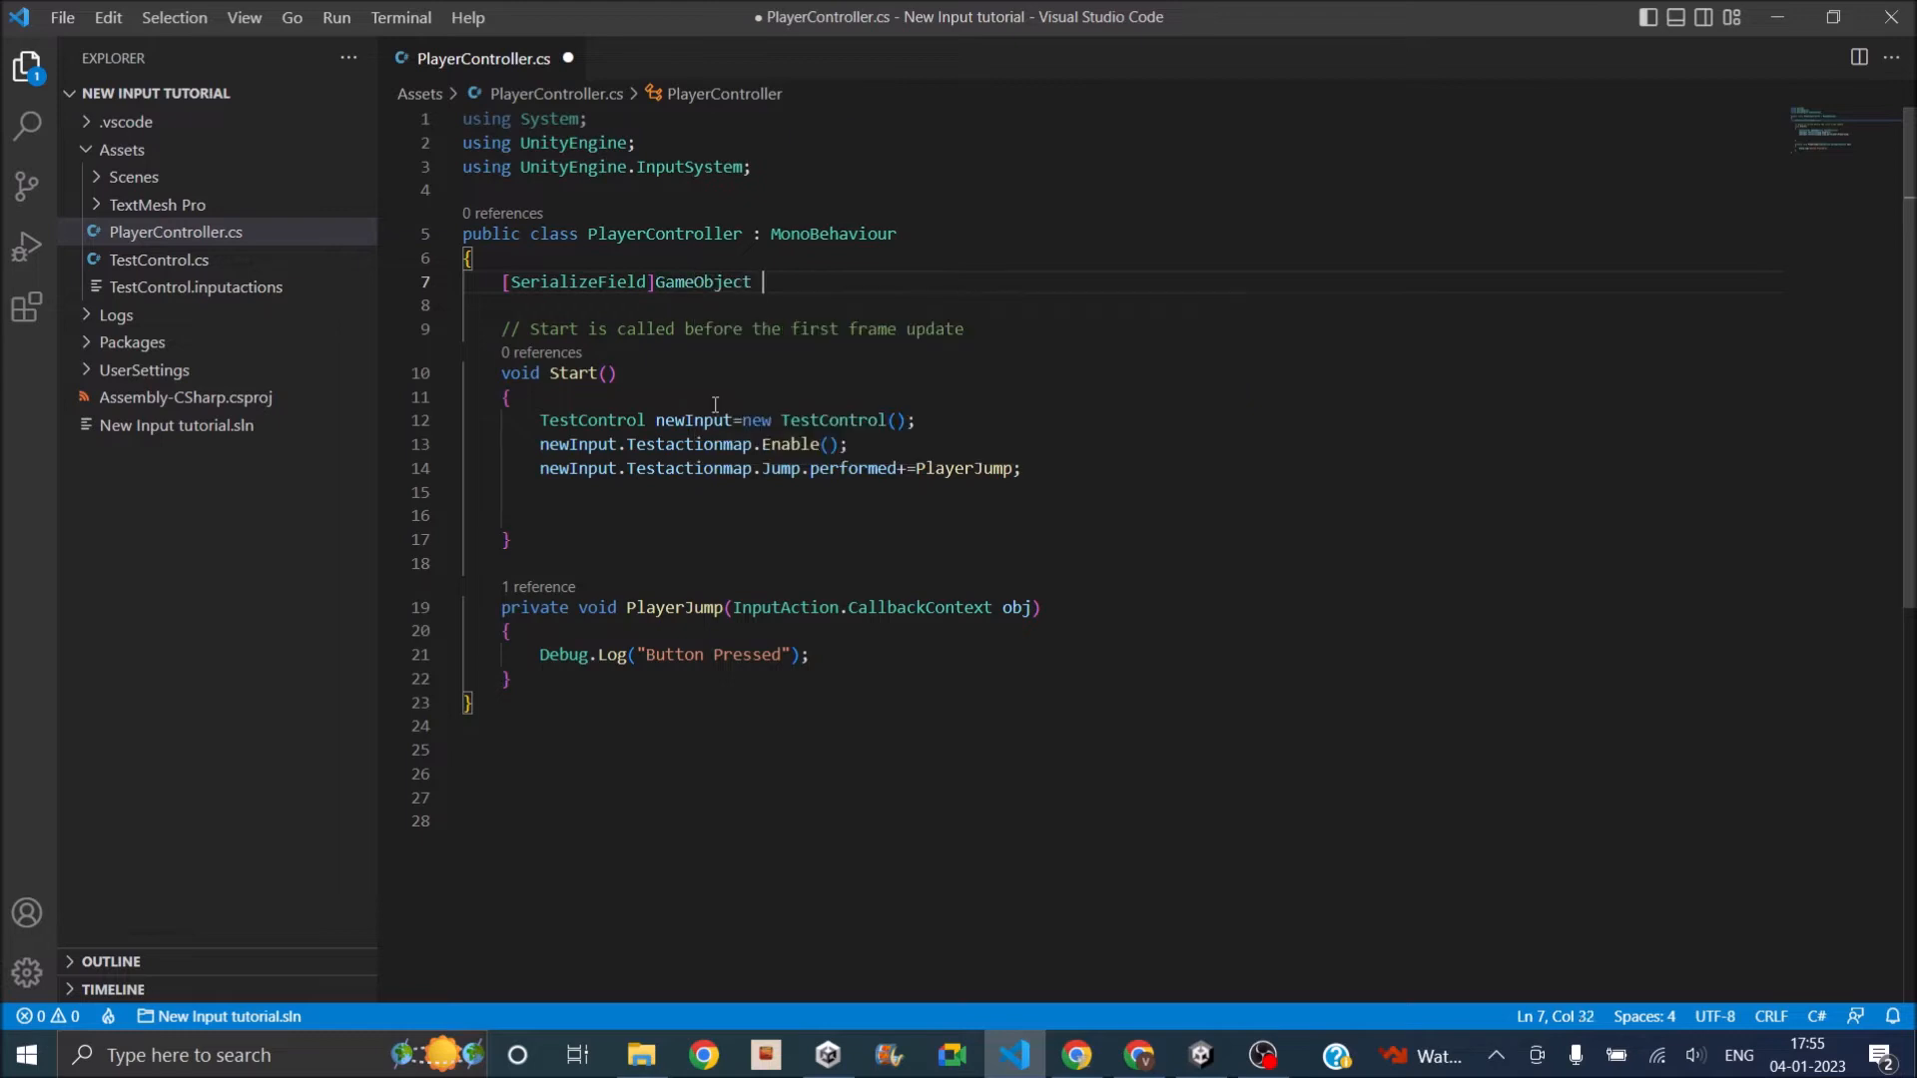
{"action": "type", "text": "image;"}
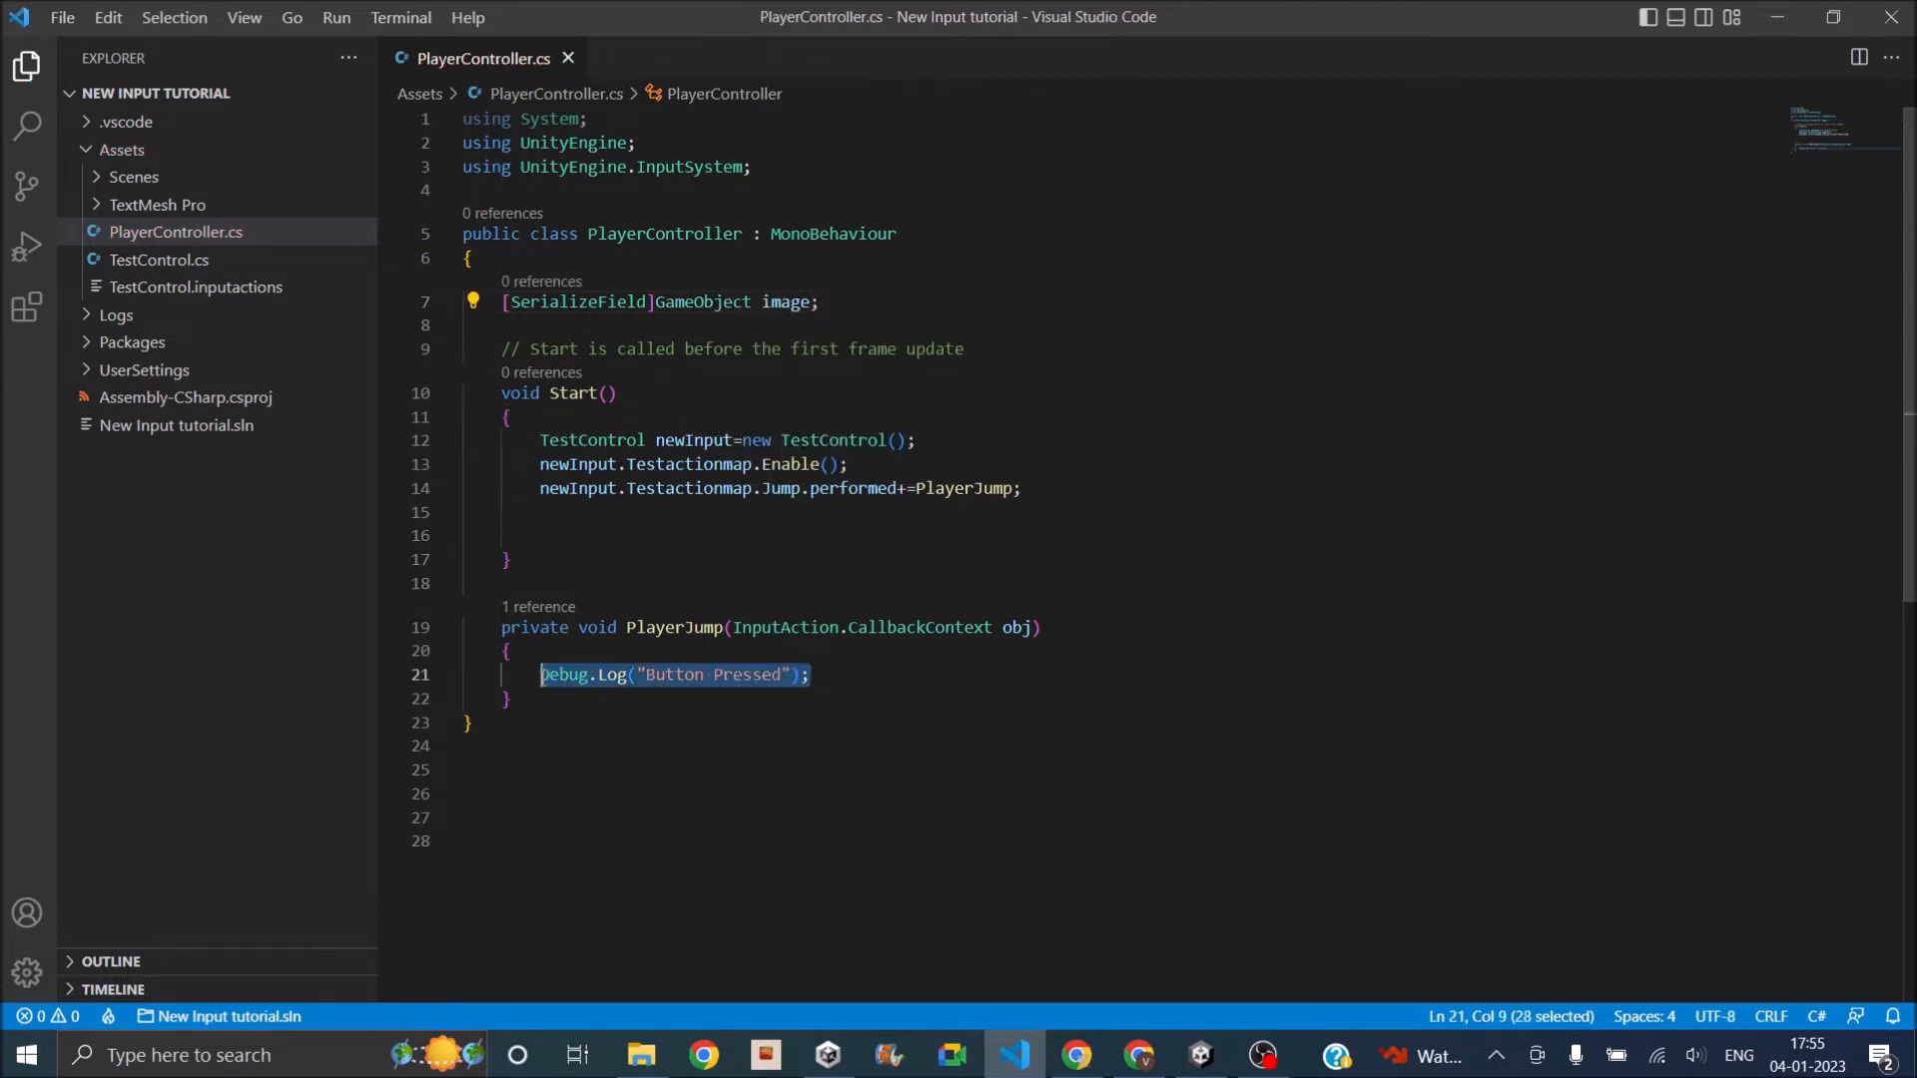
Replace the Debug.Log in PlayerJump with image.SetActive(true) and return to Unity.
{"action": "key", "text": "Delete"}
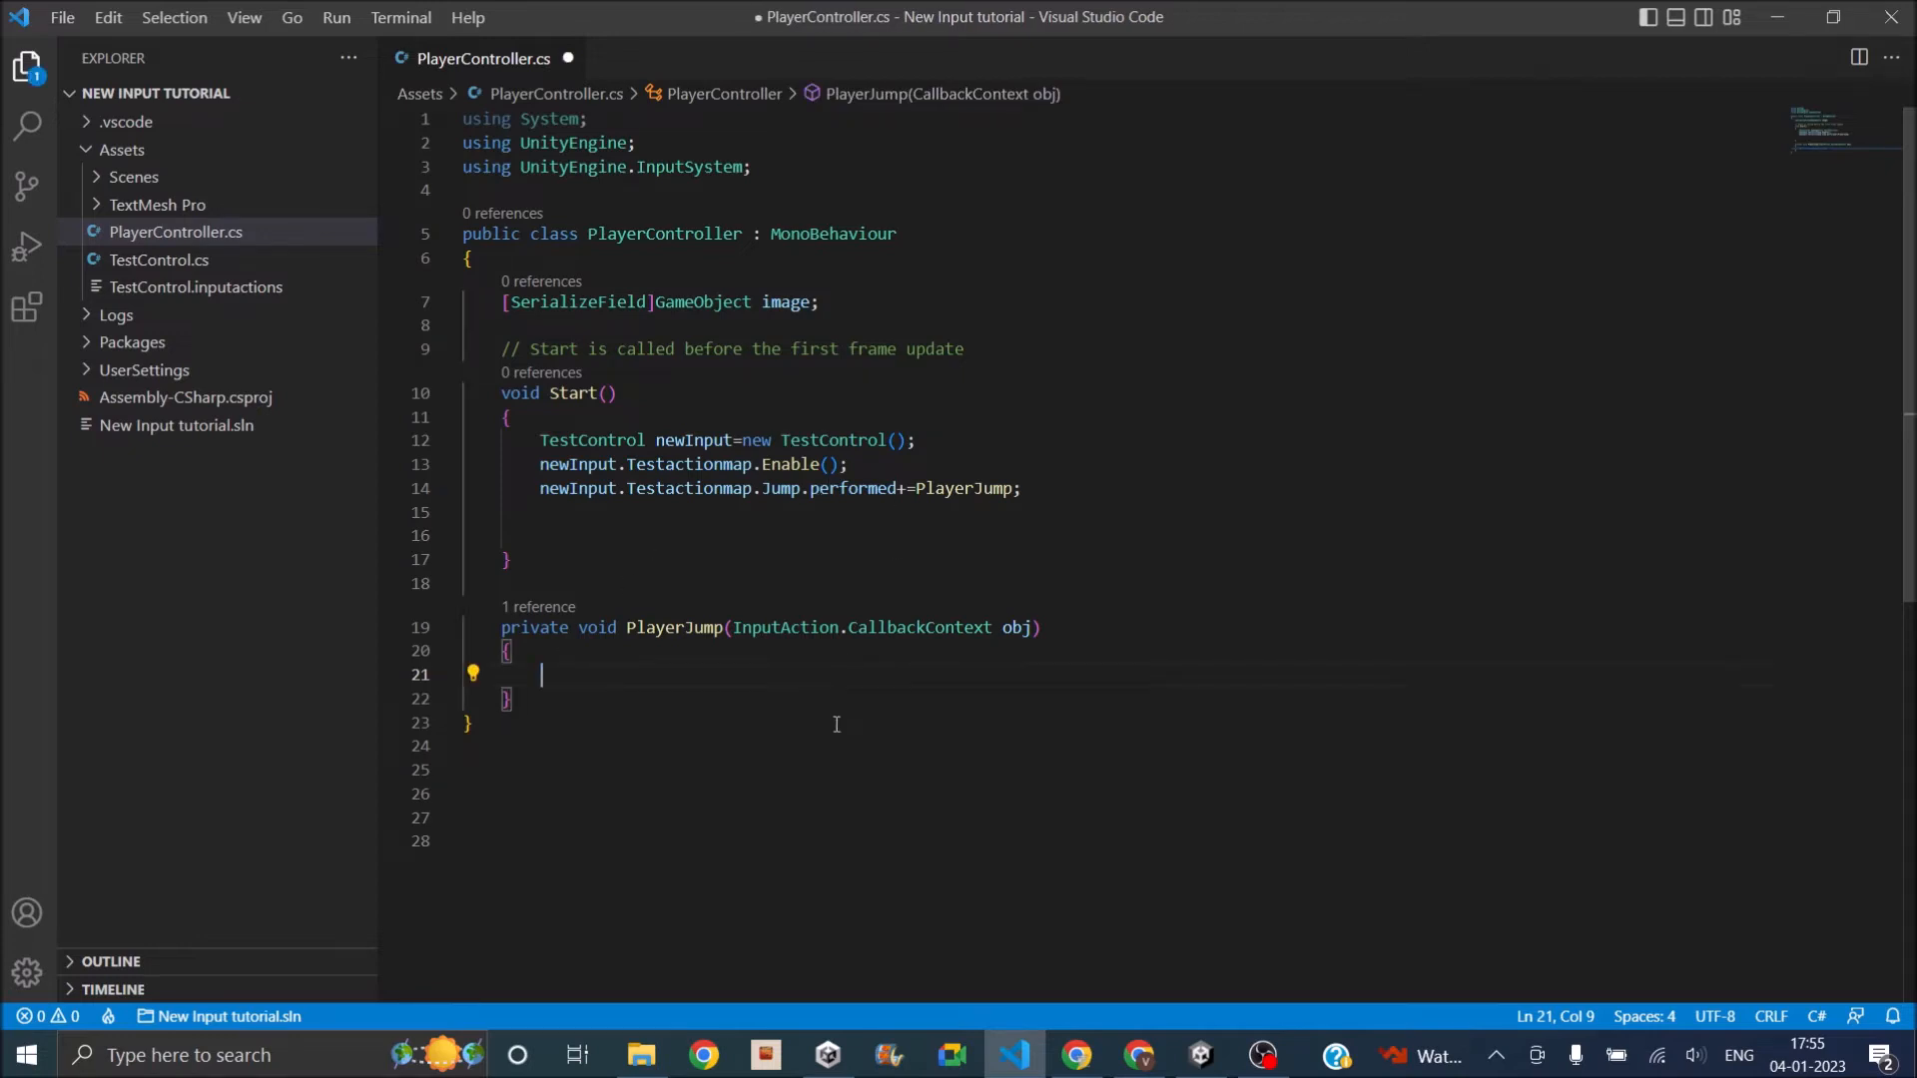
{"action": "type", "text": "image"}
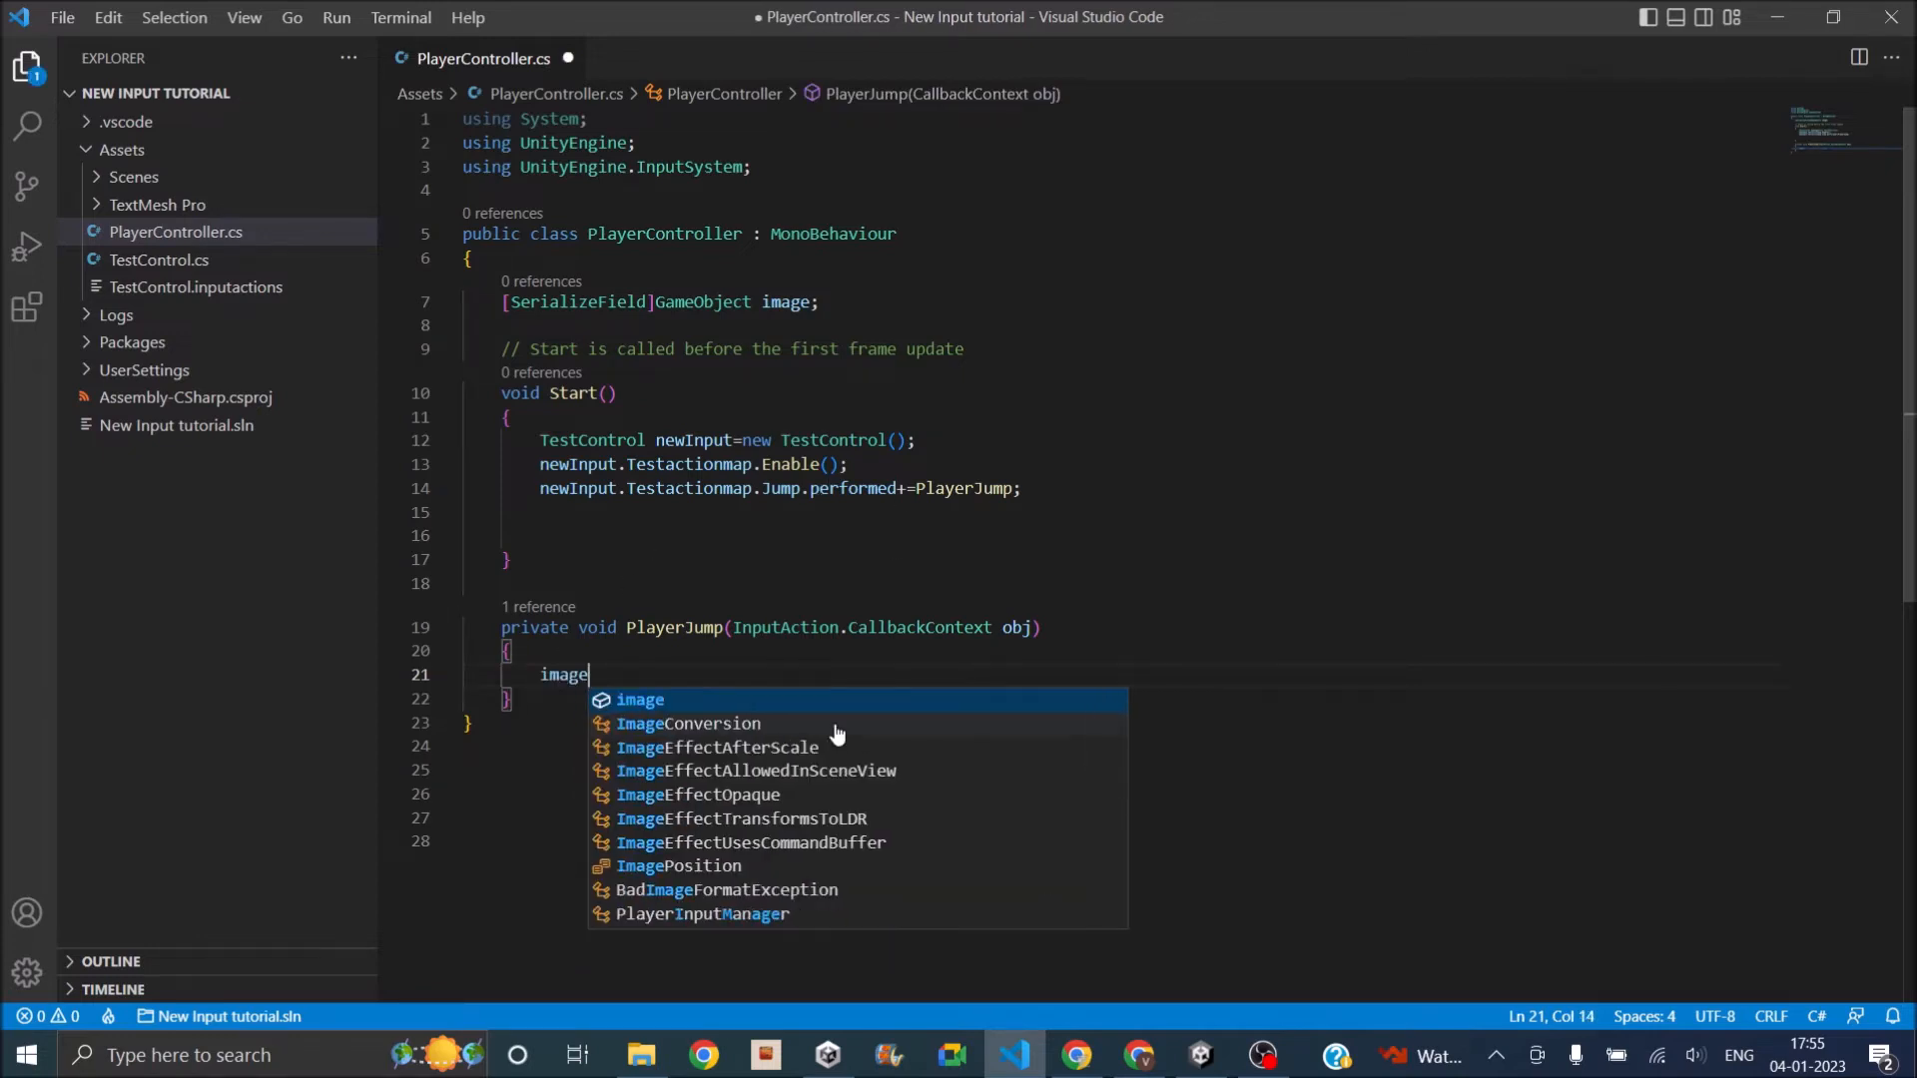
{"action": "type", "text": ".se"}
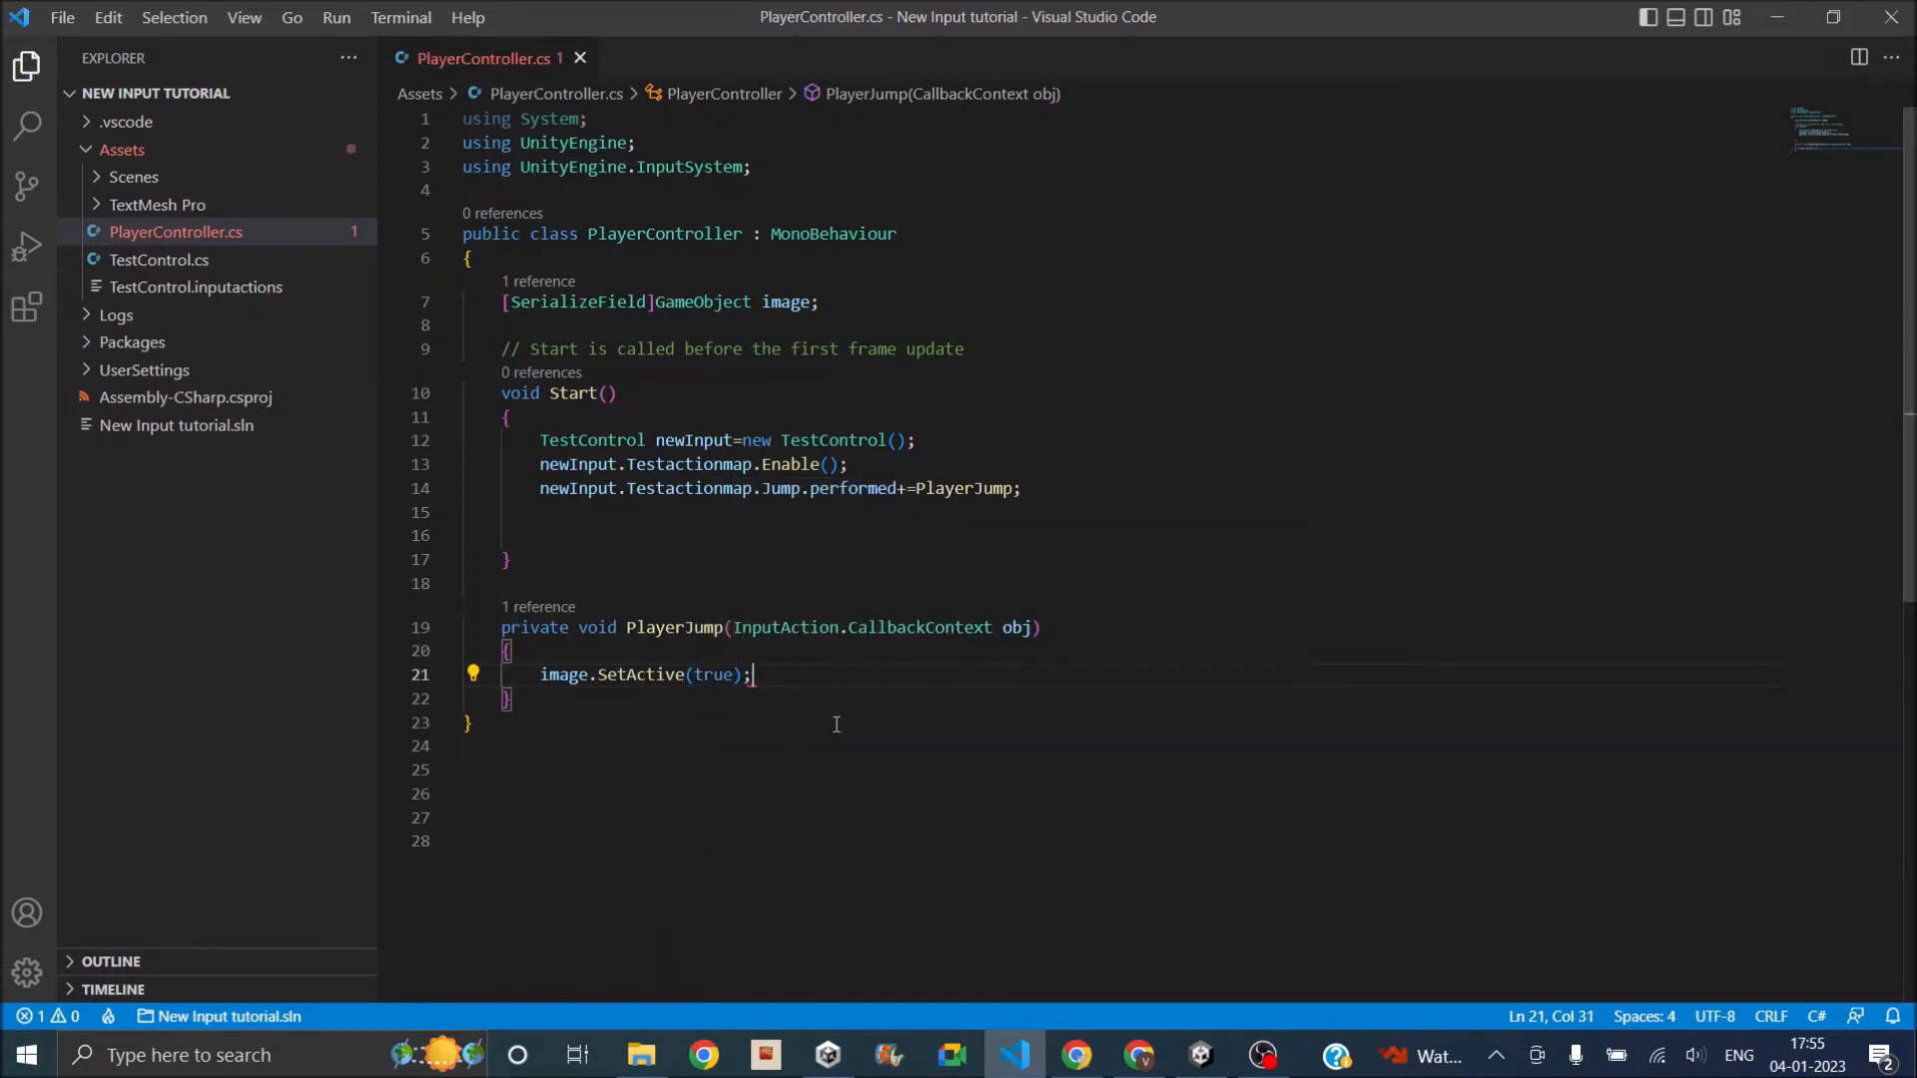
{"action": "left_click", "coordinate": [1200, 1054]}
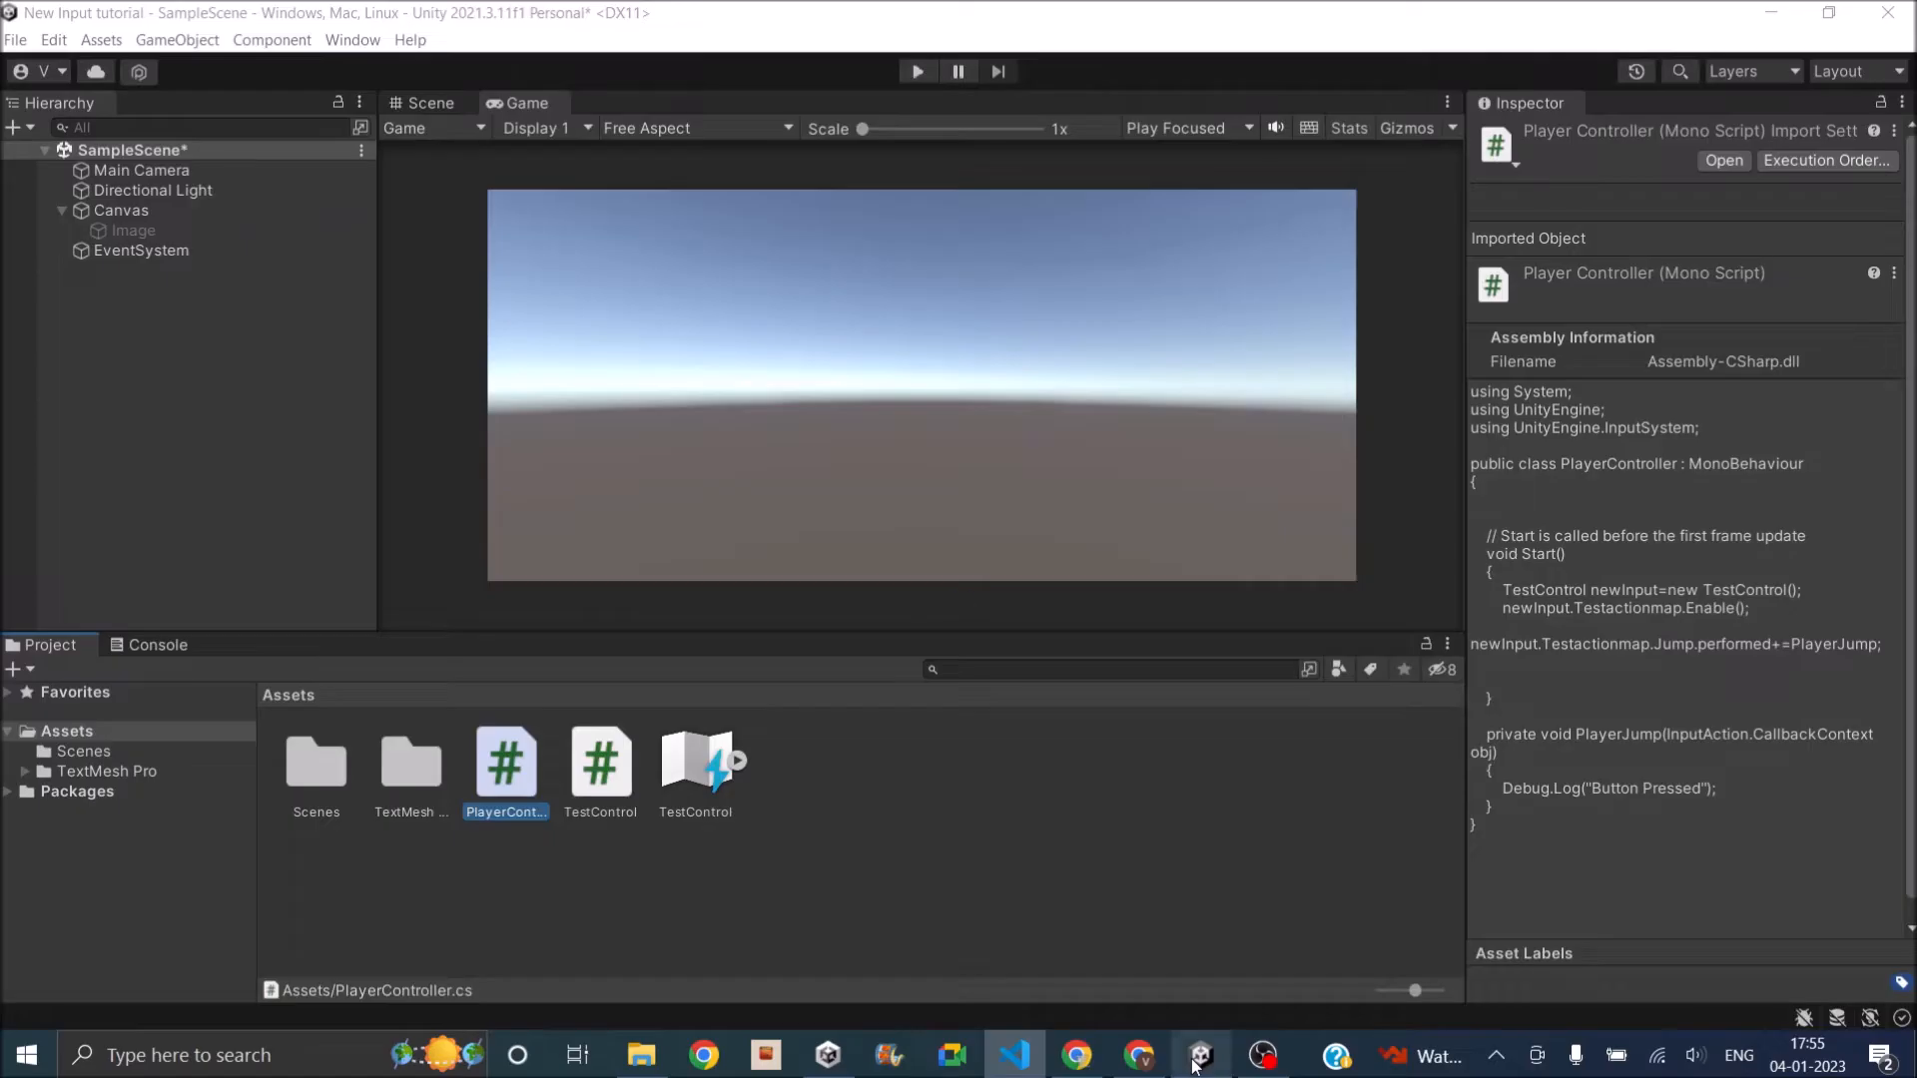
Assign the Canvas Image to the Player Controller's Image field on Directional Light.
{"action": "left_click", "coordinate": [152, 190]}
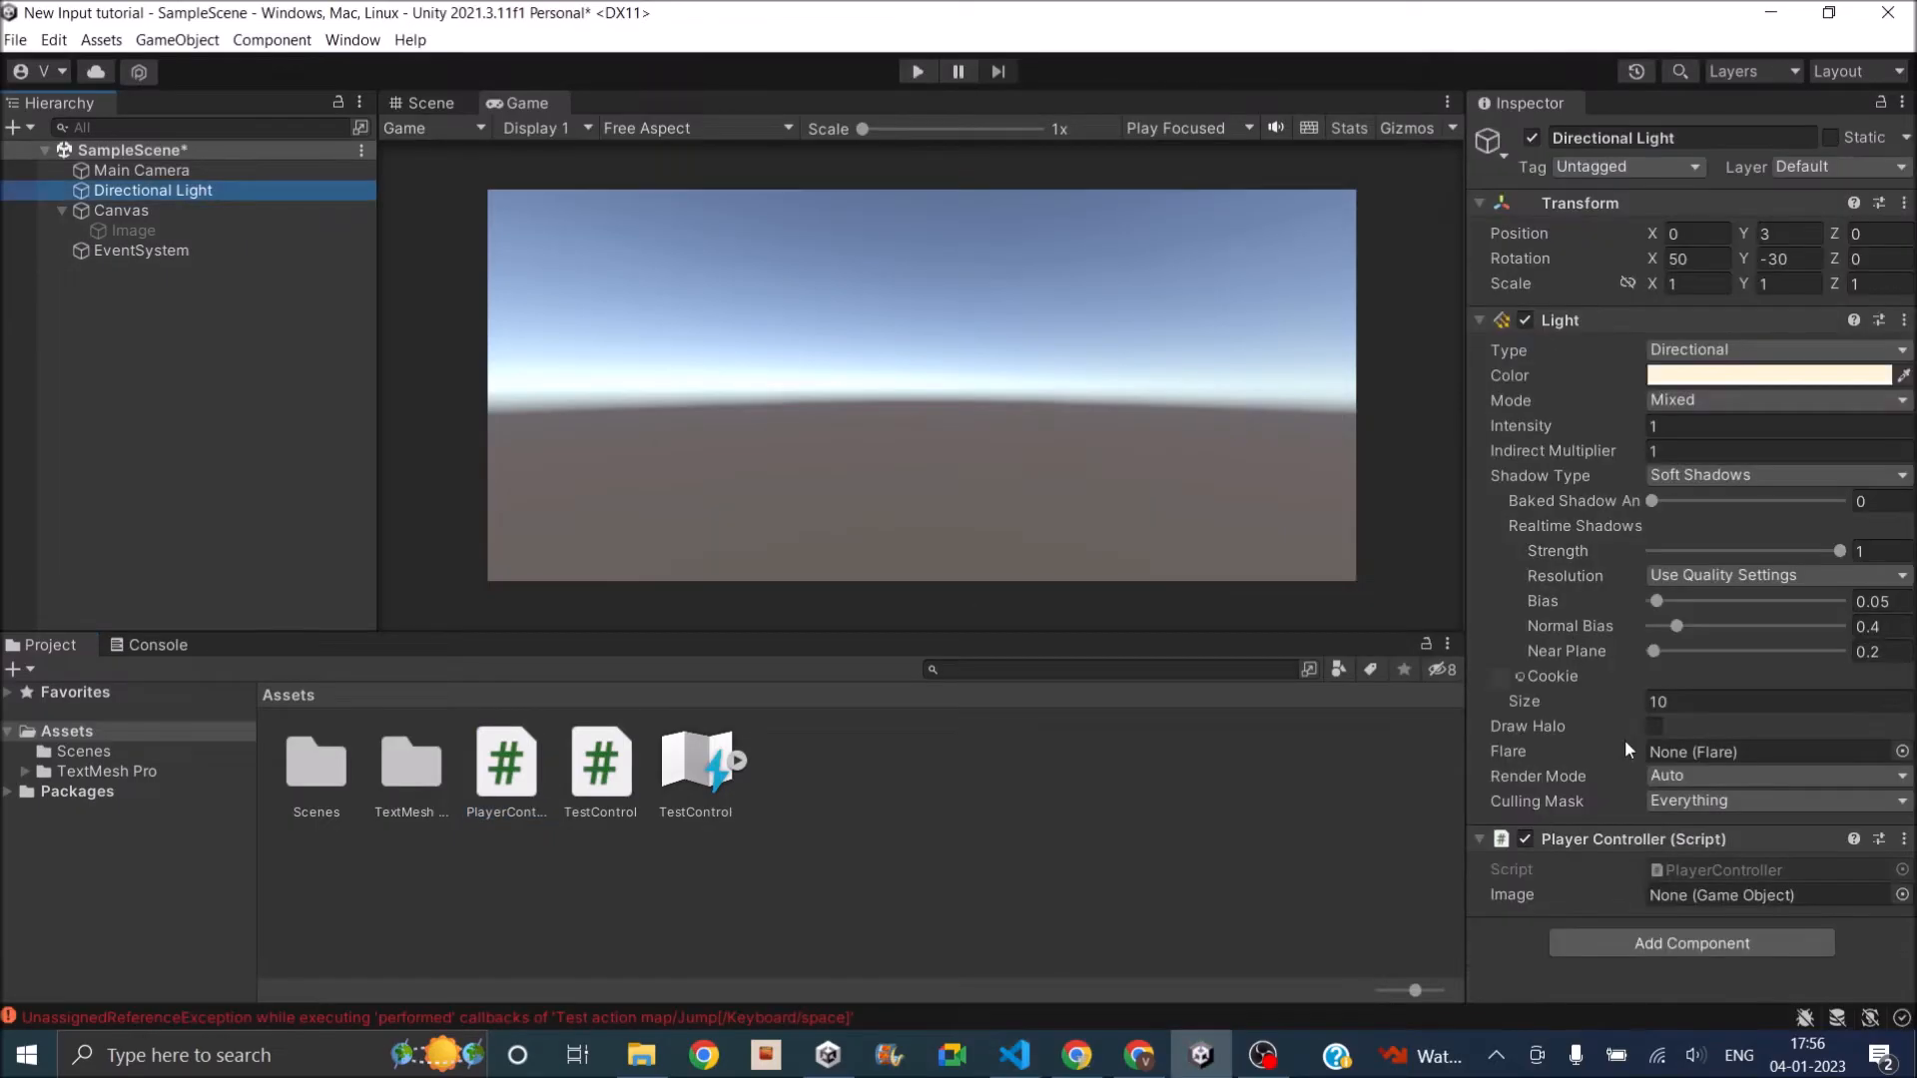
{"action": "left_click", "coordinate": [1768, 895]}
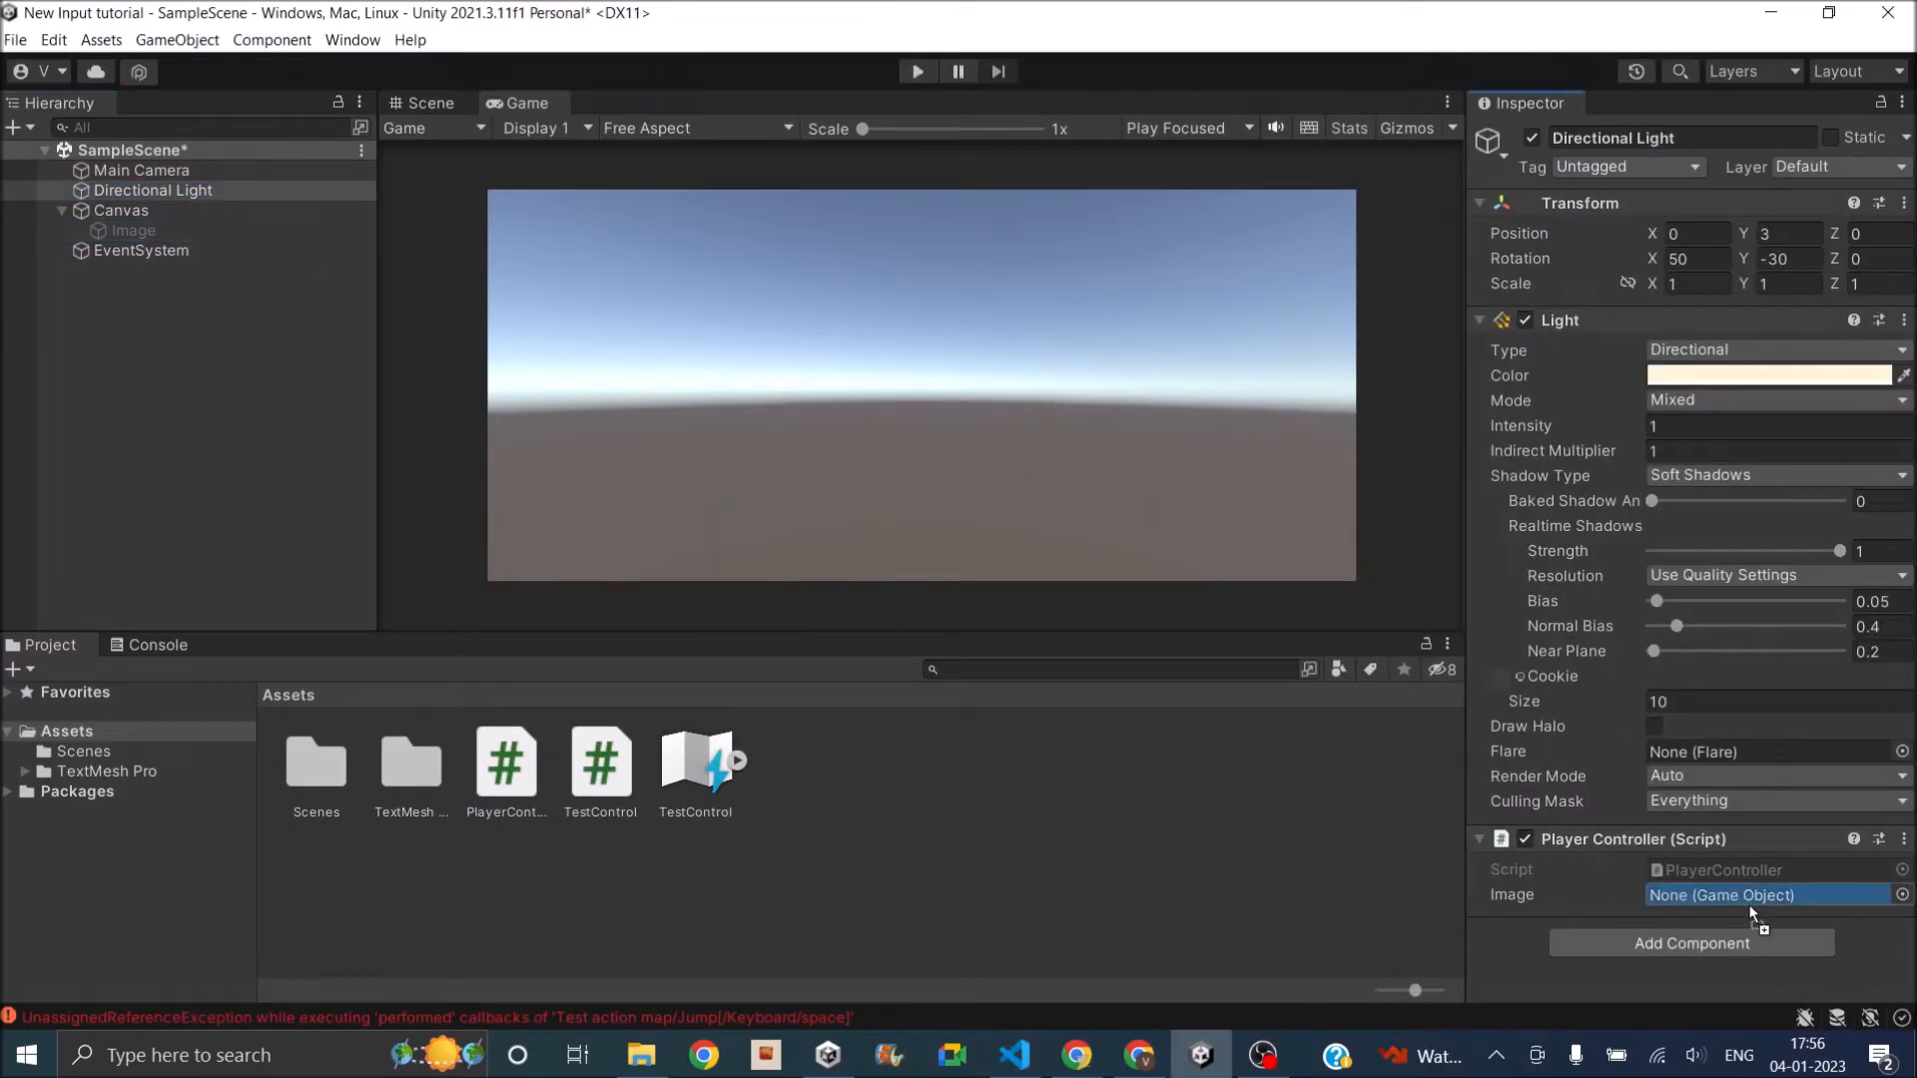
{"action": "left_click", "coordinate": [916, 72]}
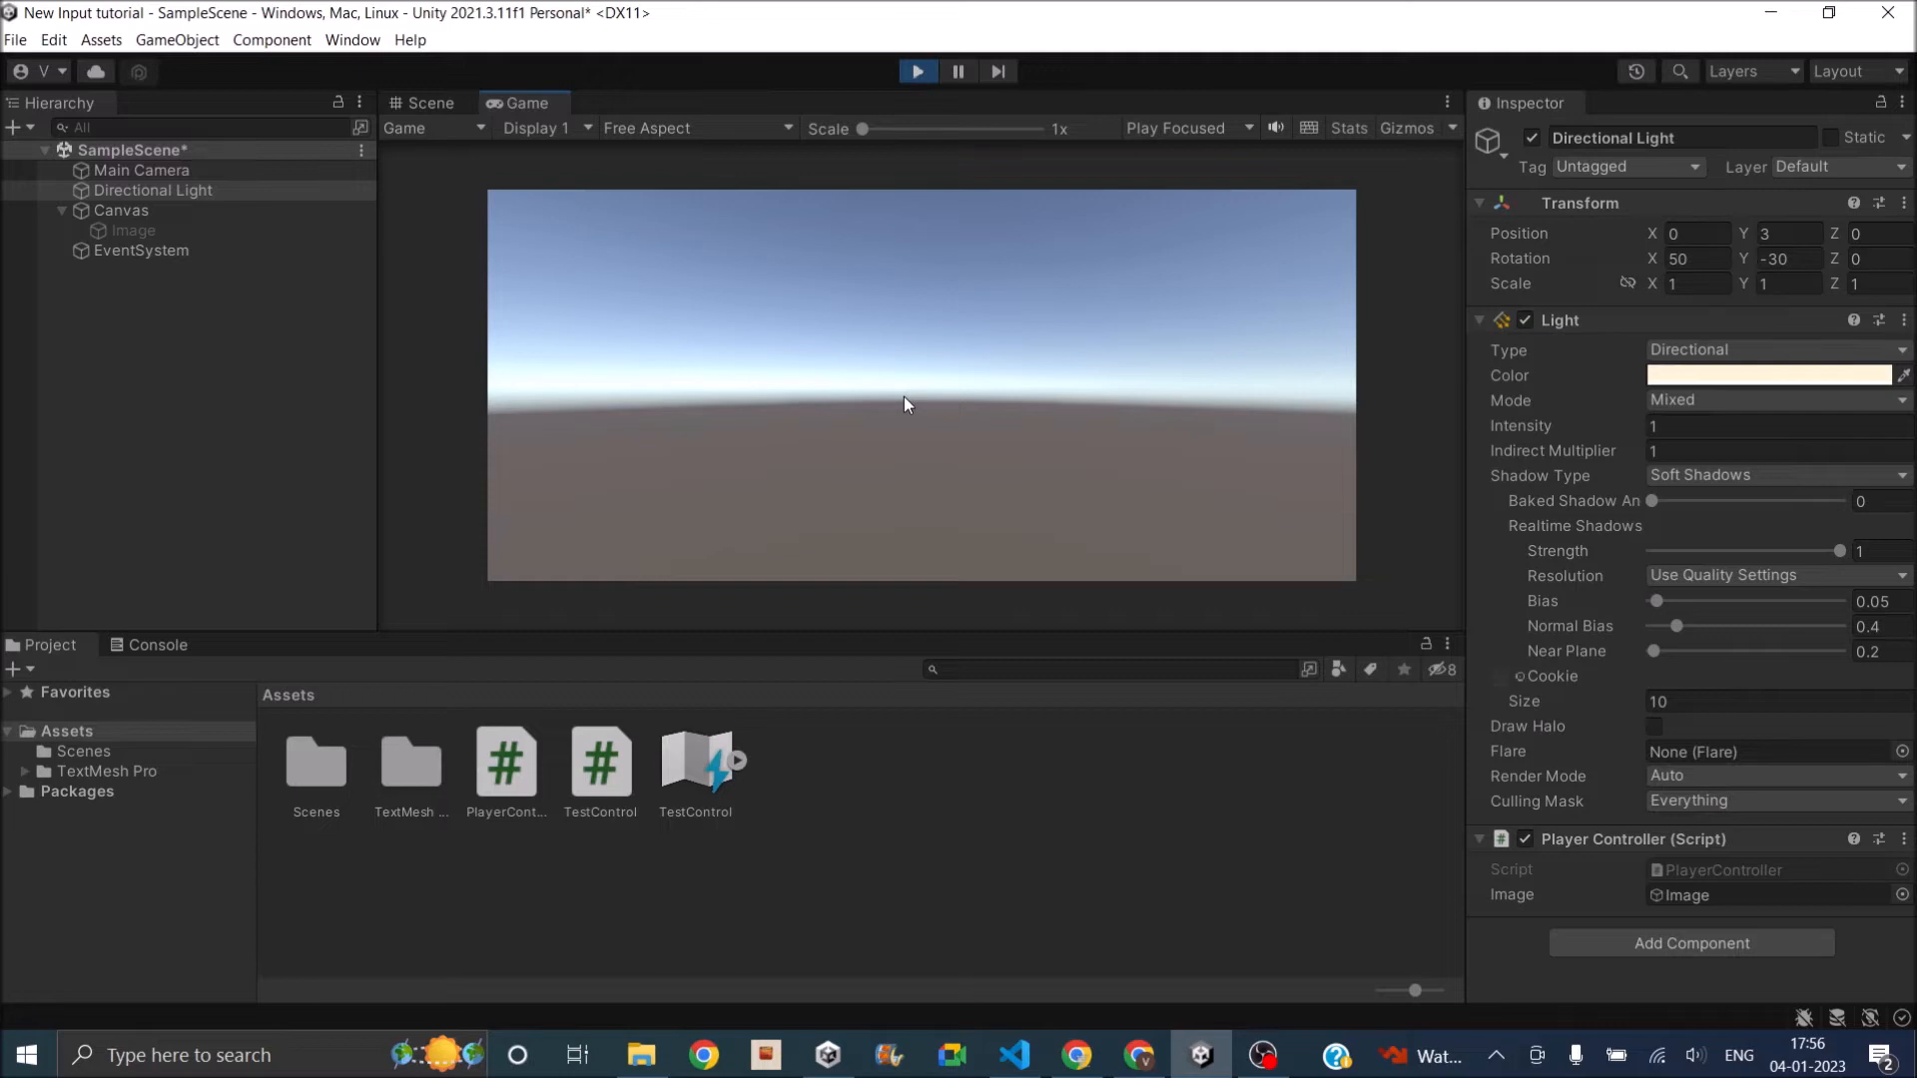
{"action": "left_click", "coordinate": [916, 72]}
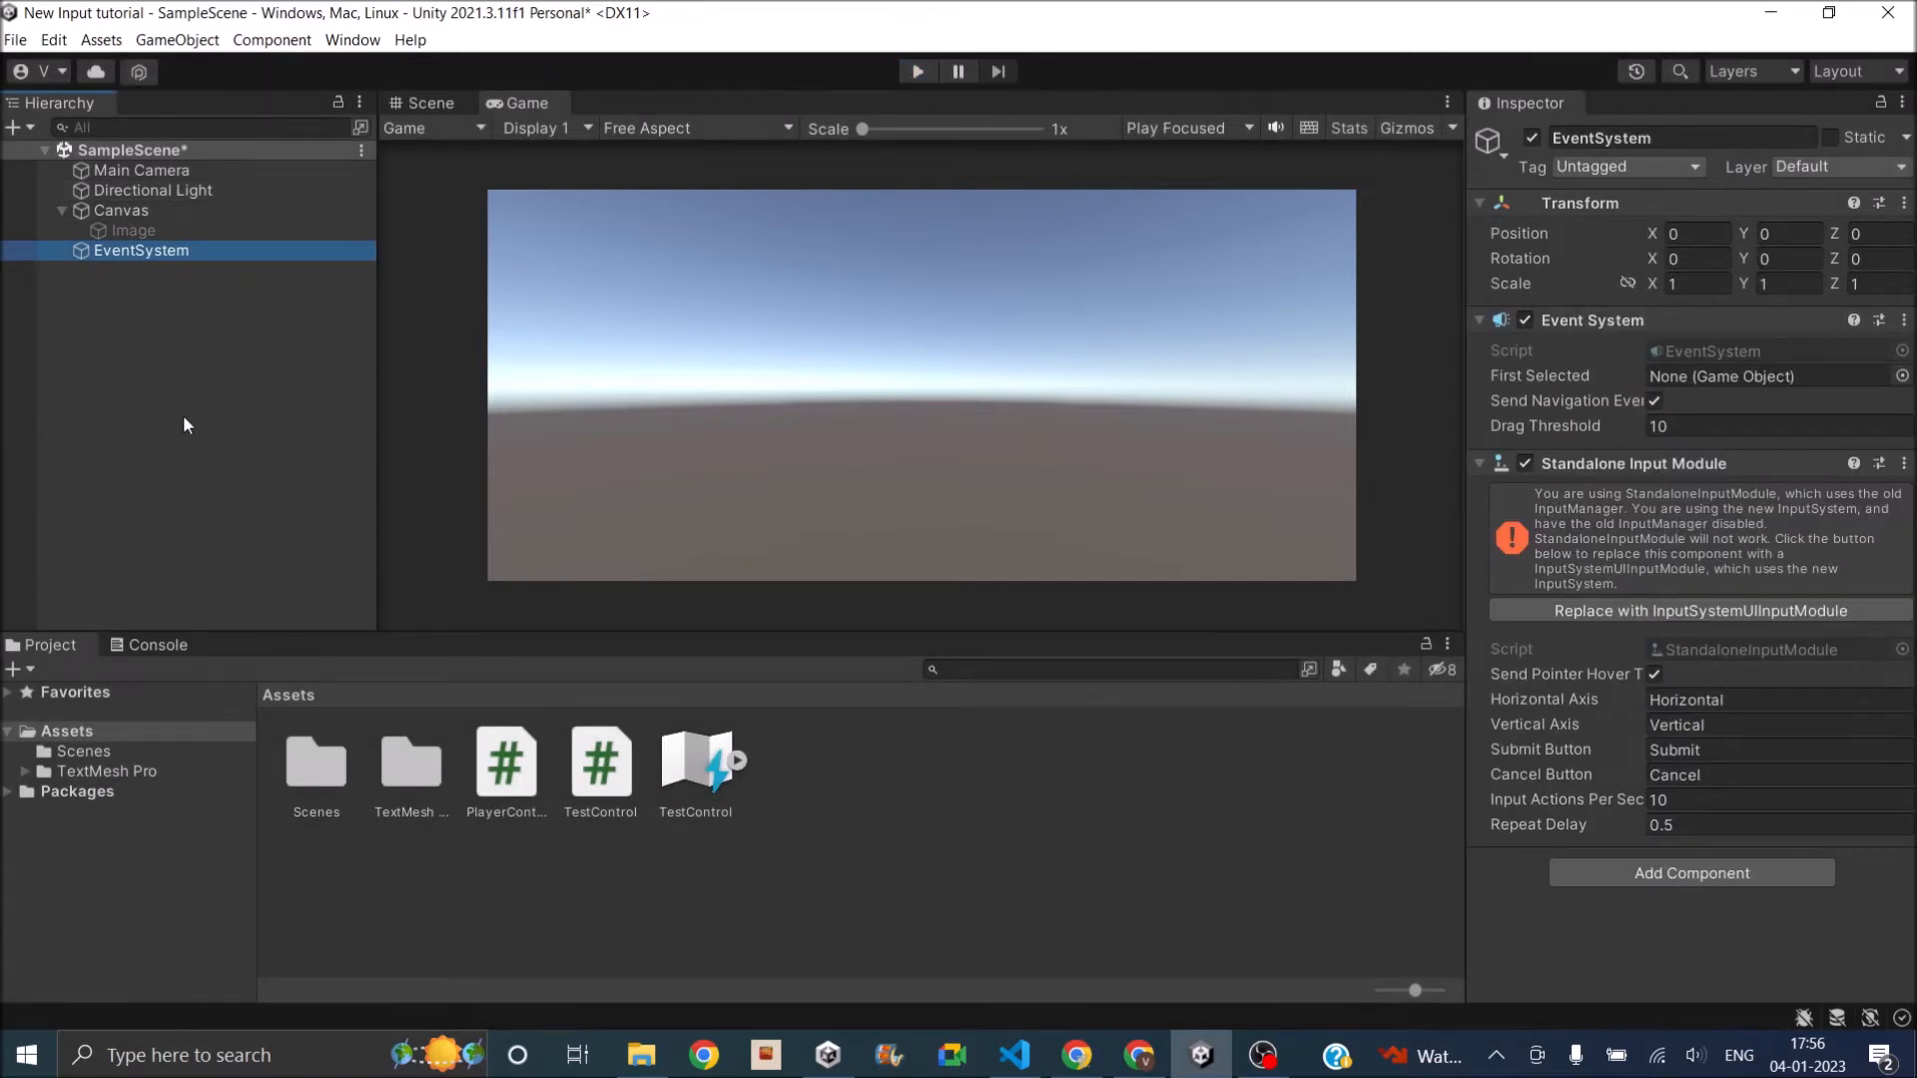
{"action": "mouse_move", "coordinate": [1682, 499]}
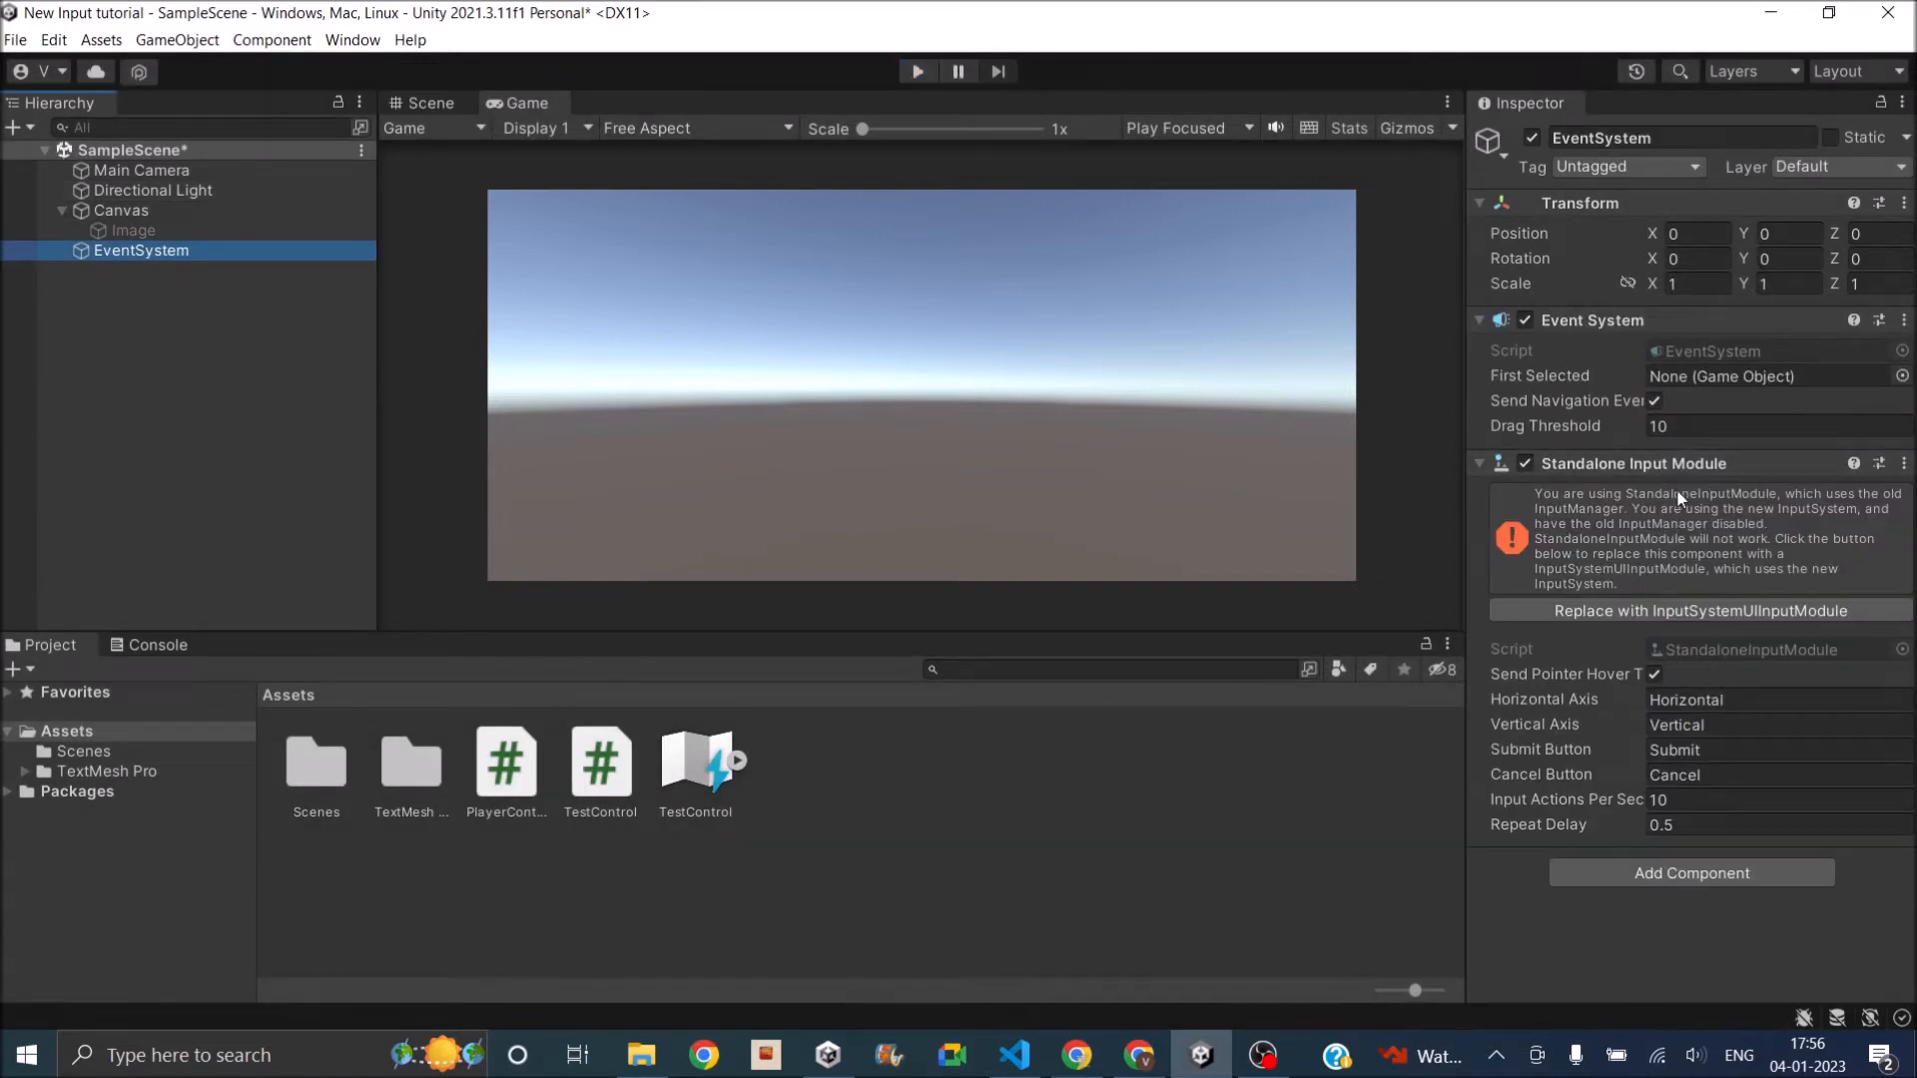
{"action": "mouse_move", "coordinate": [1718, 477]}
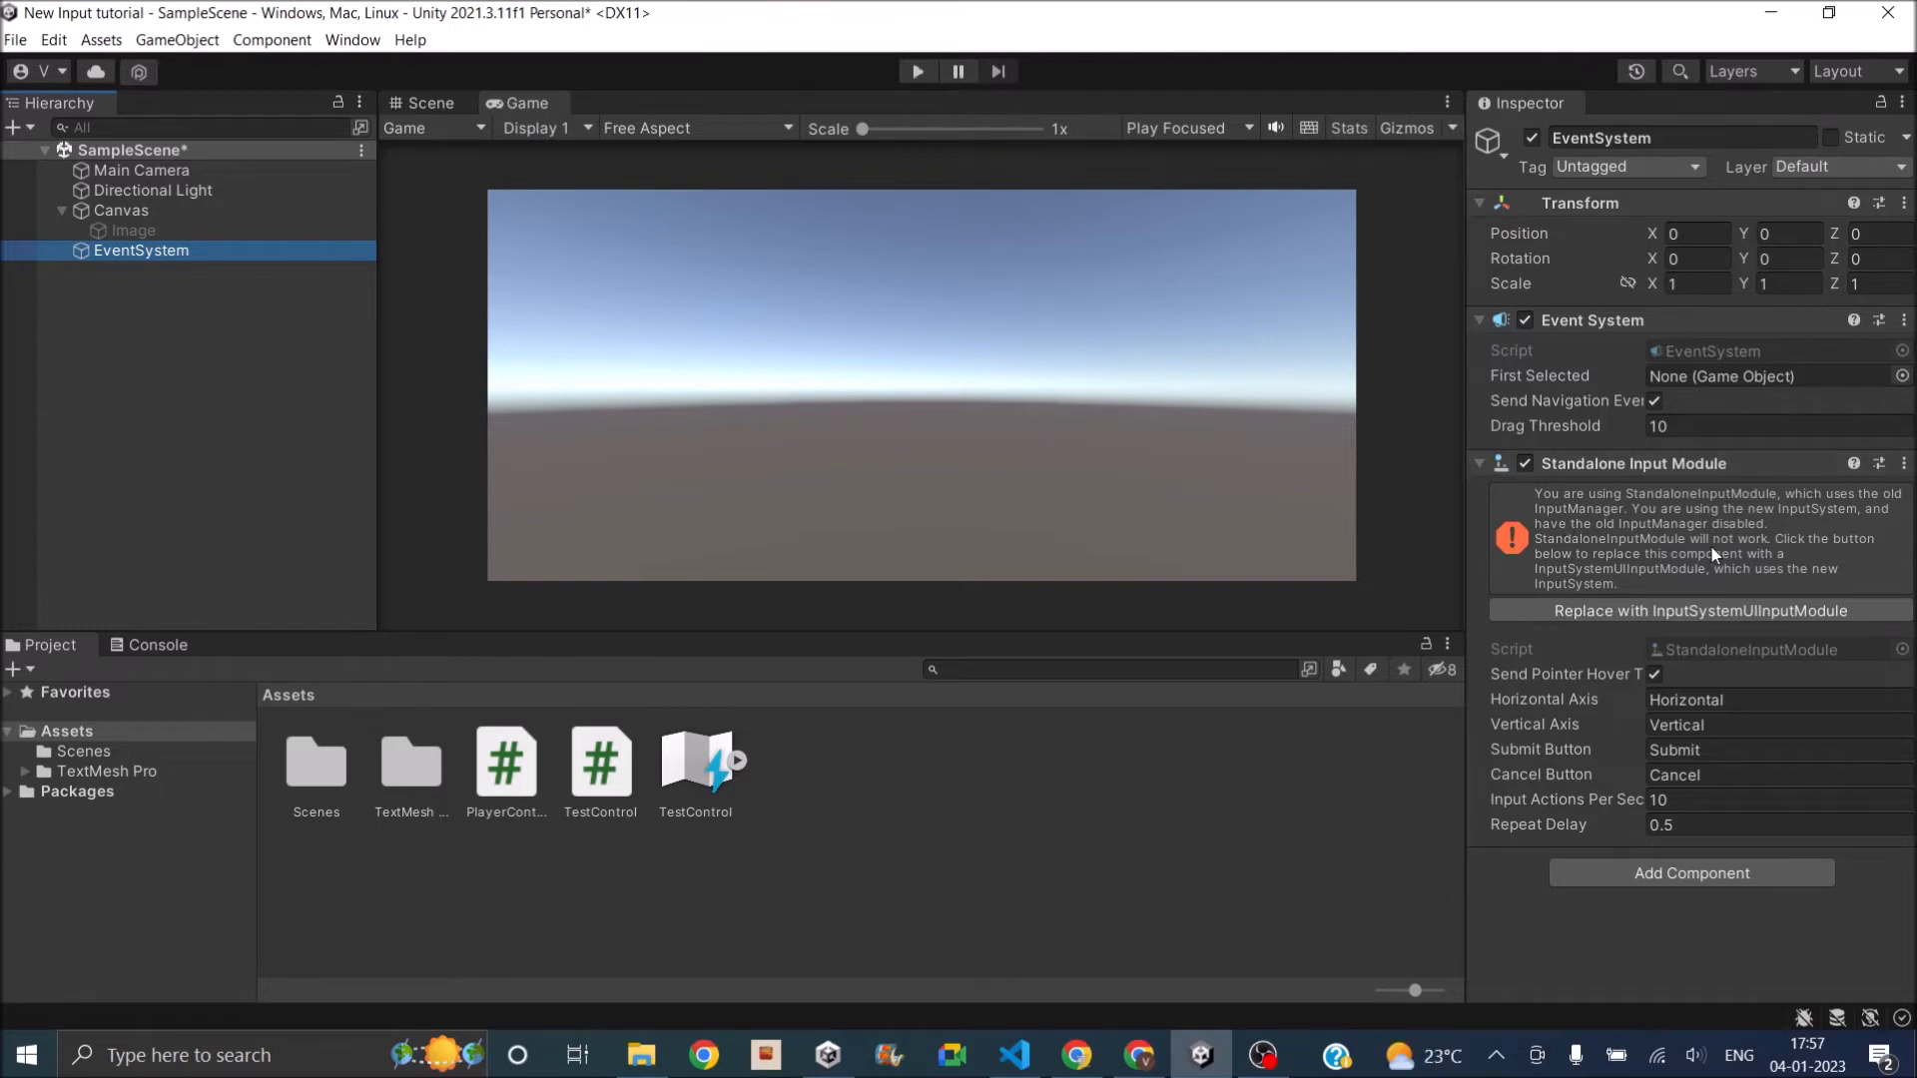
{"action": "mouse_move", "coordinate": [1712, 520]}
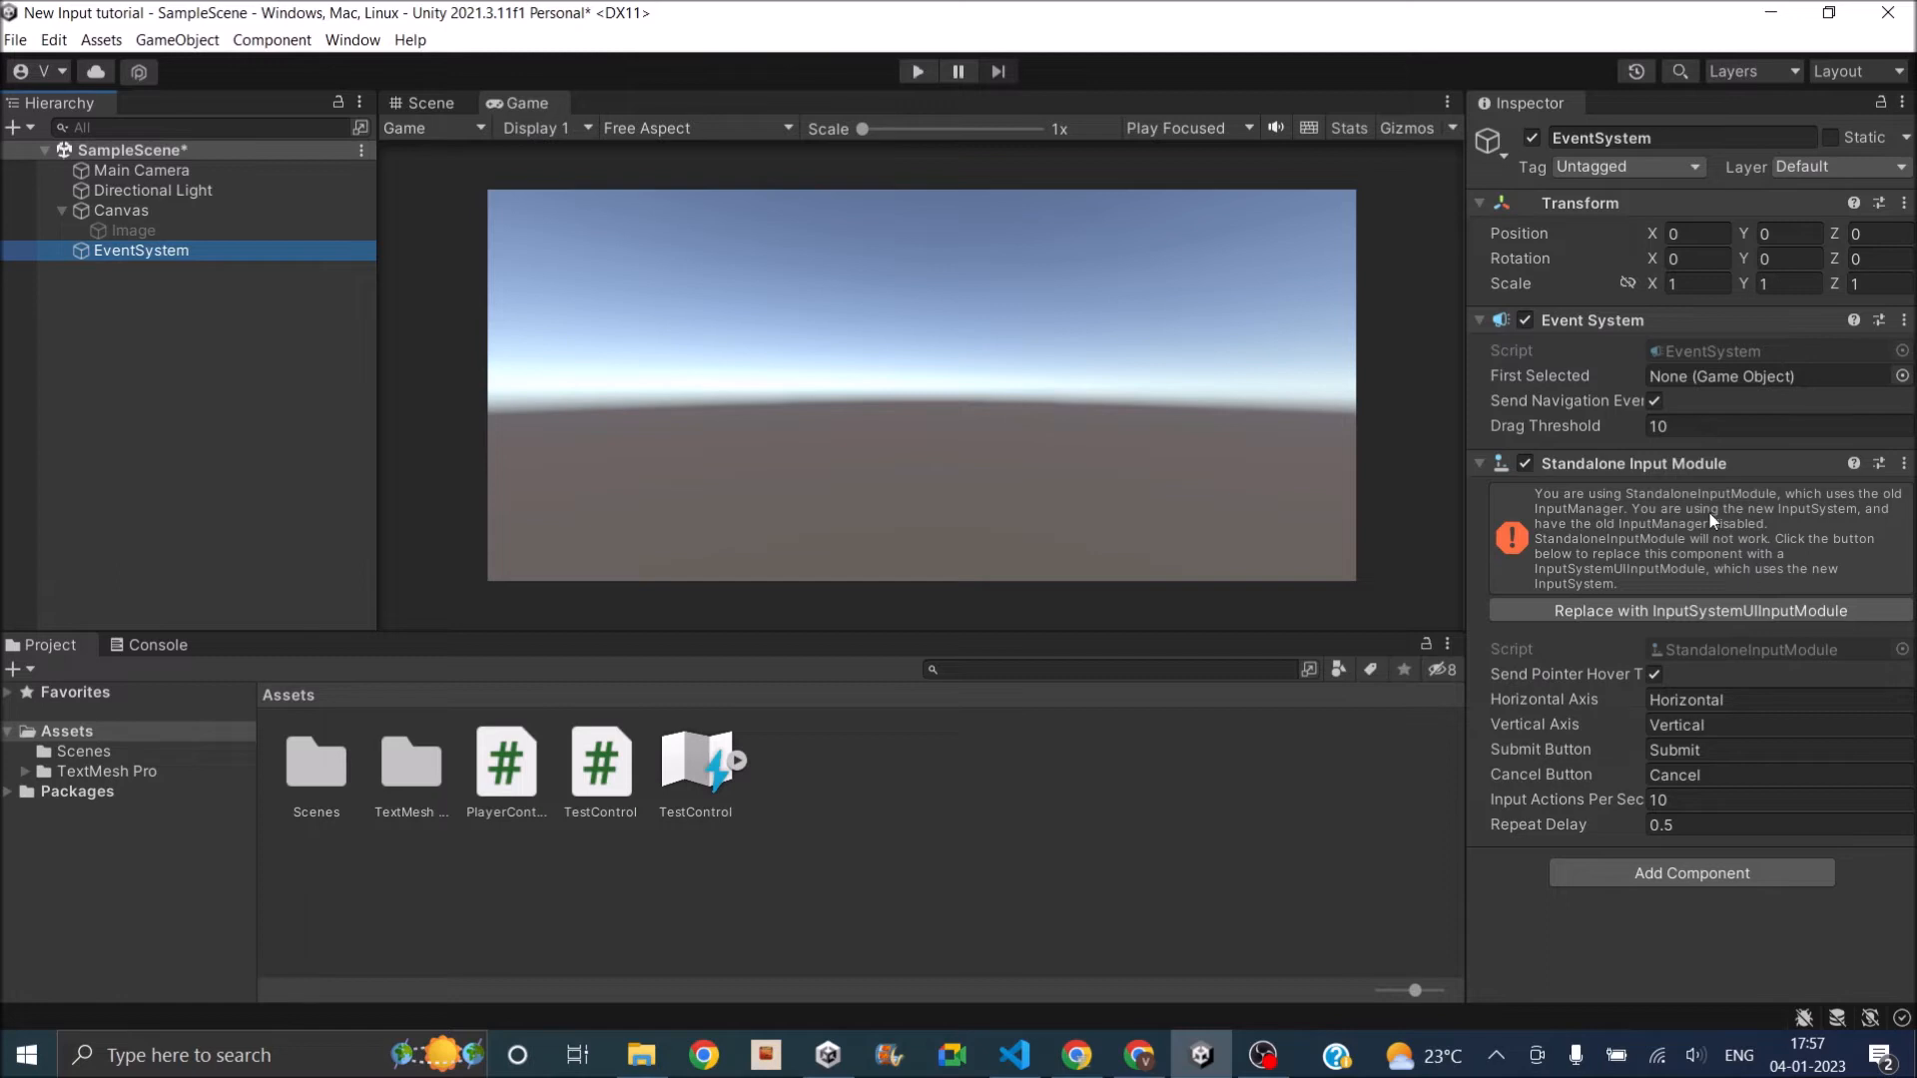
{"action": "mouse_move", "coordinate": [1638, 611]}
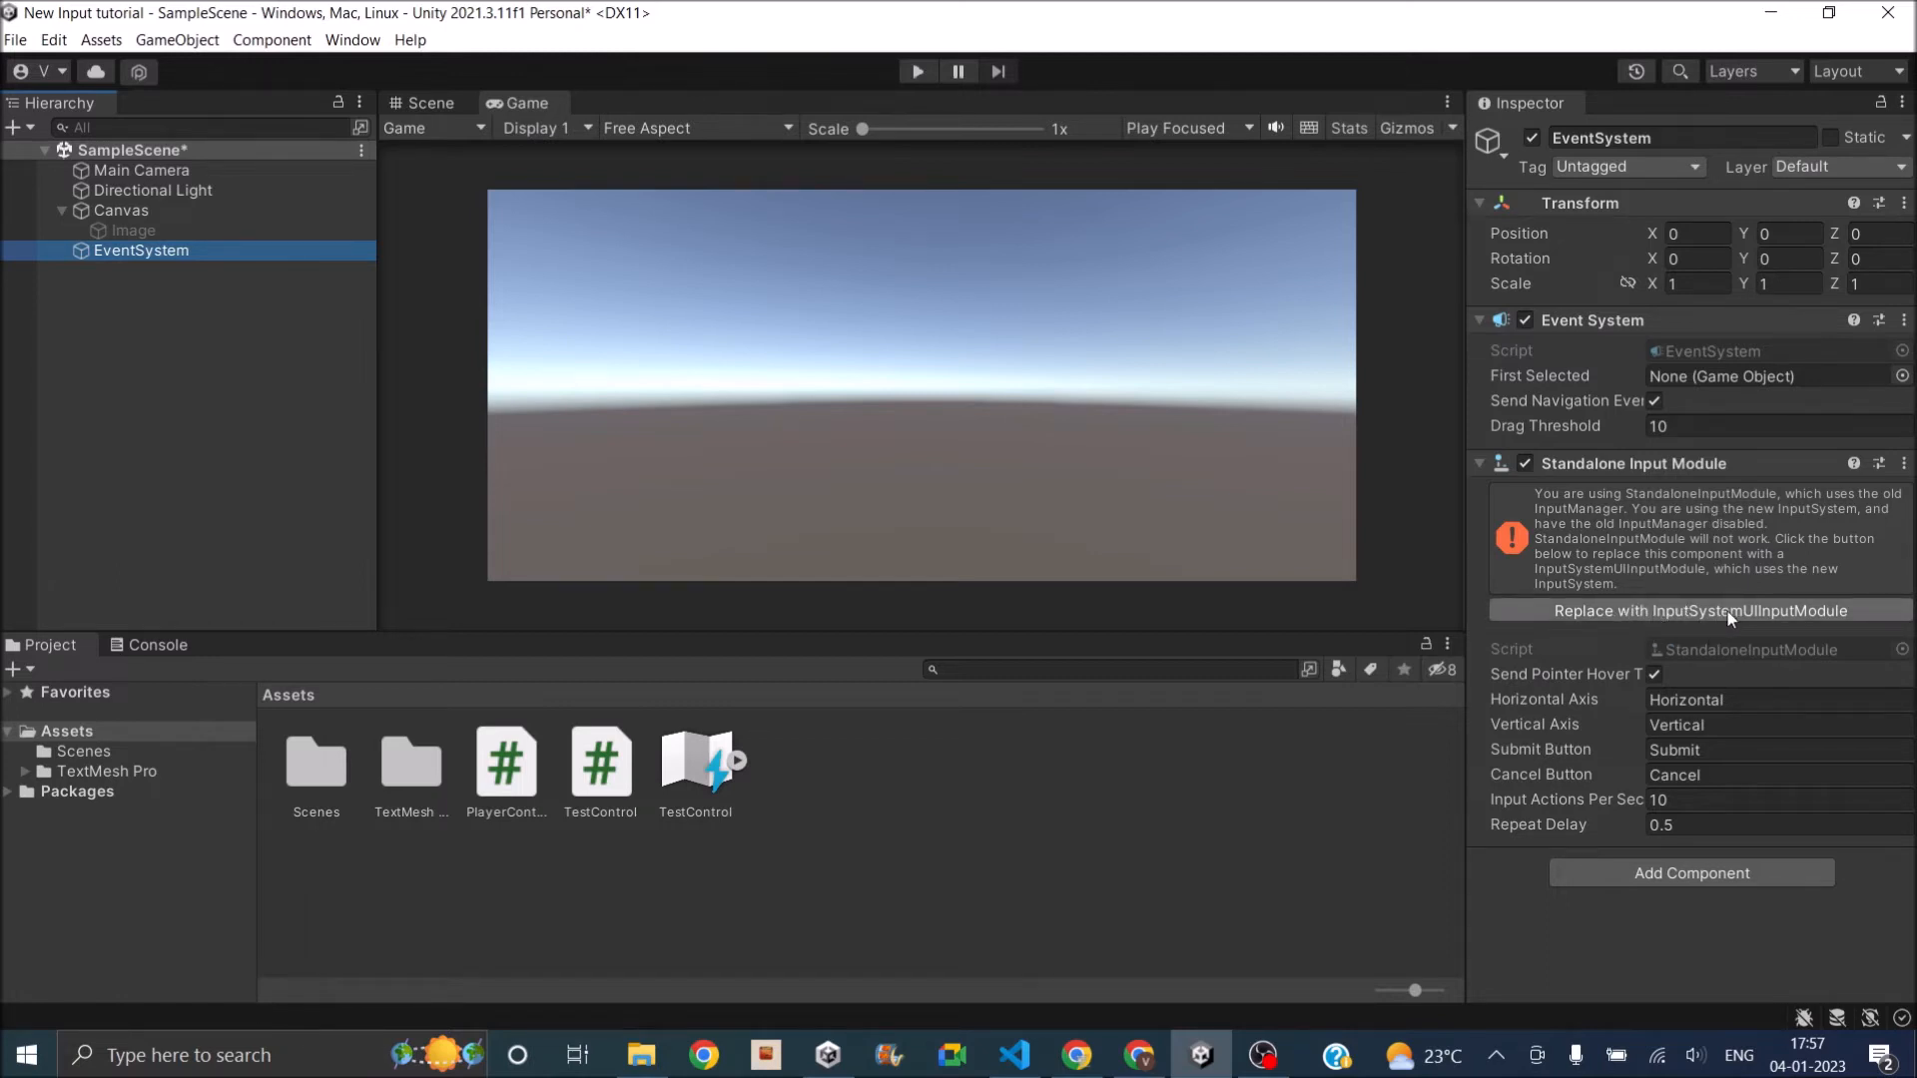
Replace the EventSystem's Standalone Input Module with InputSystemUIInputModule.
{"action": "left_click", "coordinate": [1691, 611]}
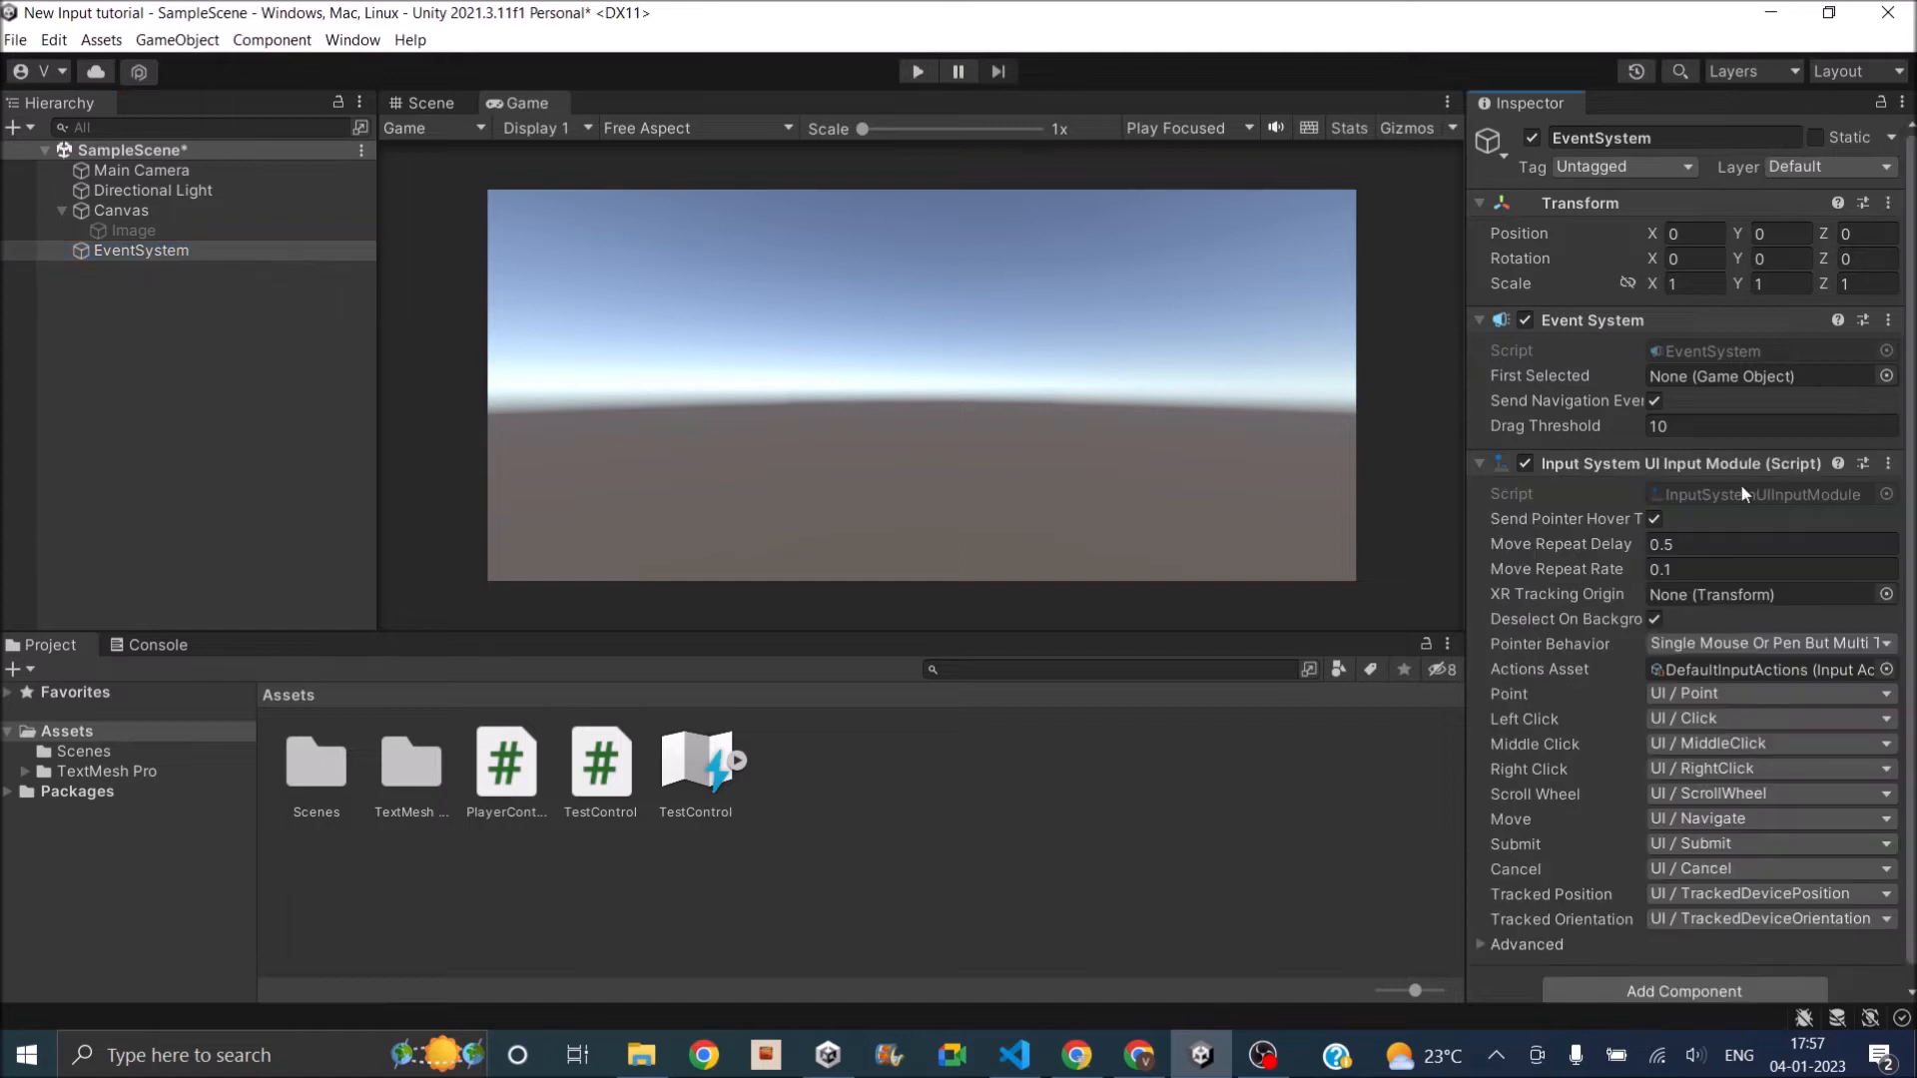
{"action": "mouse_move", "coordinate": [1685, 966]}
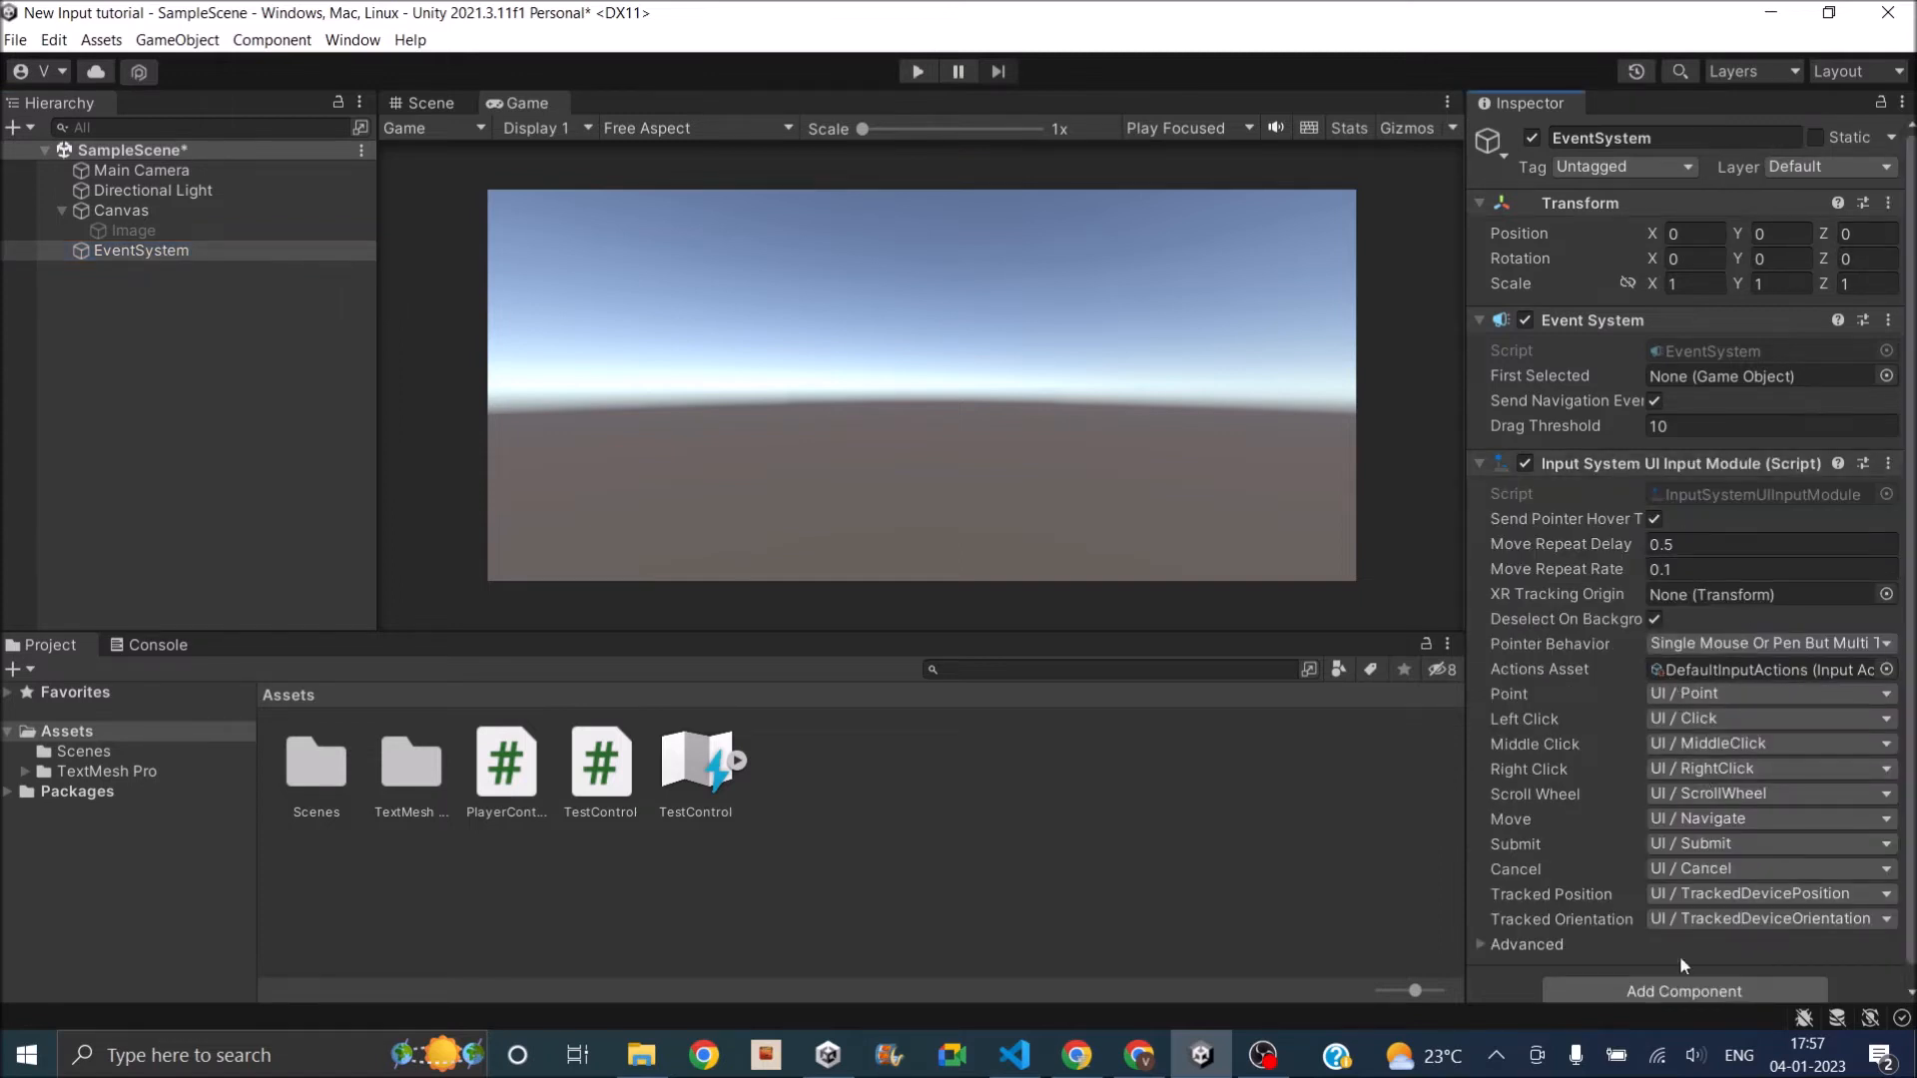
{"action": "mouse_move", "coordinate": [1669, 783]}
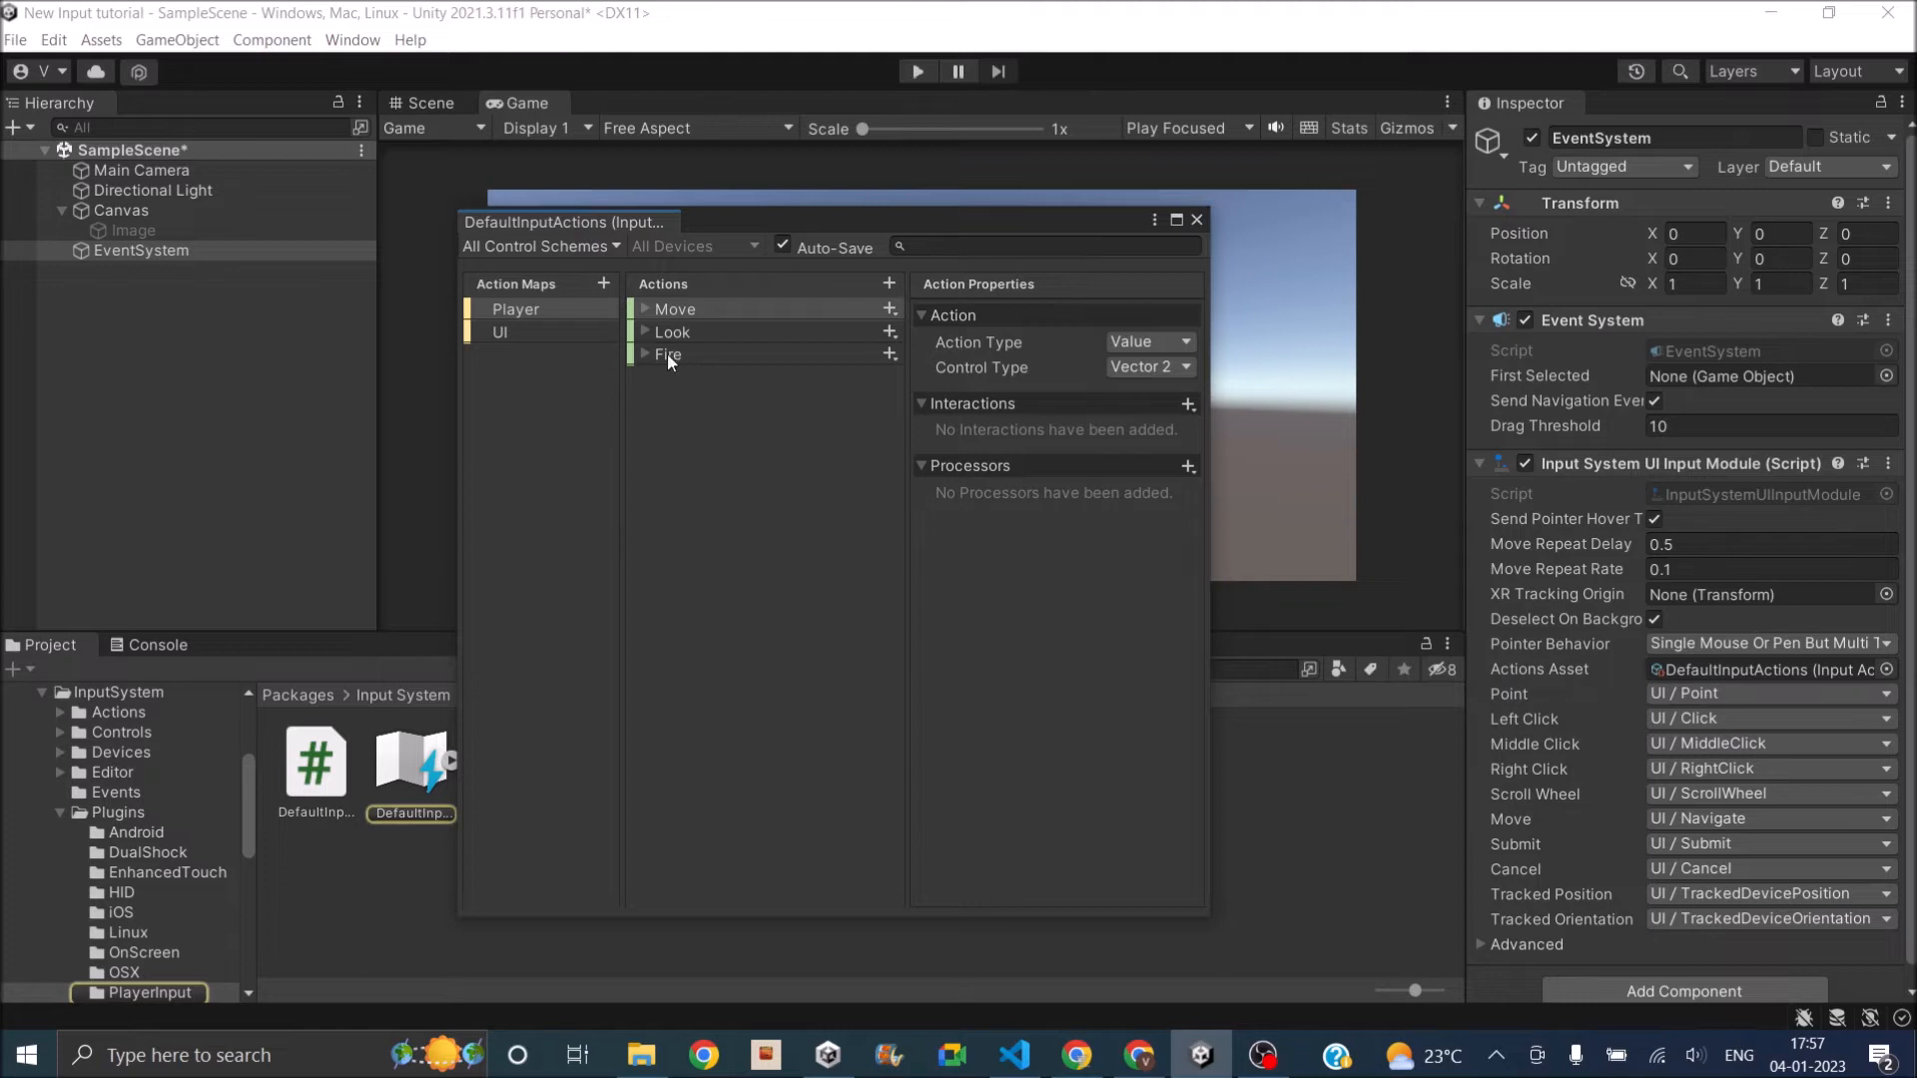
{"action": "left_click", "coordinate": [645, 308]}
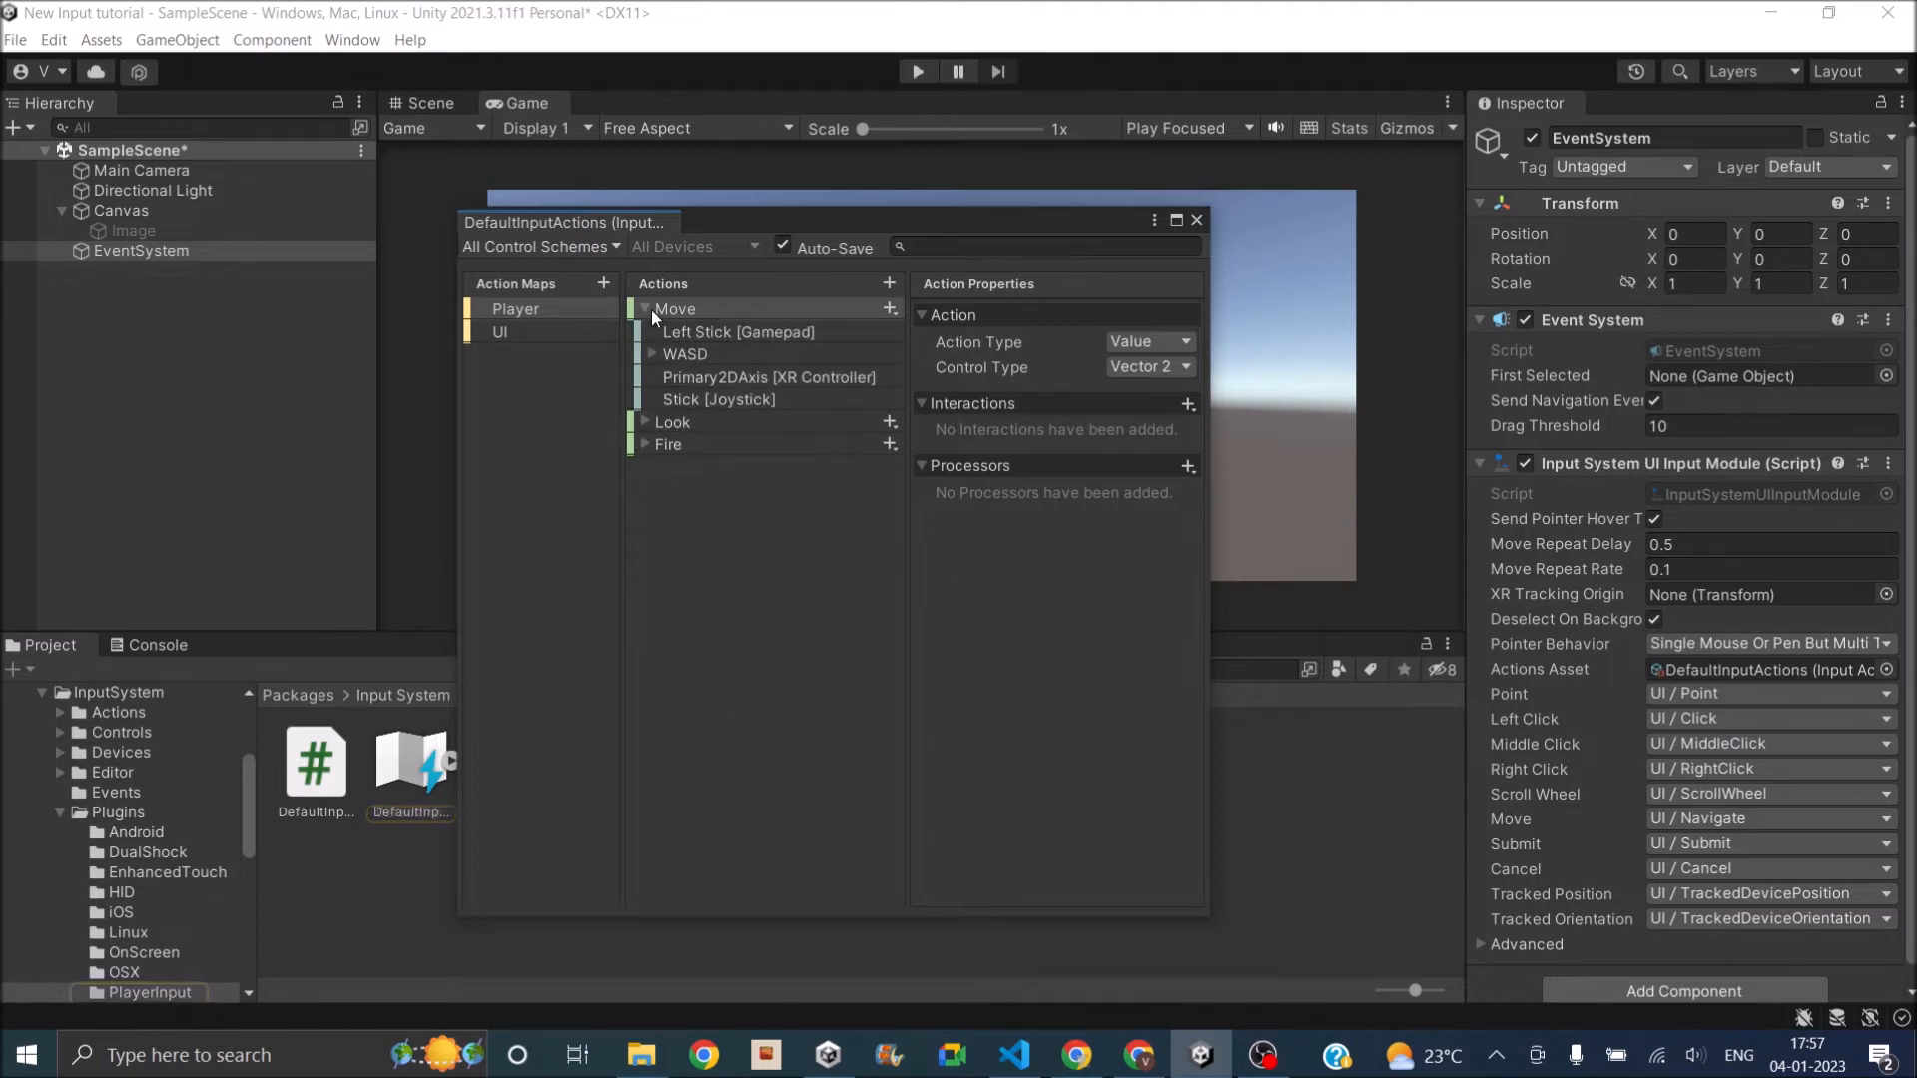
{"action": "left_click", "coordinate": [499, 332]}
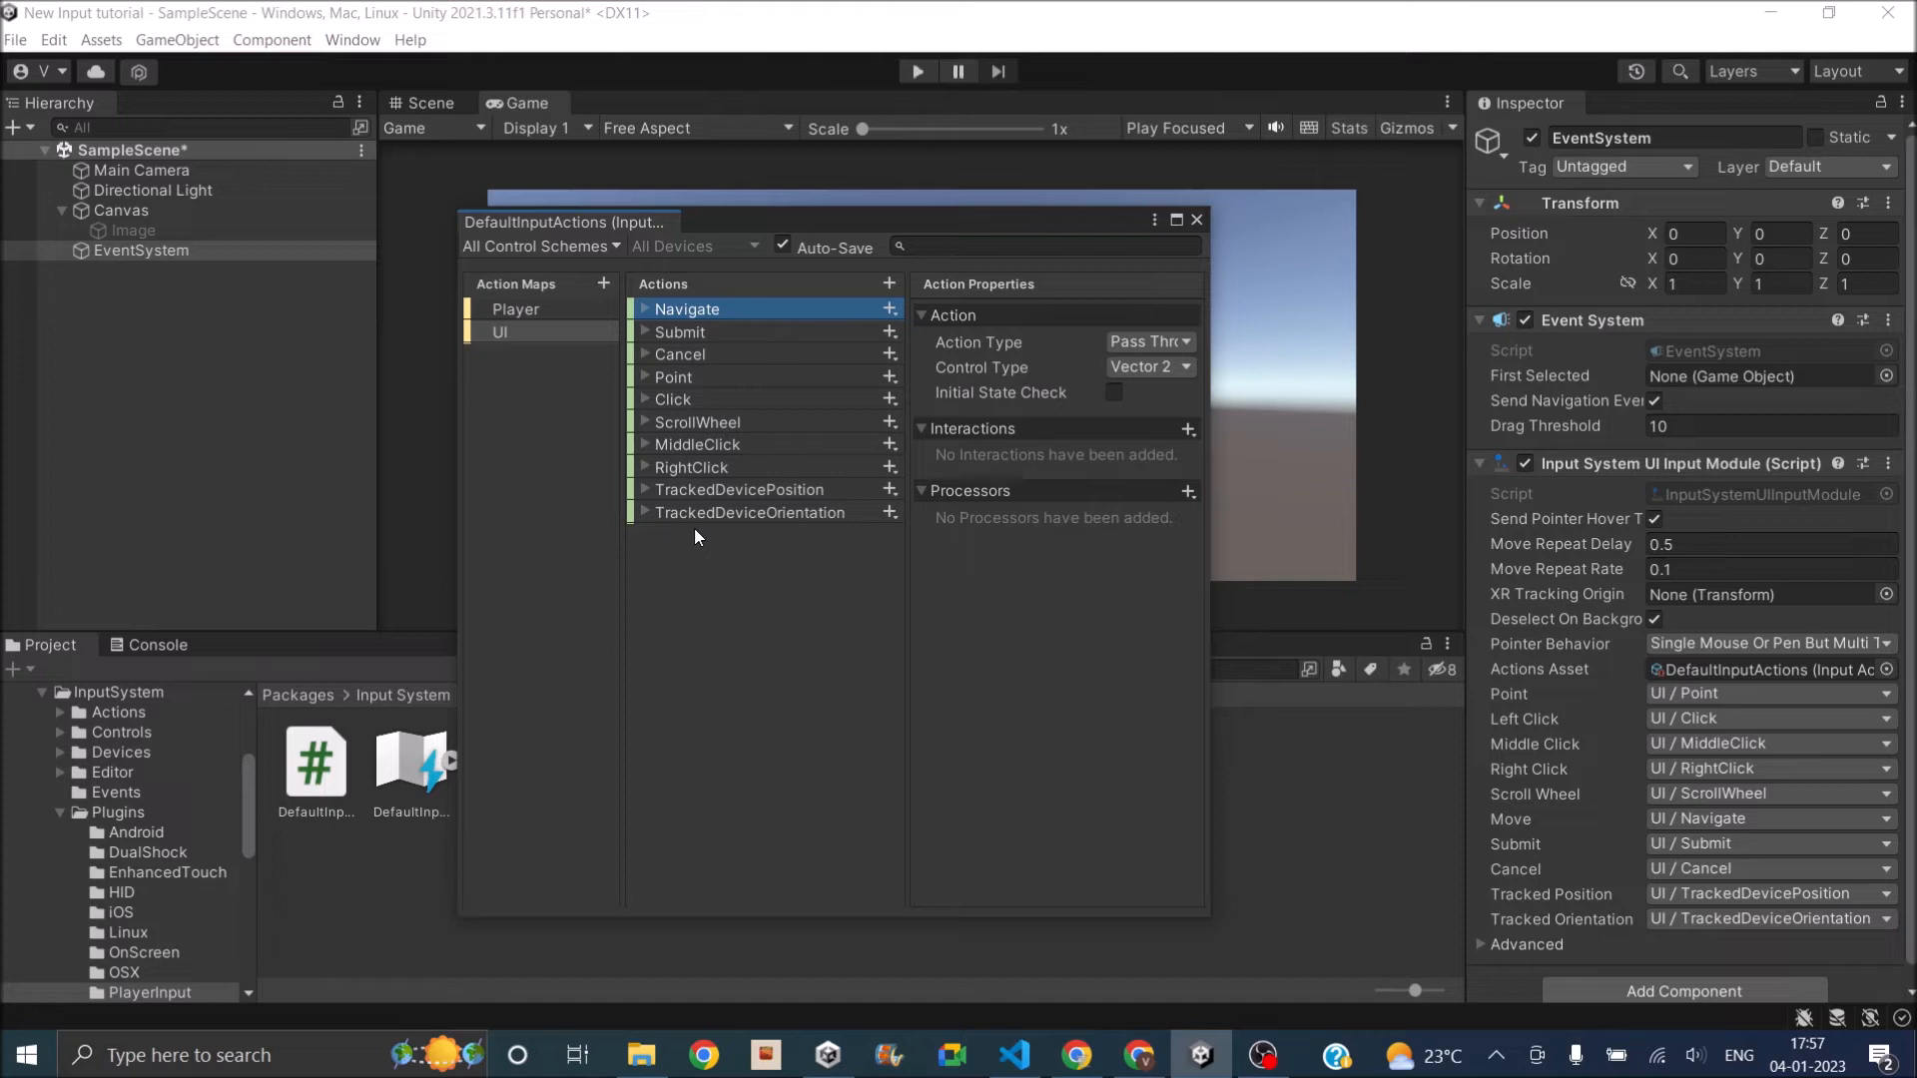
{"action": "left_click", "coordinate": [1196, 220]}
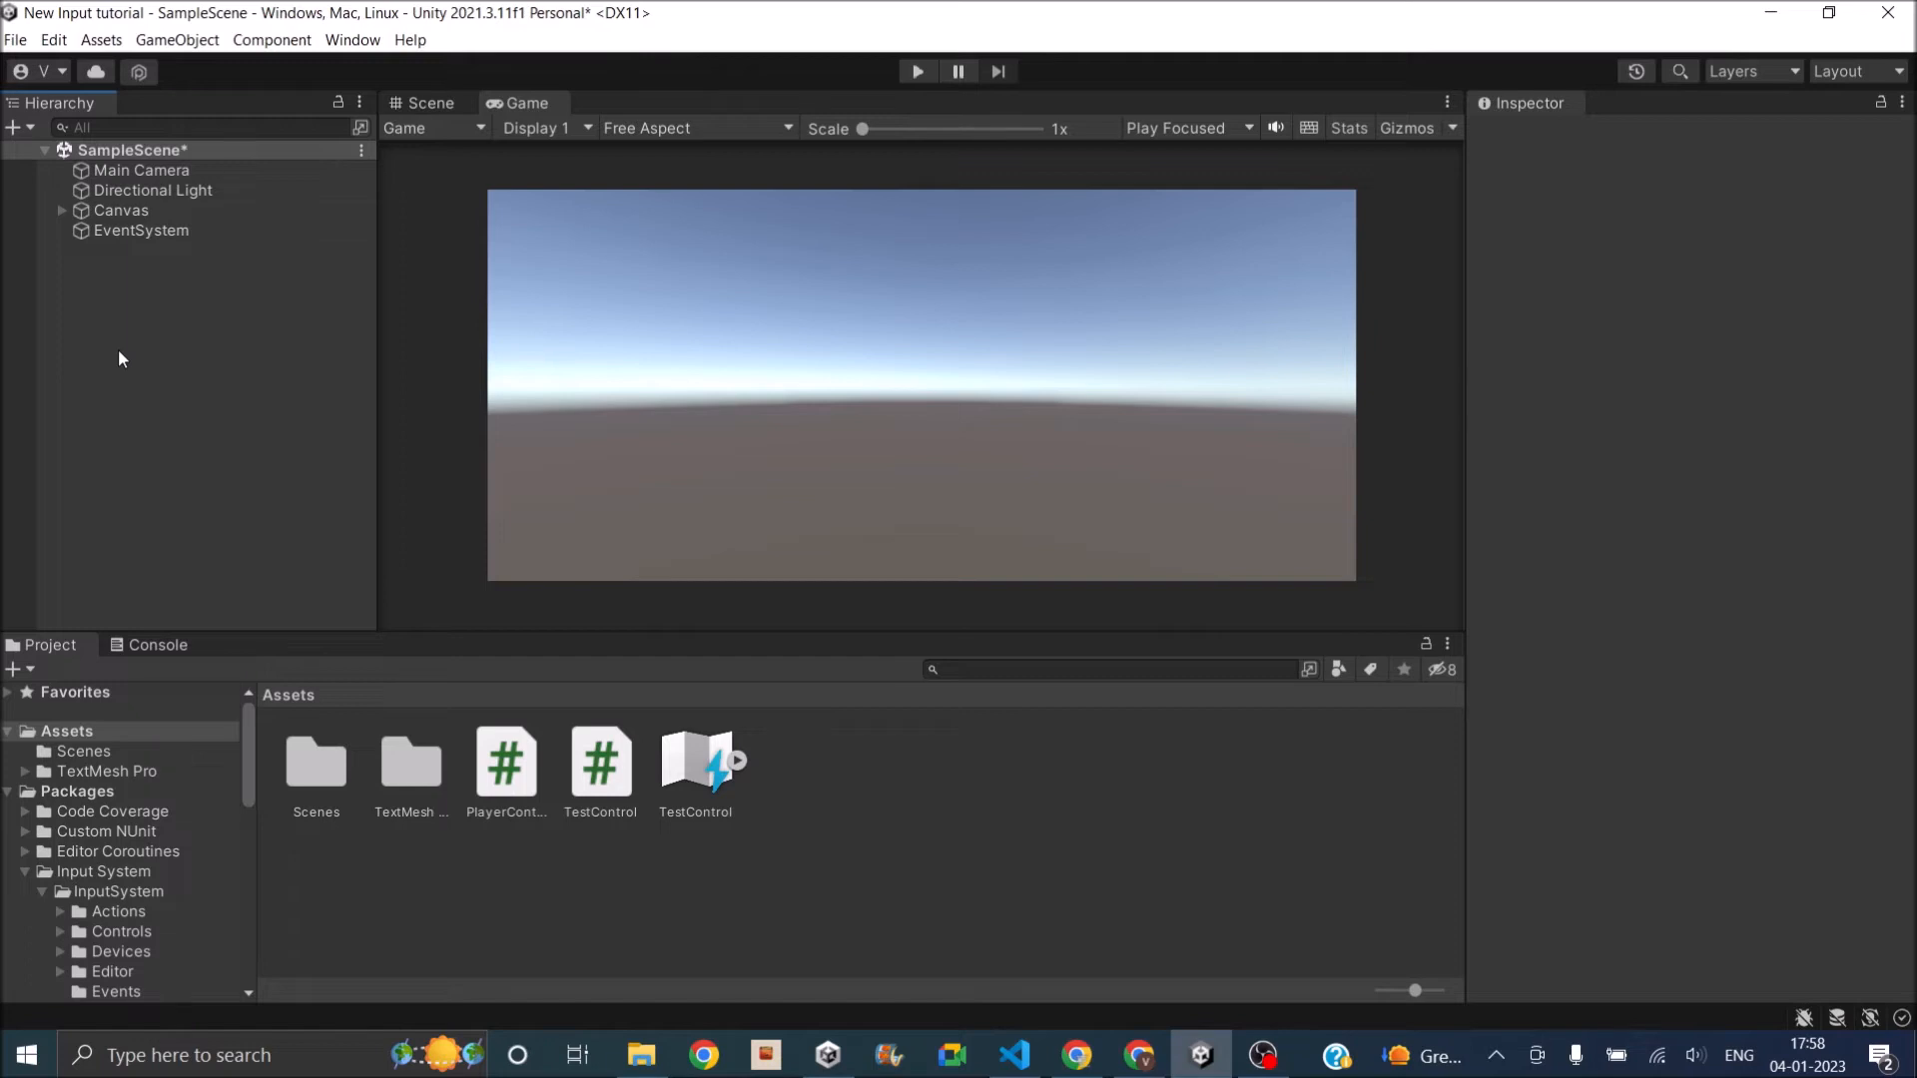
{"action": "left_click", "coordinate": [61, 210]}
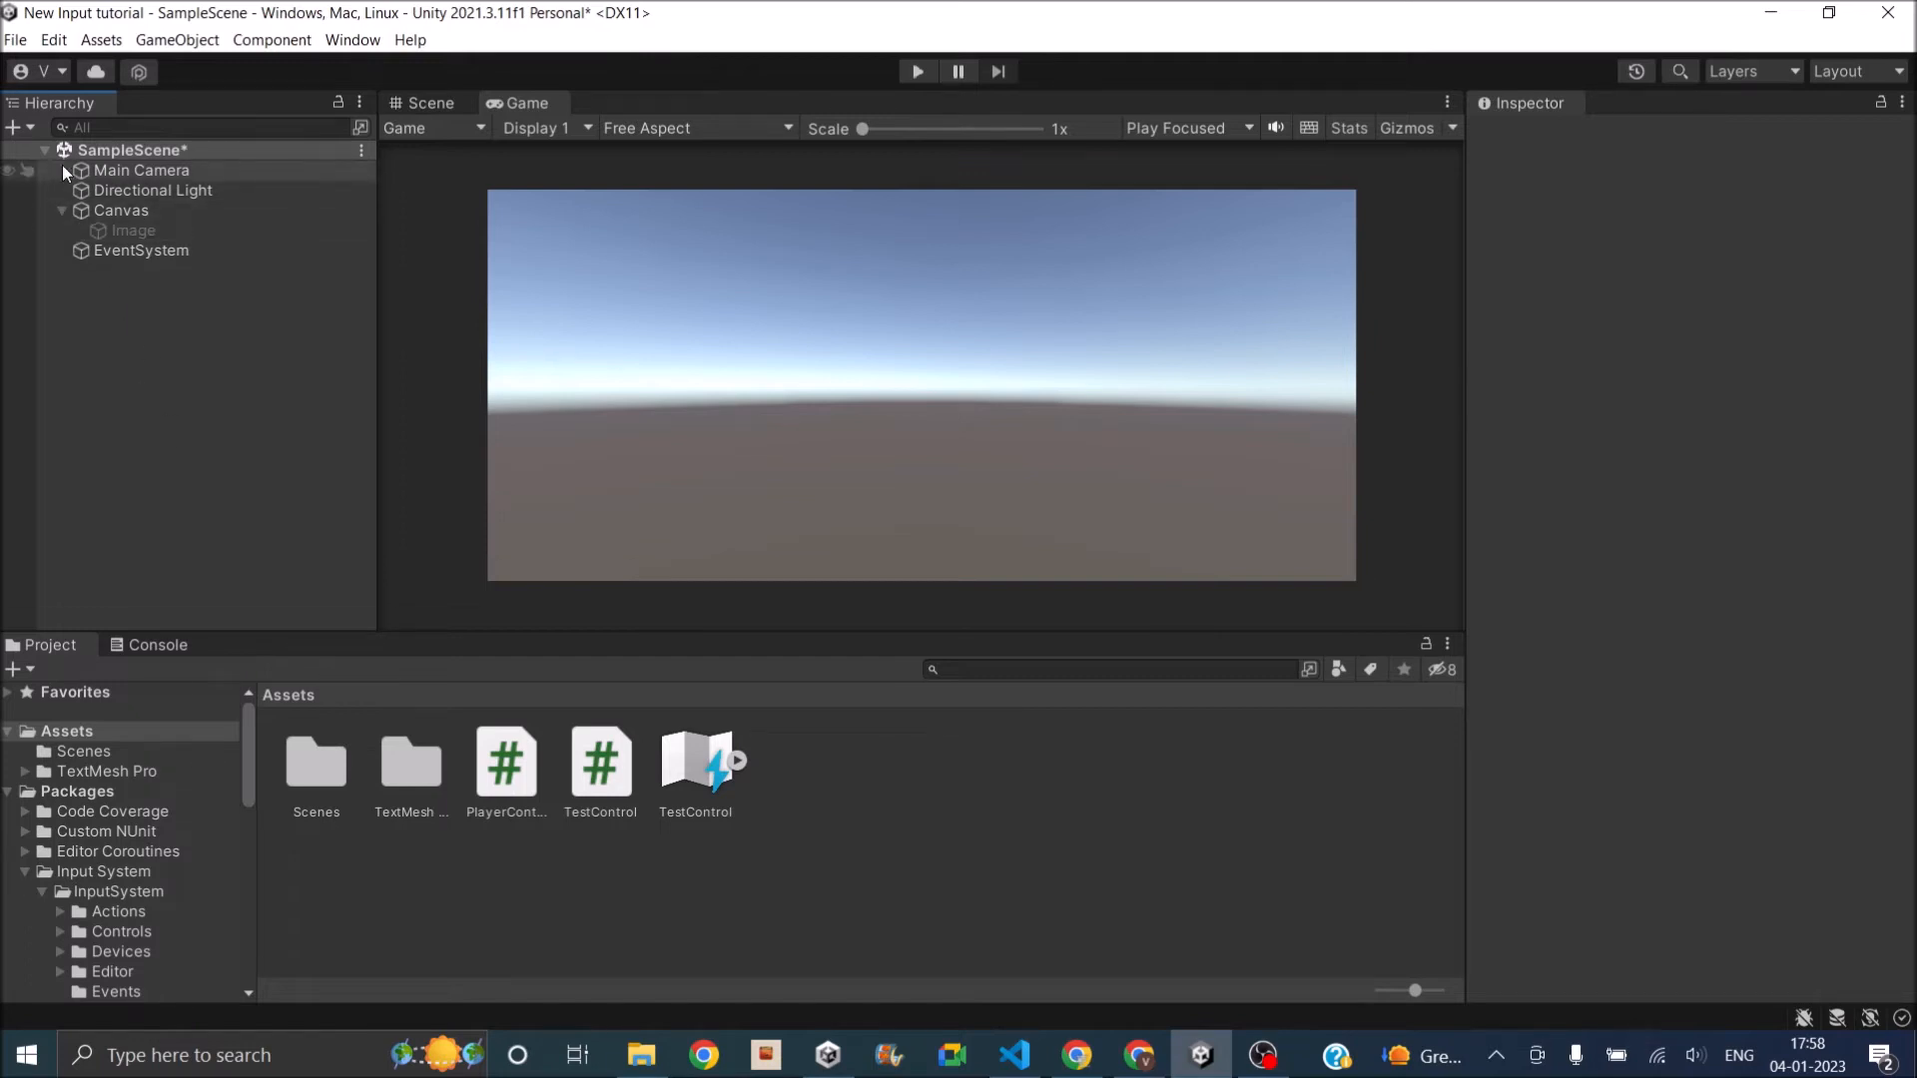
{"action": "left_click", "coordinate": [16, 128]}
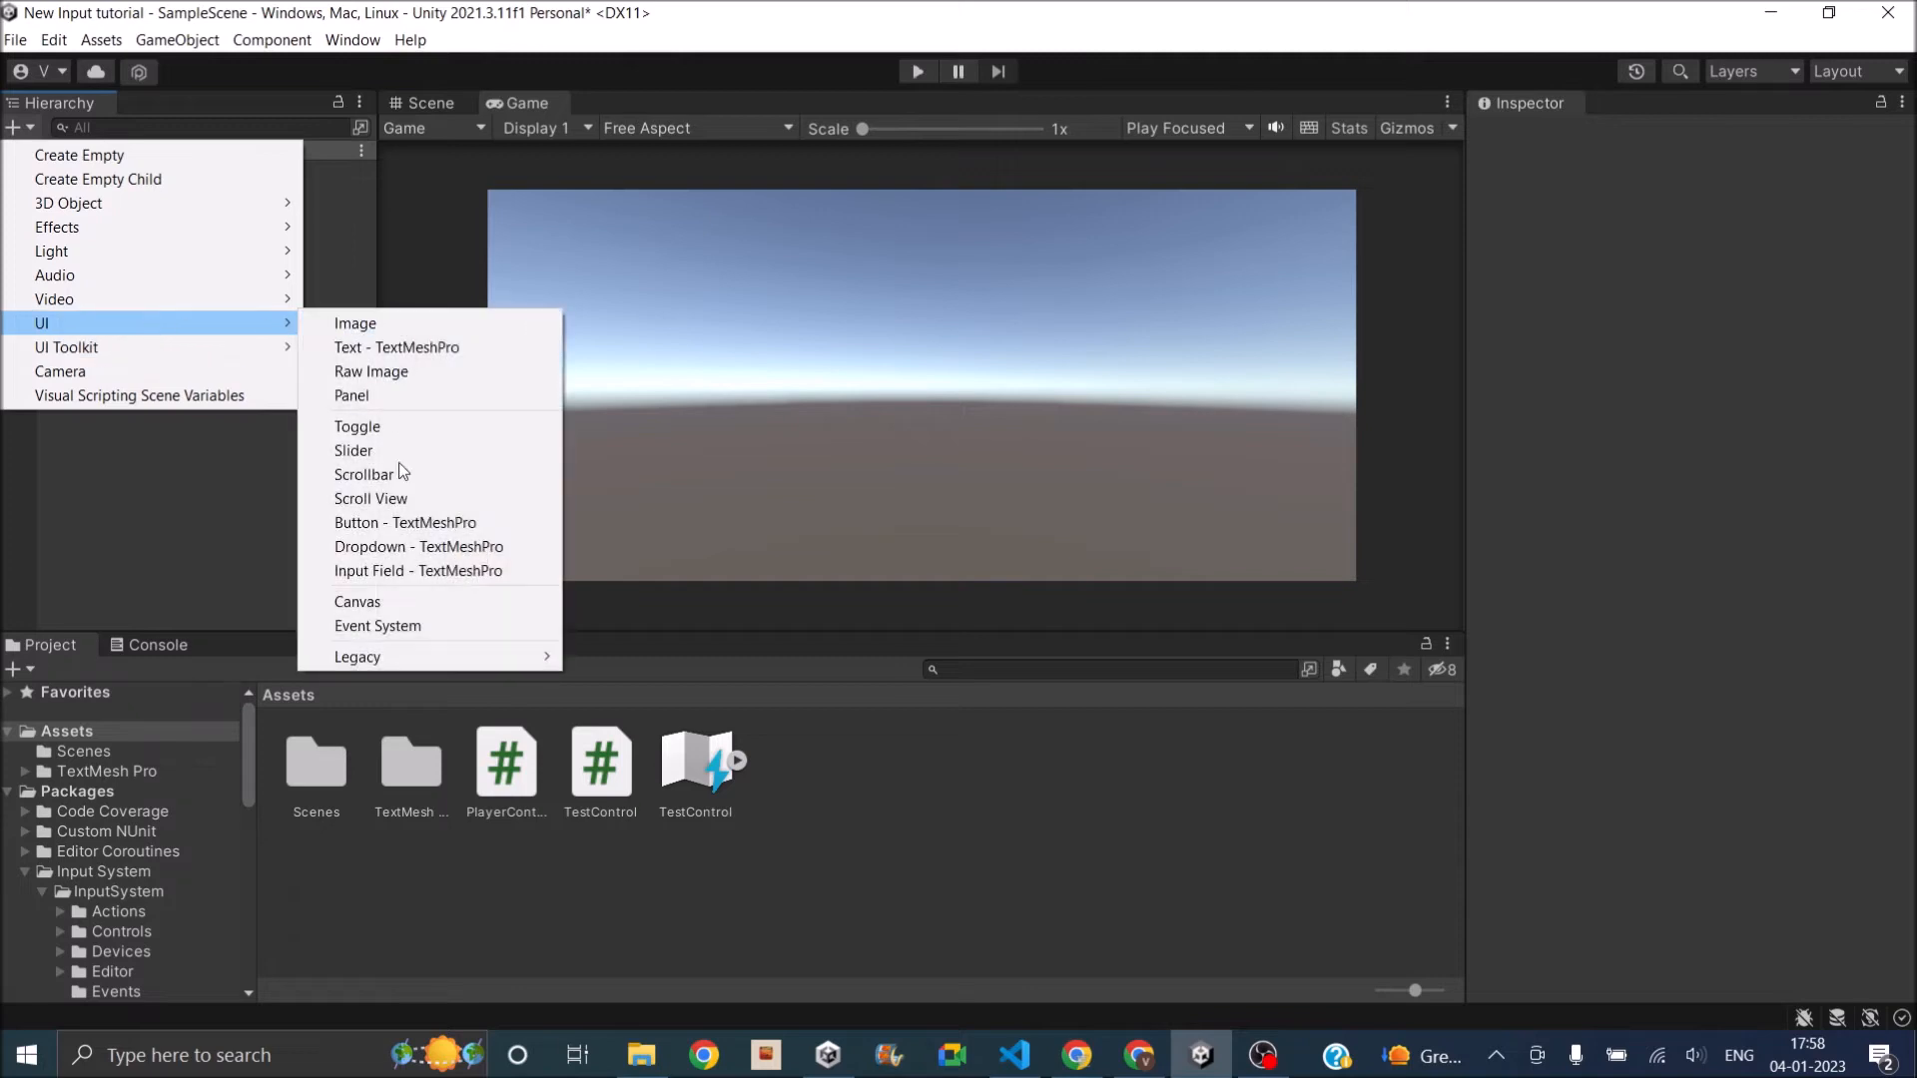
Select EventSystem to inspect its Input System UI Input Module.
{"action": "left_click", "coordinate": [378, 625]}
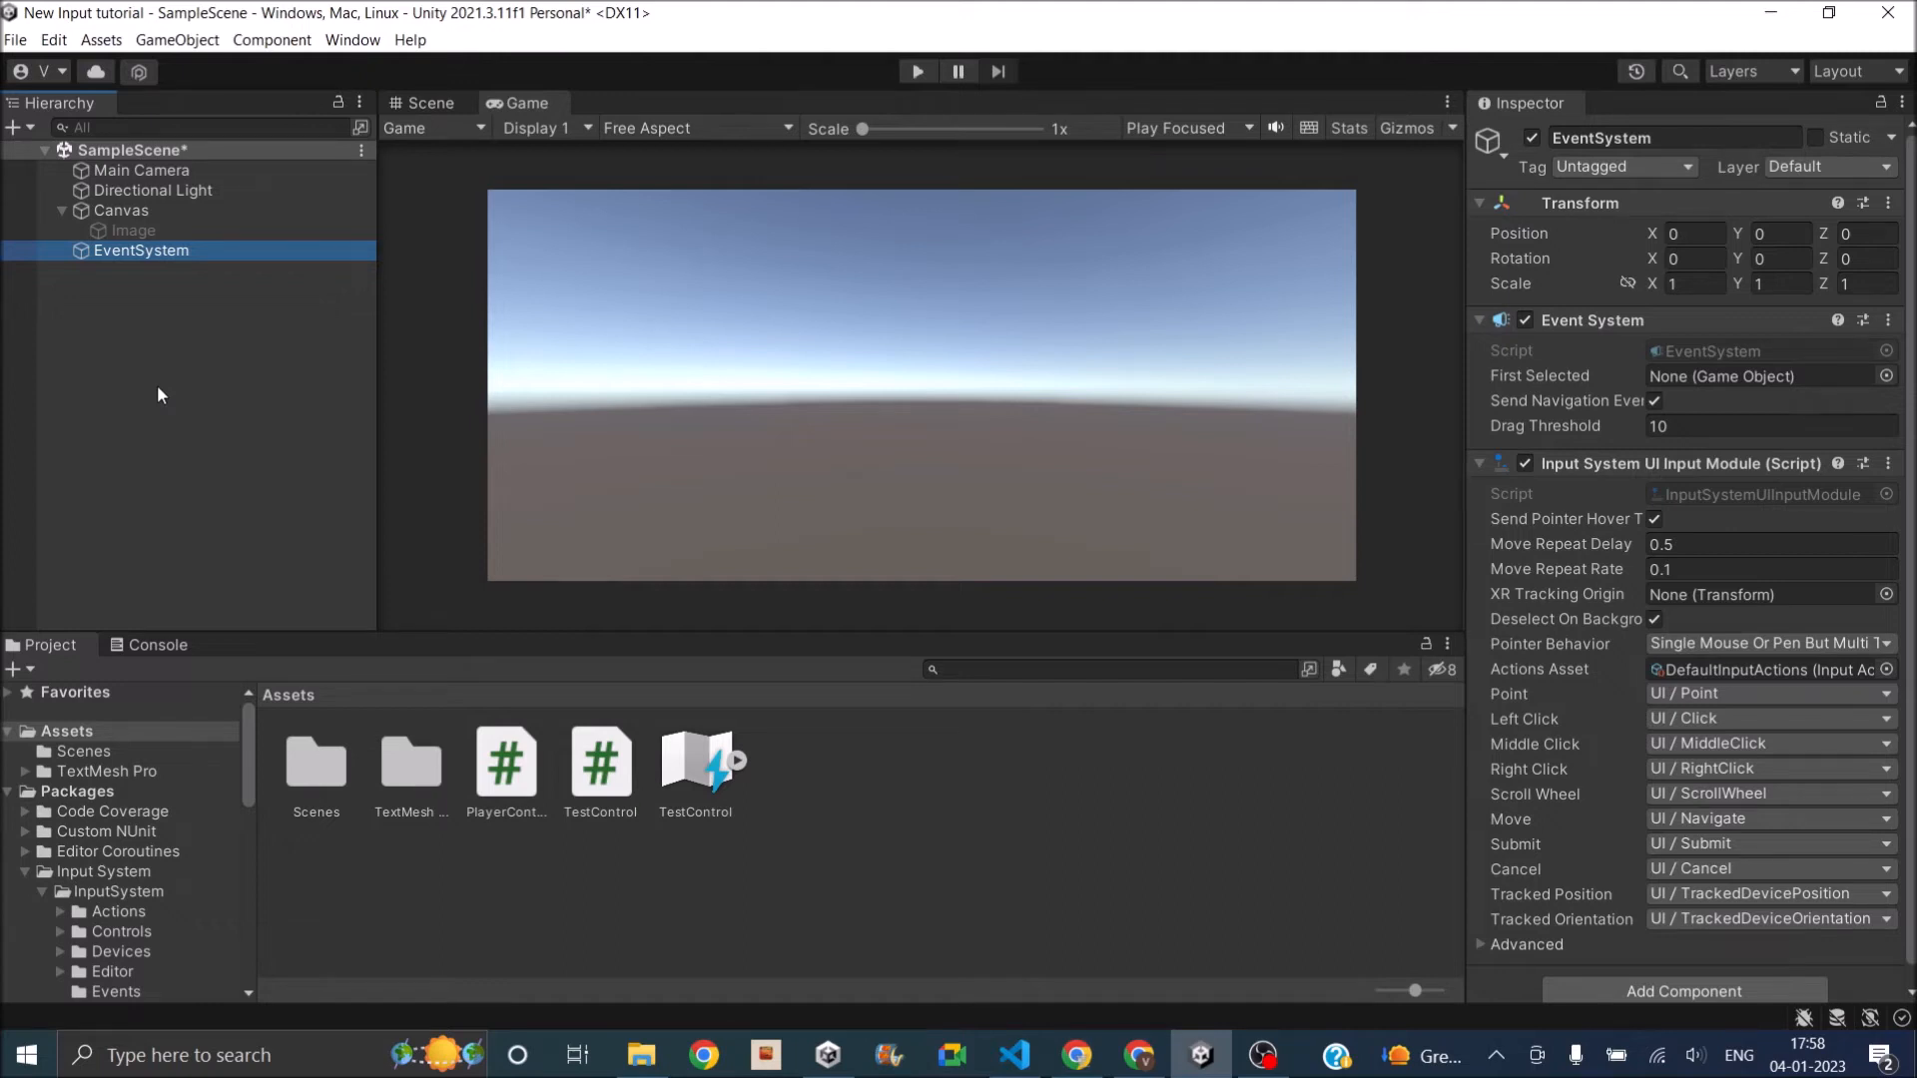
{"action": "mouse_move", "coordinate": [131, 231]}
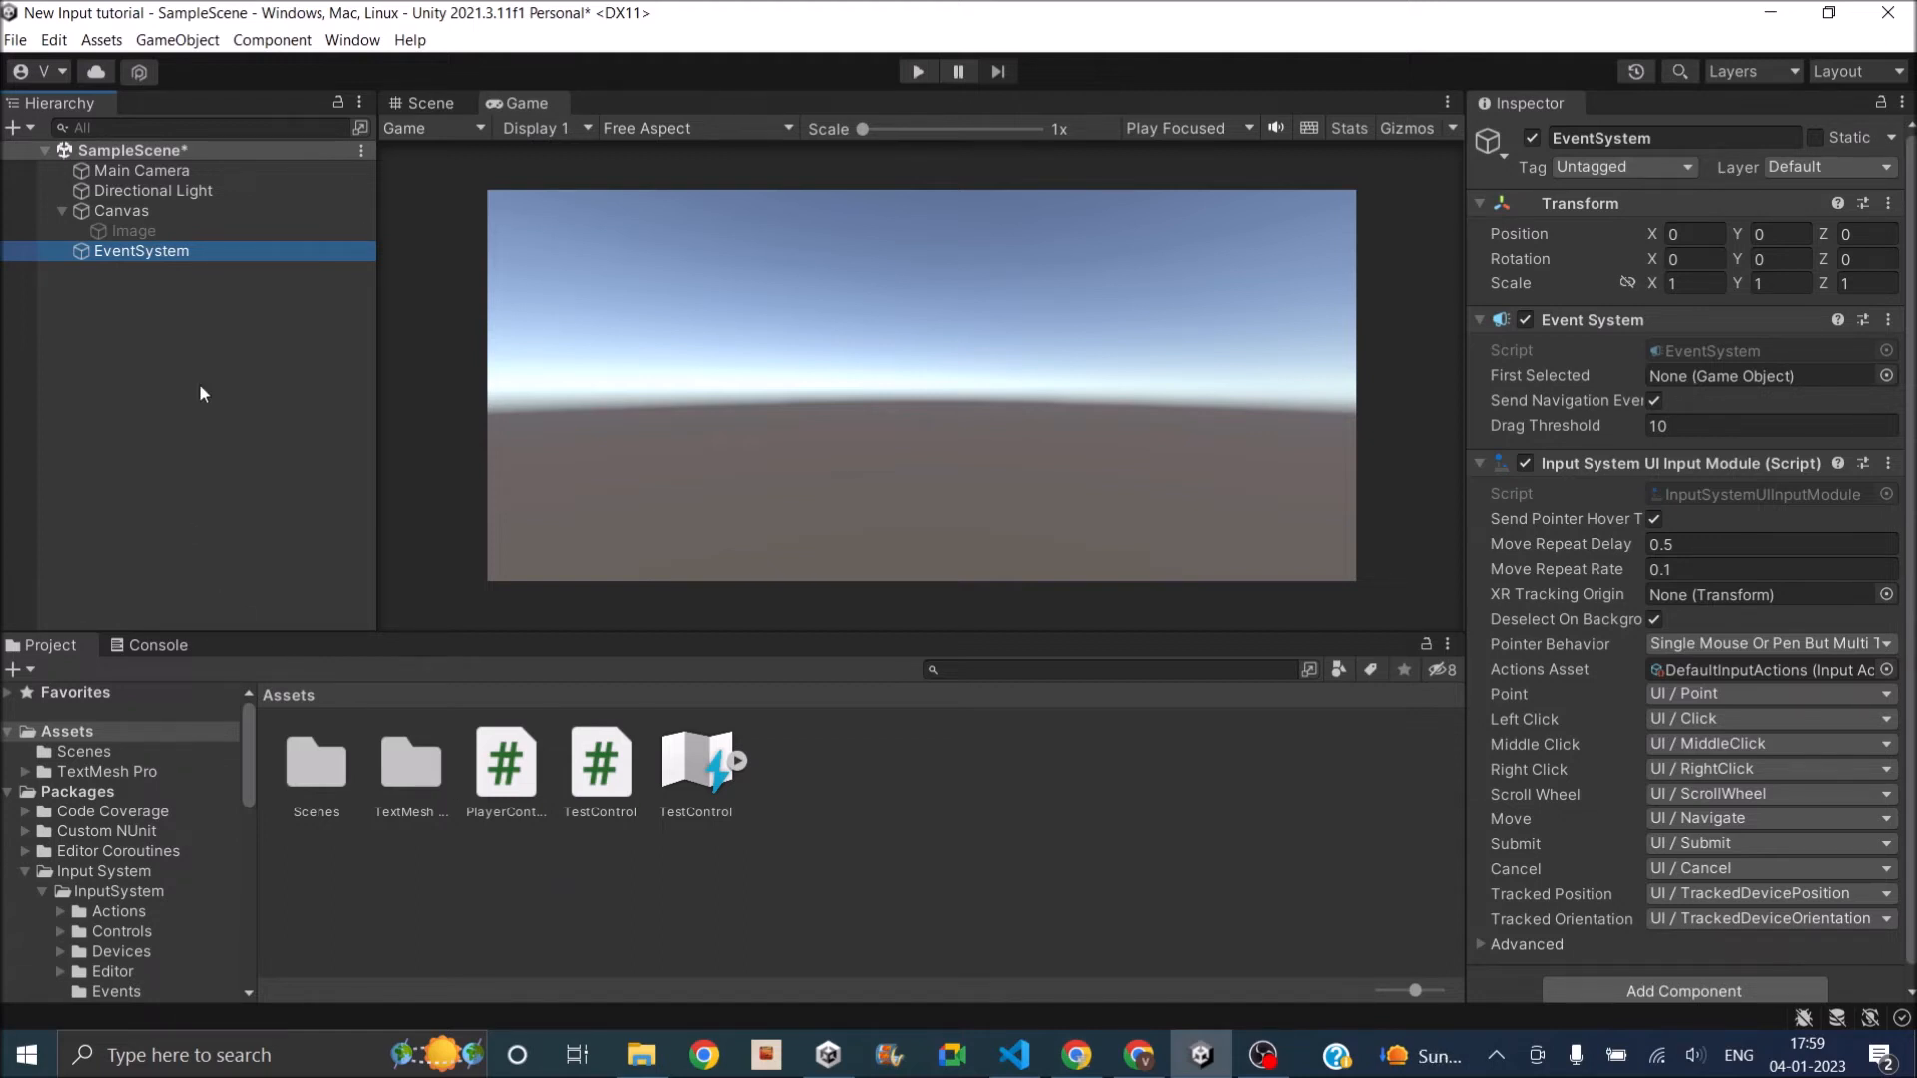
Add a second UI Image under the Canvas, to be named Button.
{"action": "left_click", "coordinate": [19, 128]}
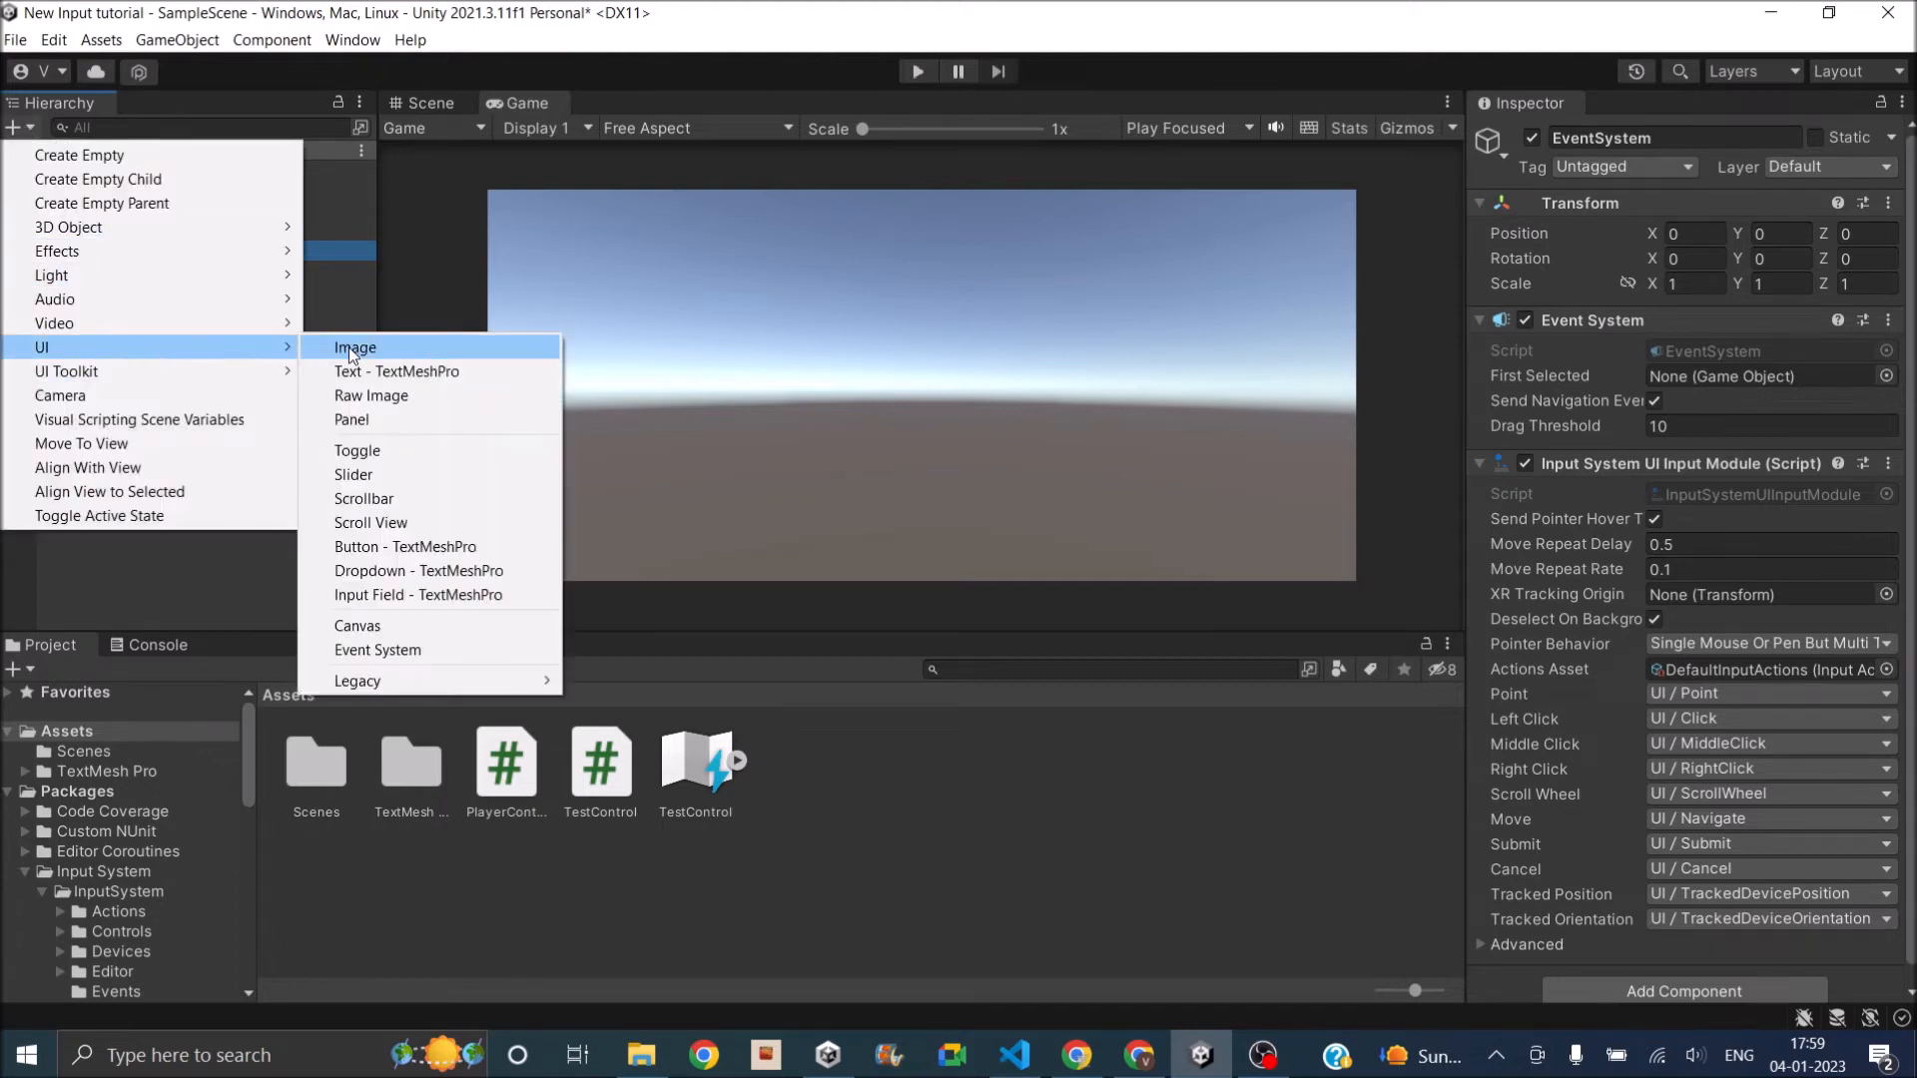
{"action": "left_click", "coordinate": [356, 347]}
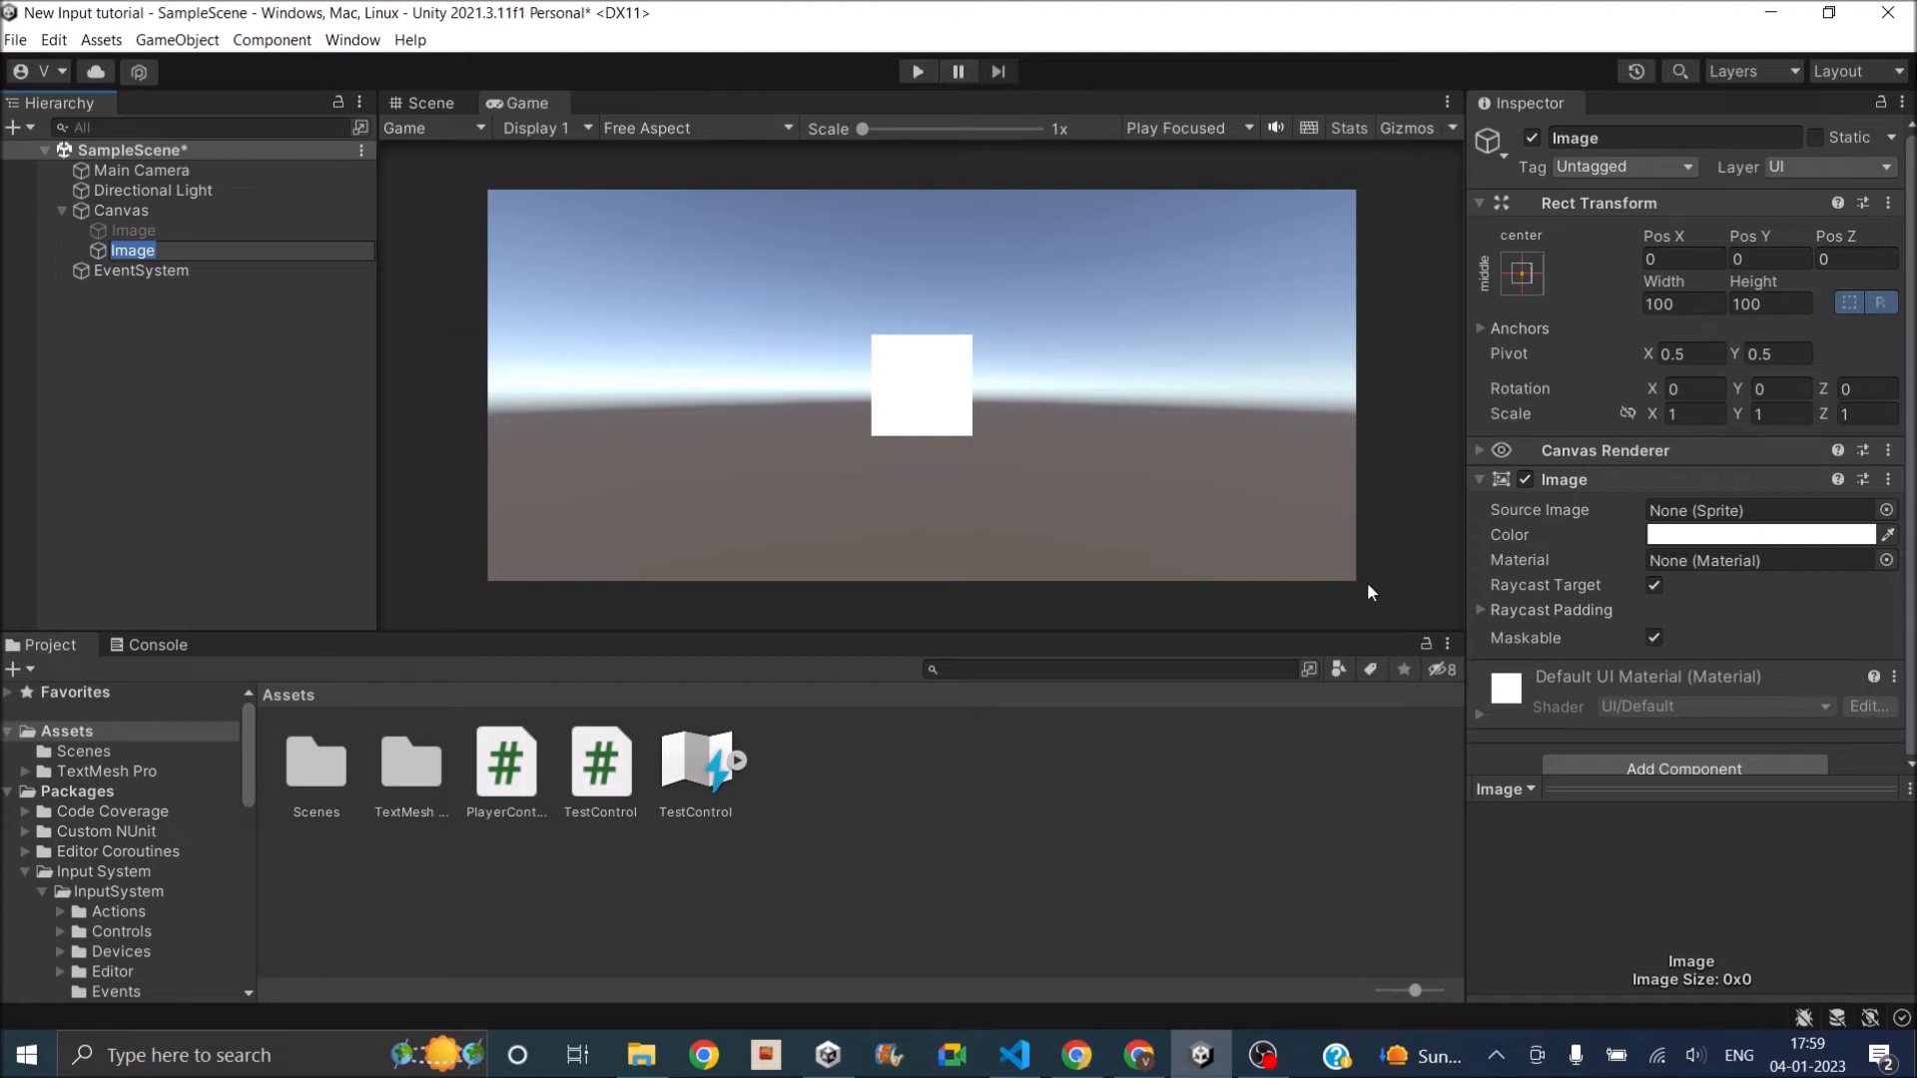
{"action": "mouse_move", "coordinate": [1346, 585]}
{"action": "type", "text": "Button"}
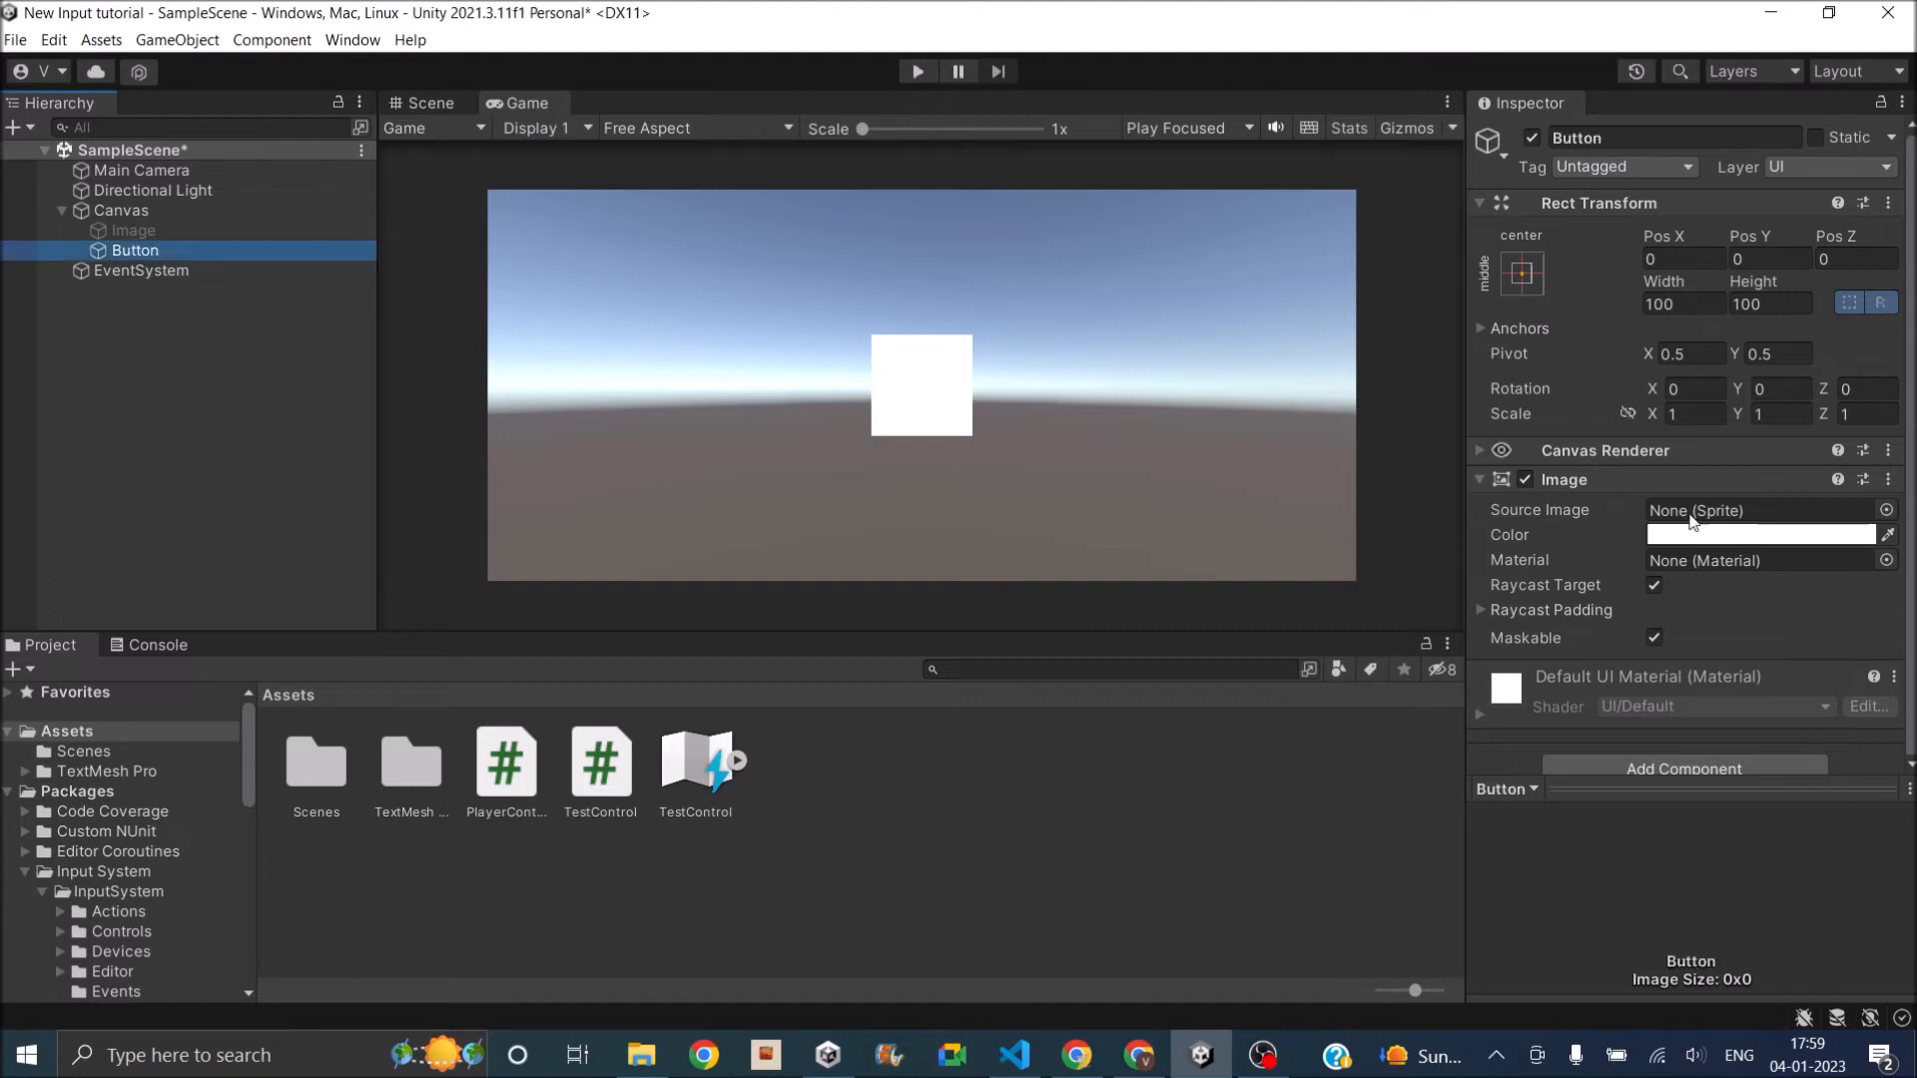
{"action": "mouse_move", "coordinate": [1013, 260]}
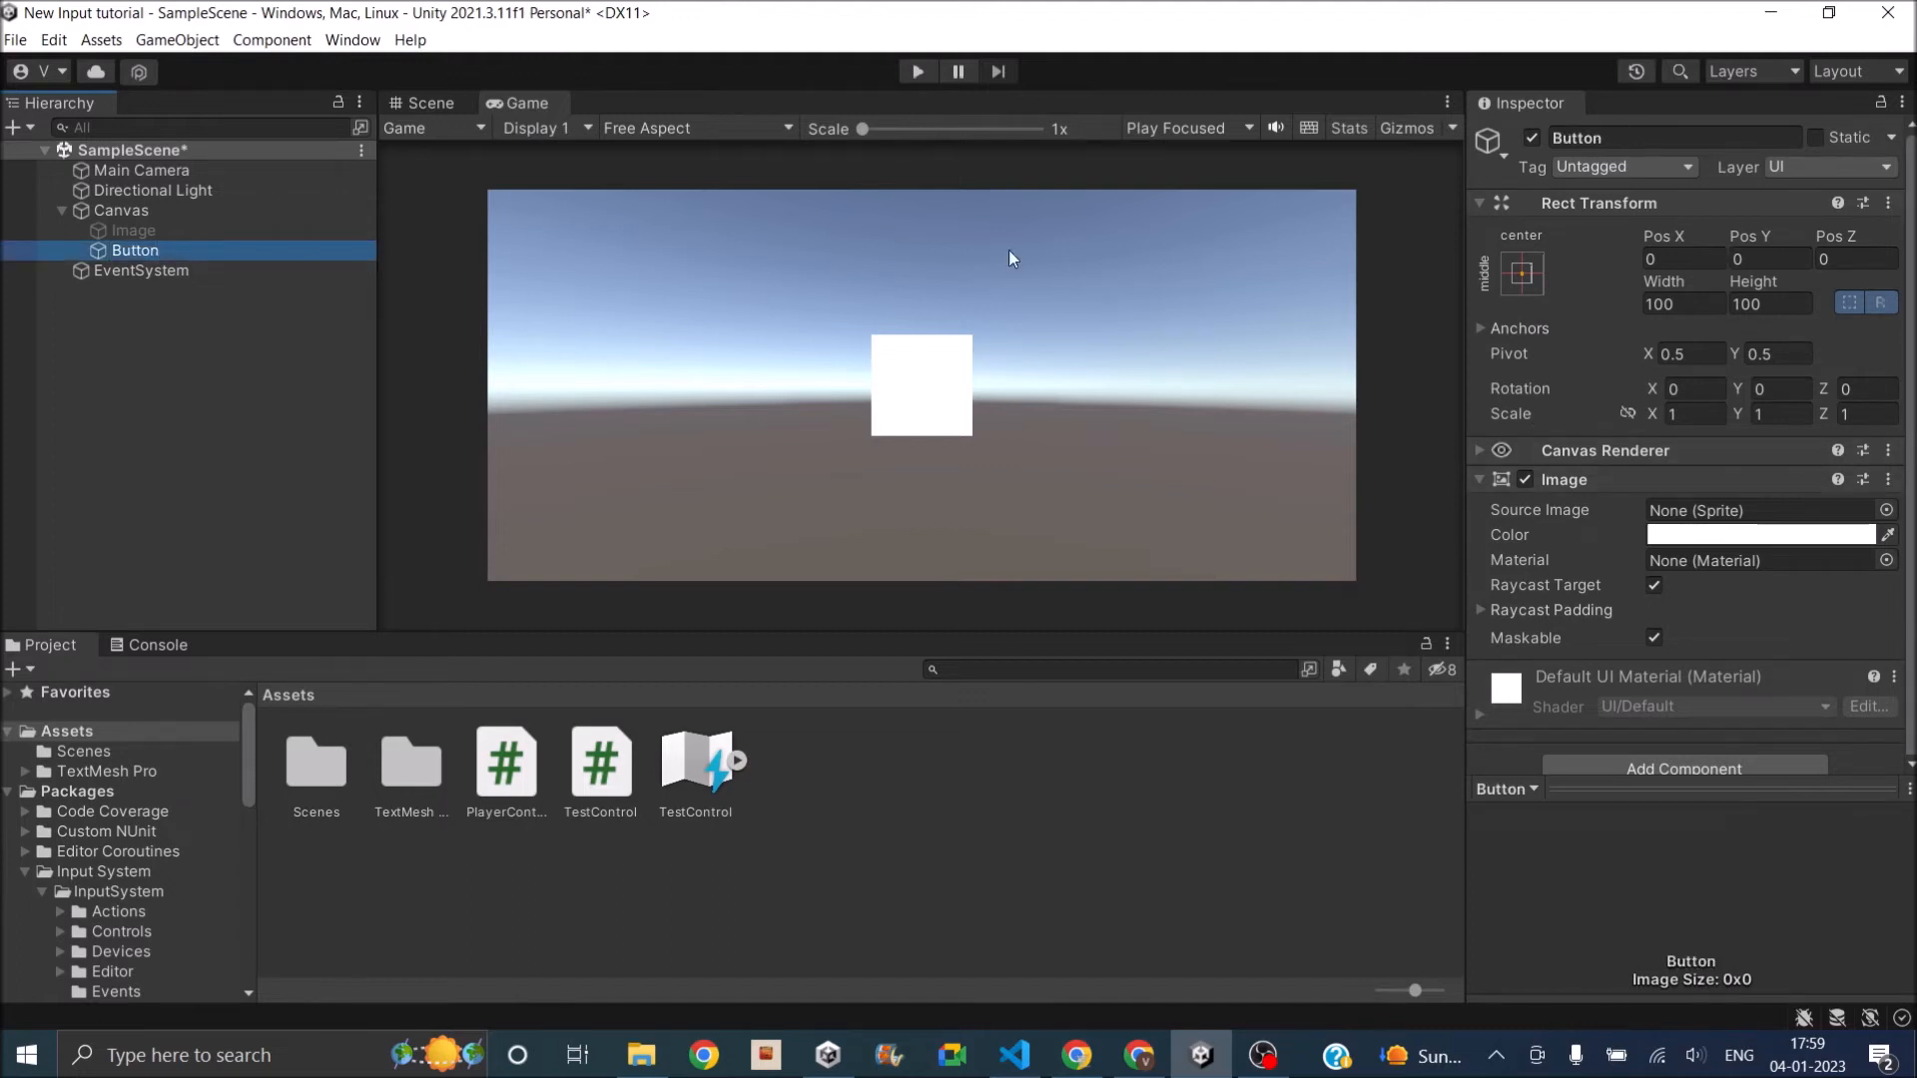
{"action": "mouse_move", "coordinate": [1697, 471]}
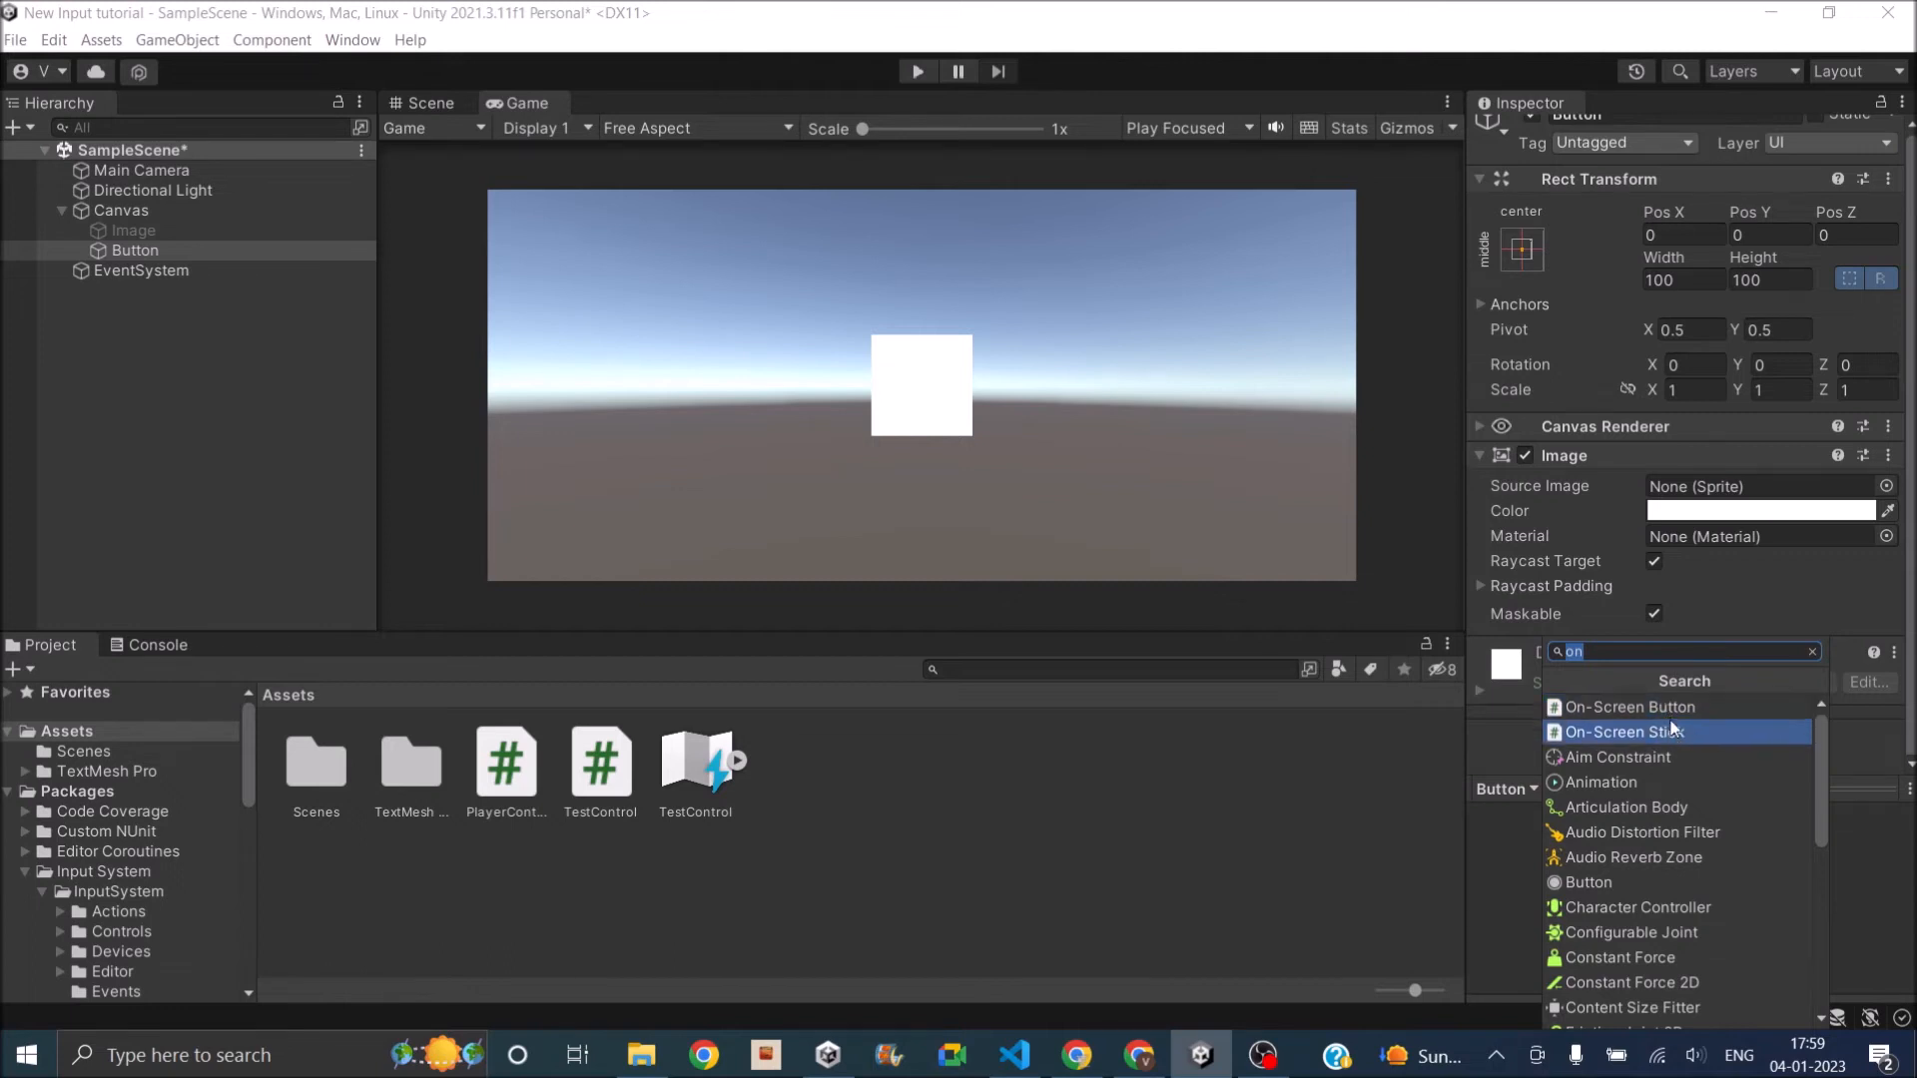
Add an On-Screen Button component to Button with Control Path Keyboard > Space.
{"action": "left_click", "coordinate": [1630, 707]}
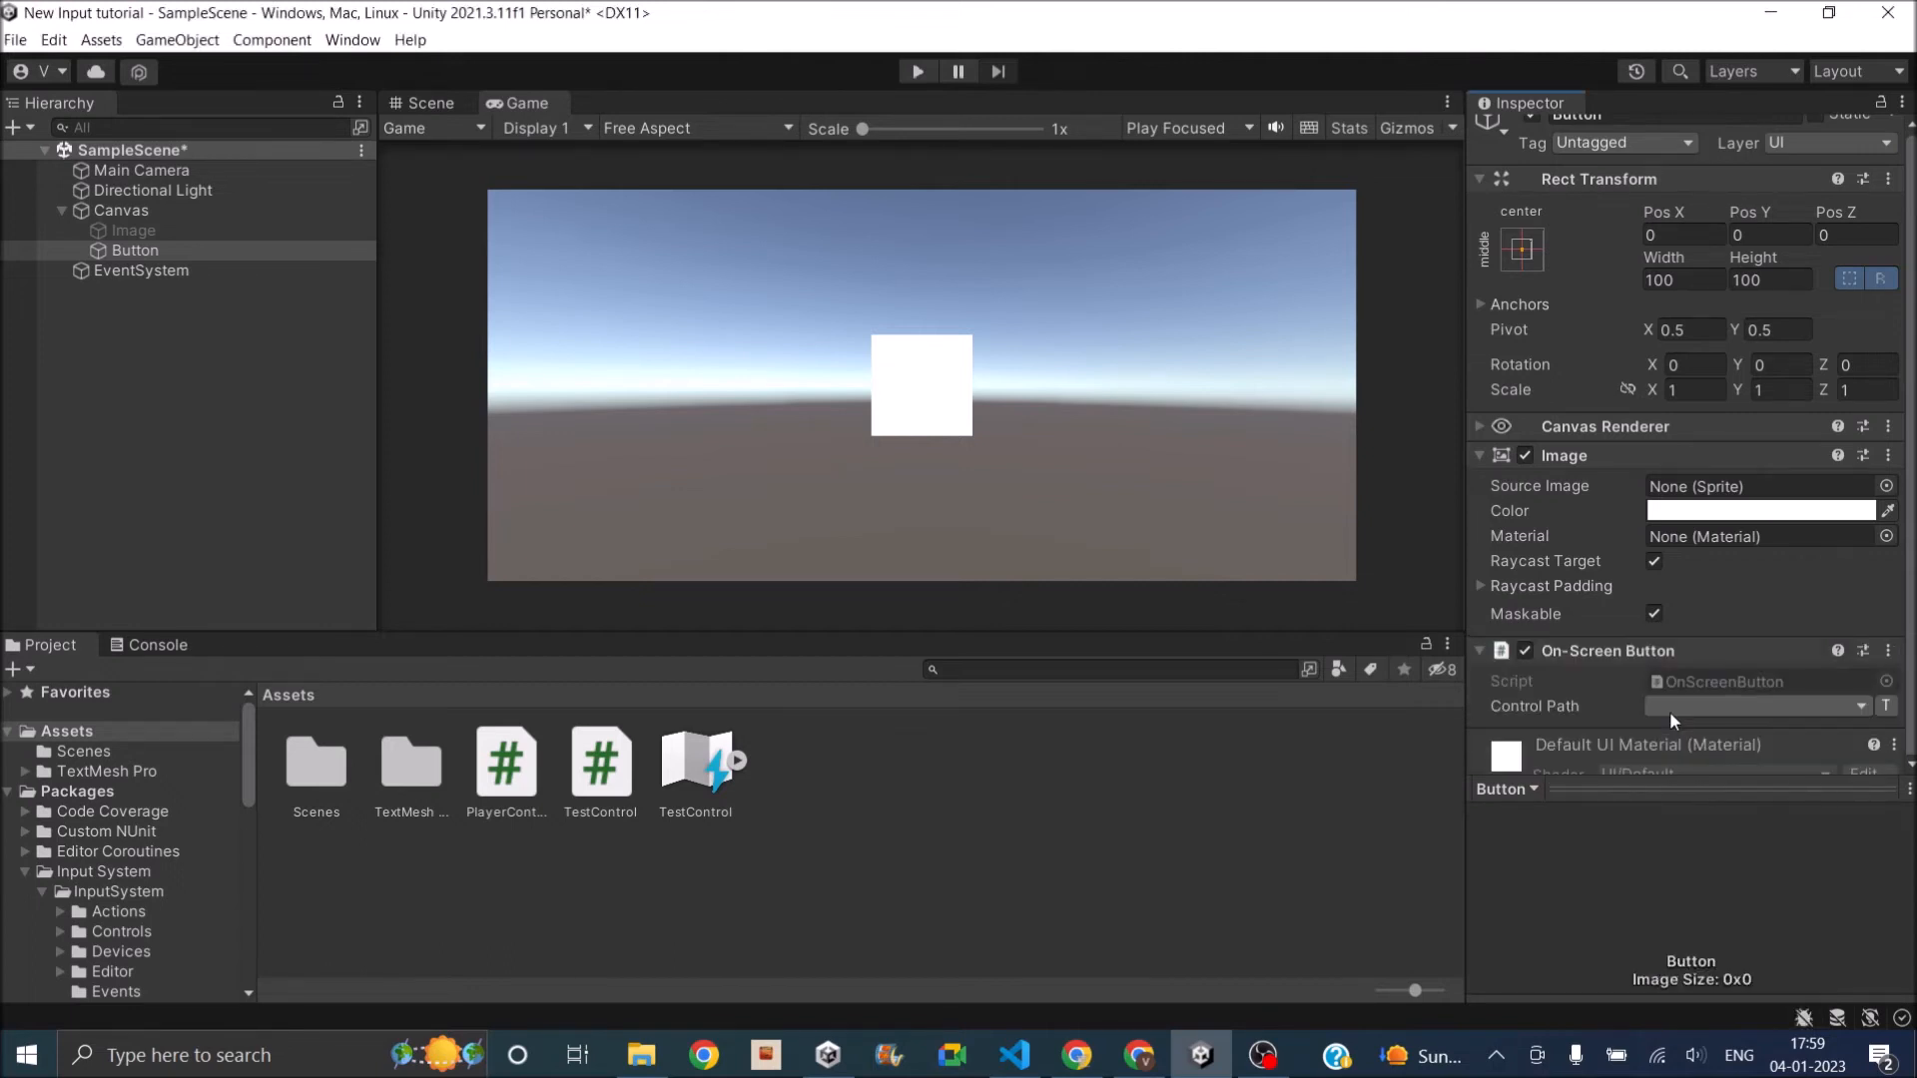
{"action": "scroll", "scroll_direction": "down", "scroll_amount": 3}
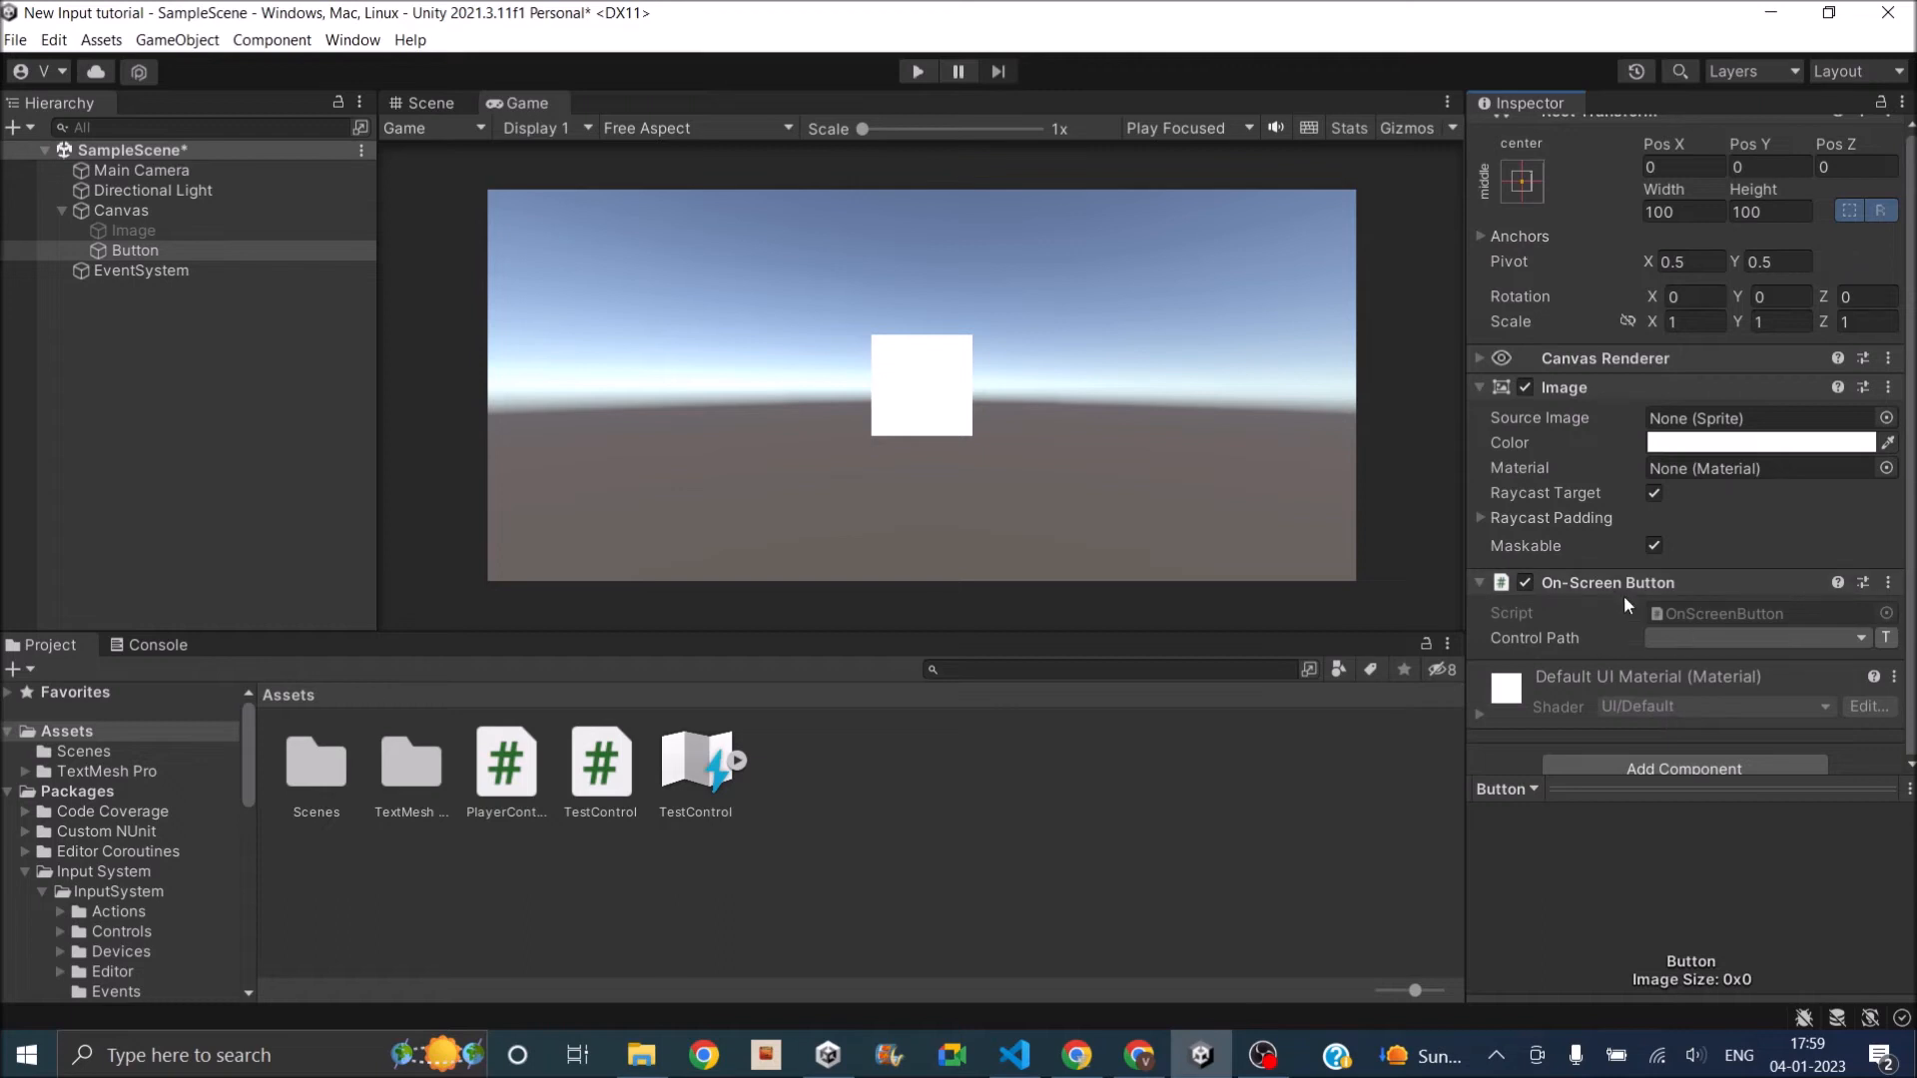
{"action": "mouse_move", "coordinate": [1545, 647]}
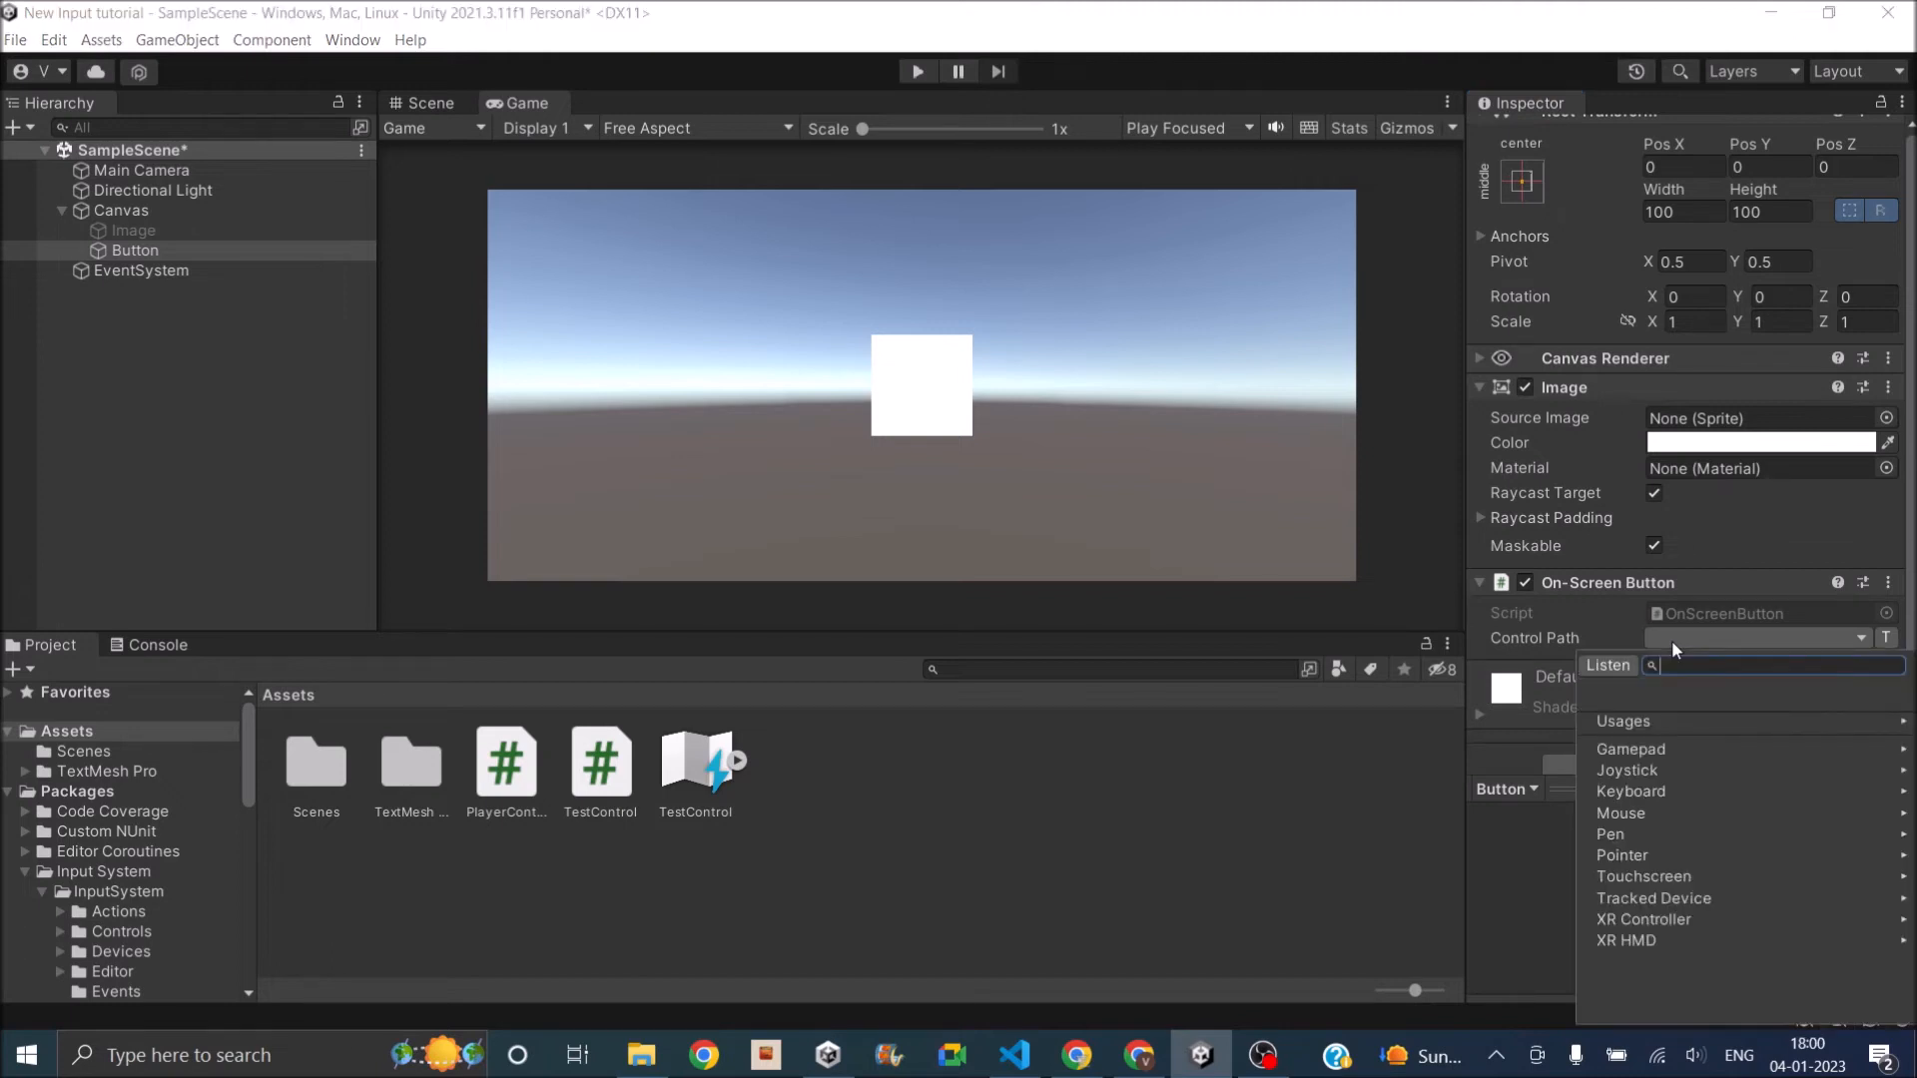
{"action": "left_click", "coordinate": [1605, 665]}
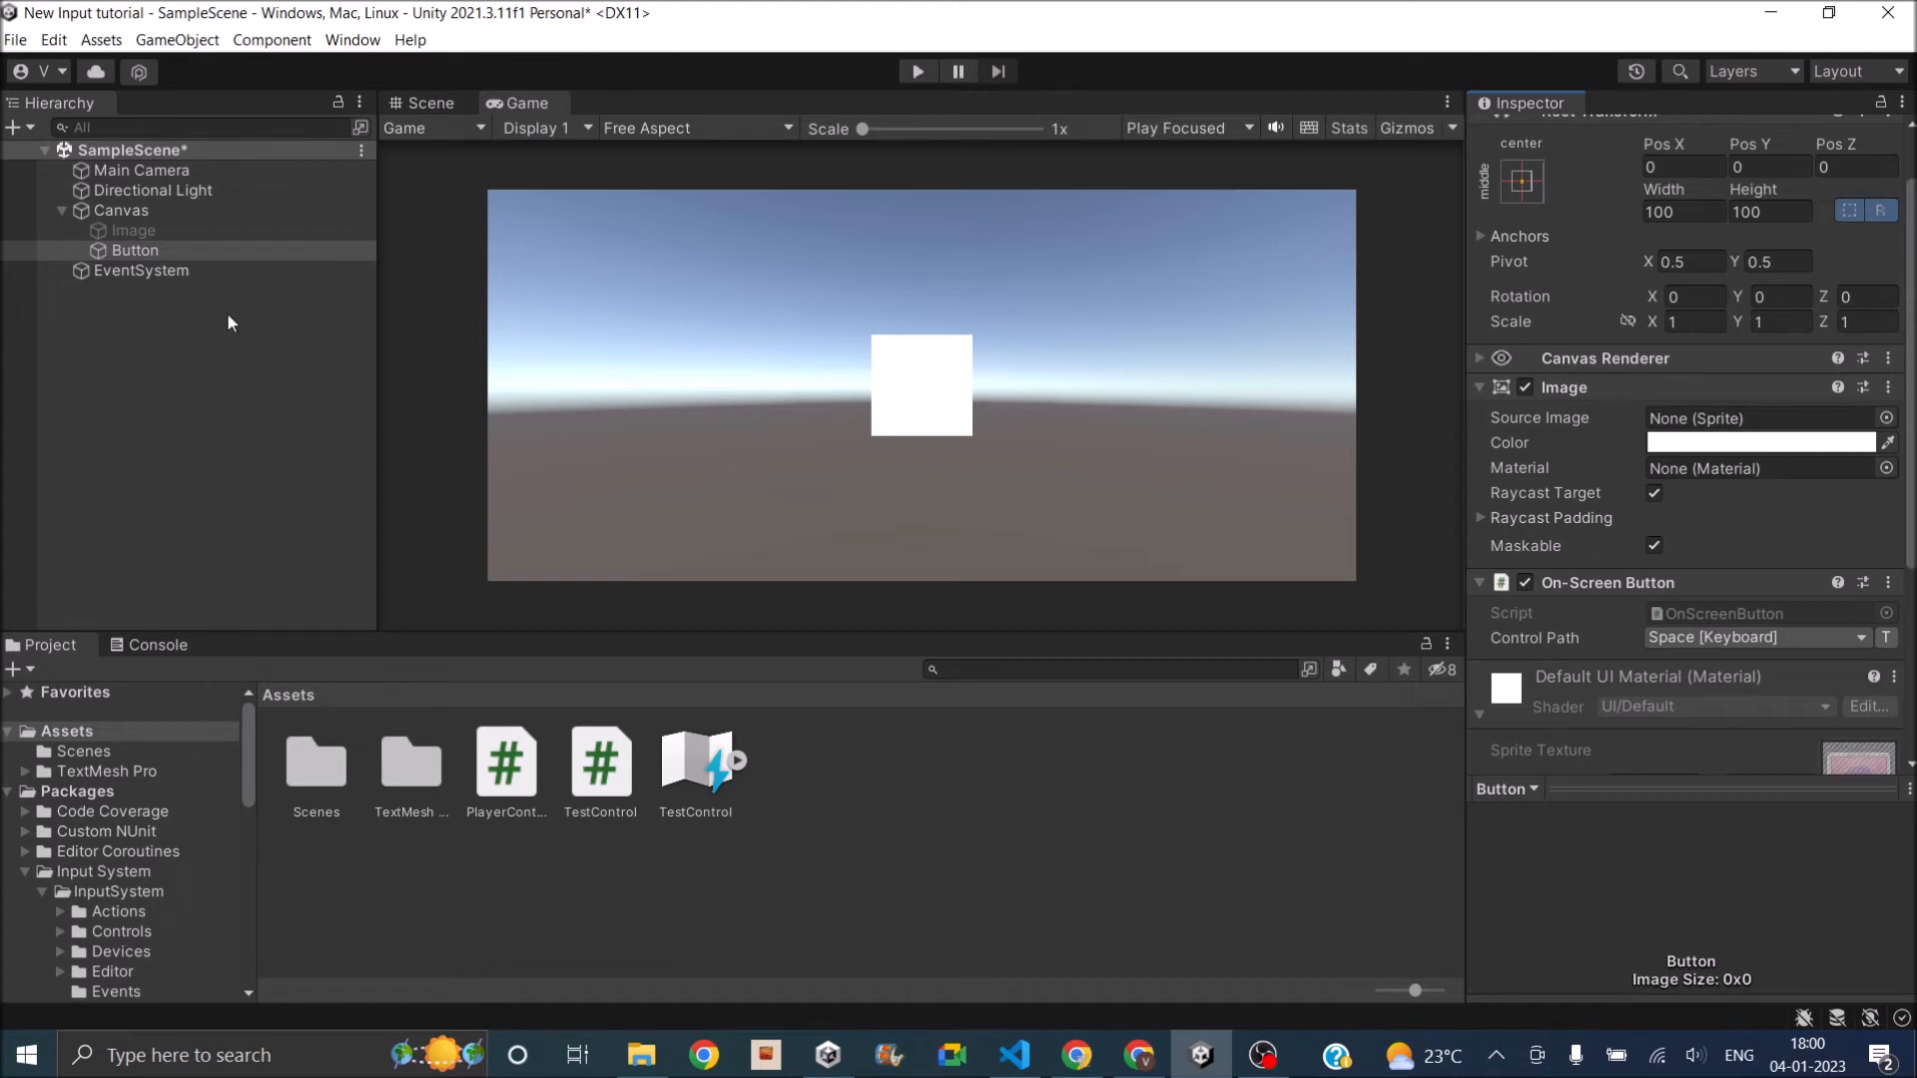
{"action": "left_click", "coordinate": [134, 230]}
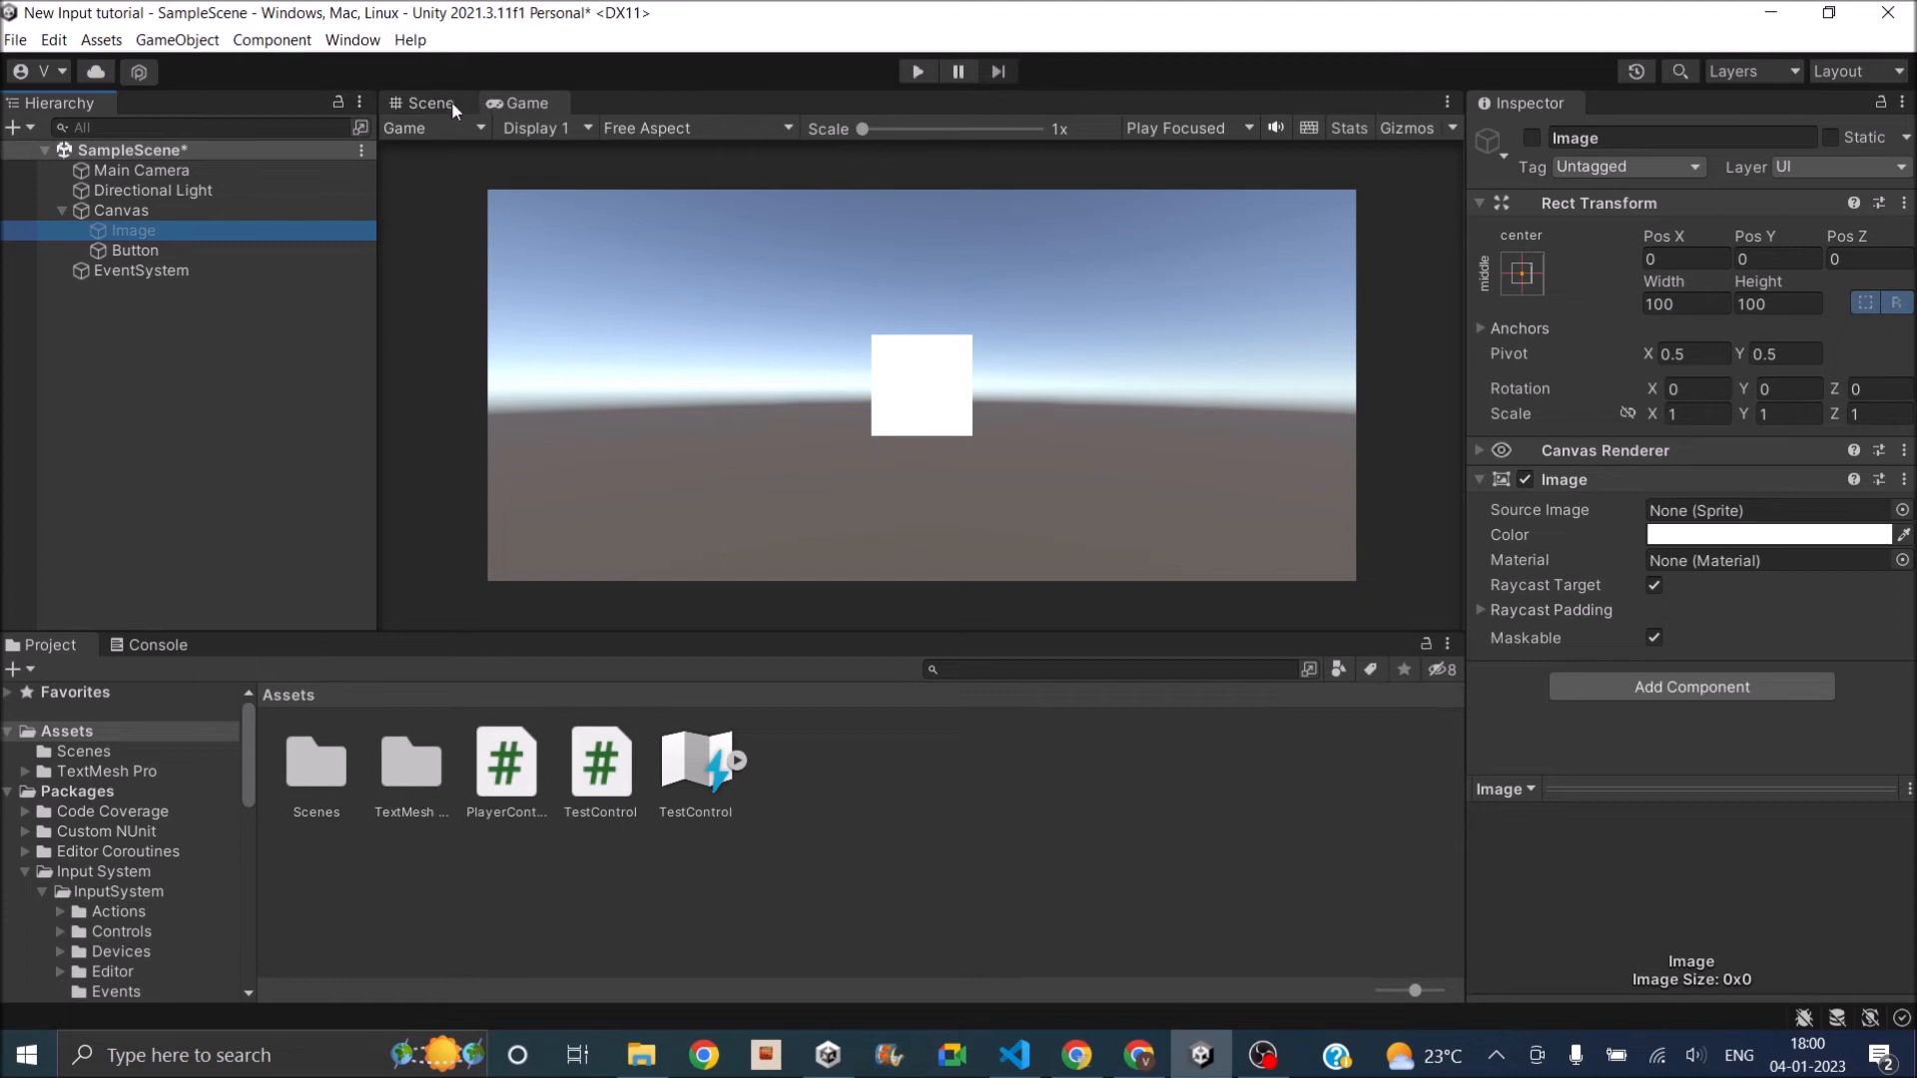
Set Button's Rect Transform Pos X to 200.
{"action": "left_click", "coordinate": [134, 250]}
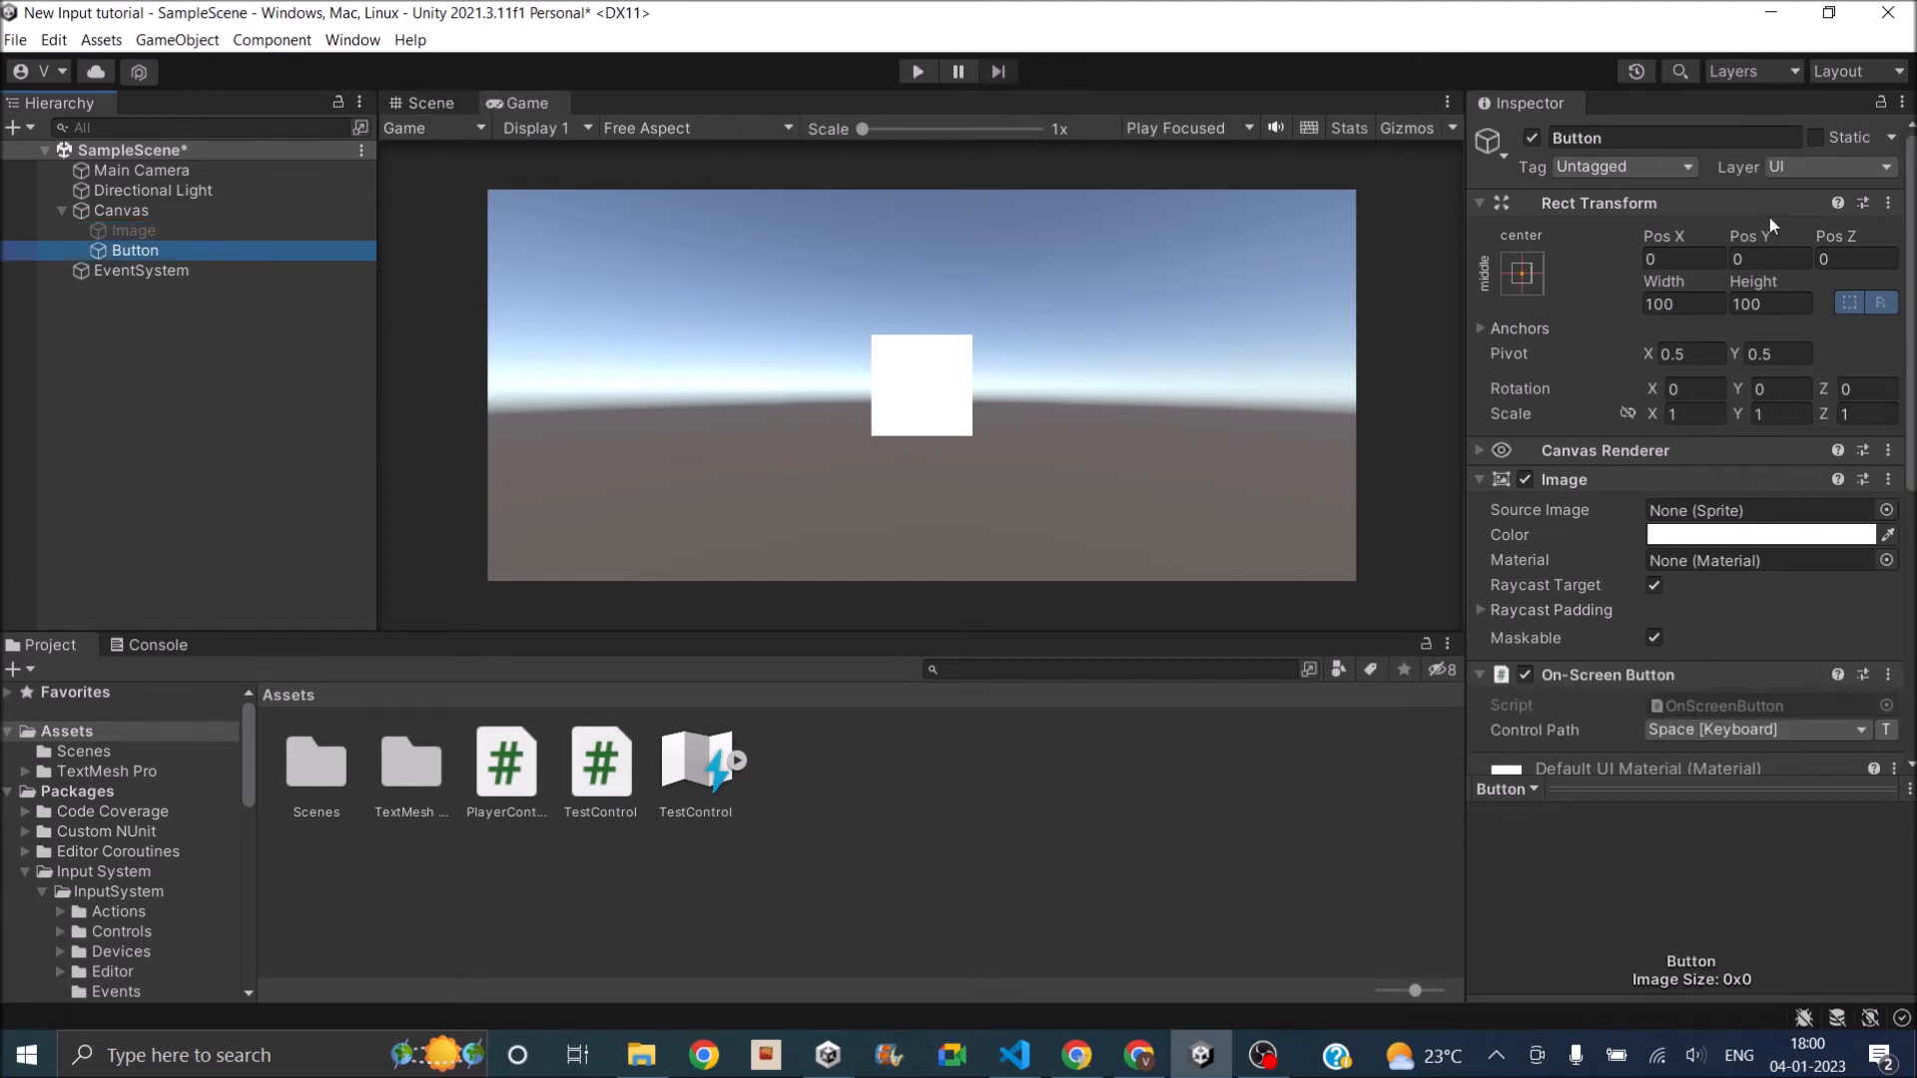
{"action": "left_click", "coordinate": [1686, 258]}
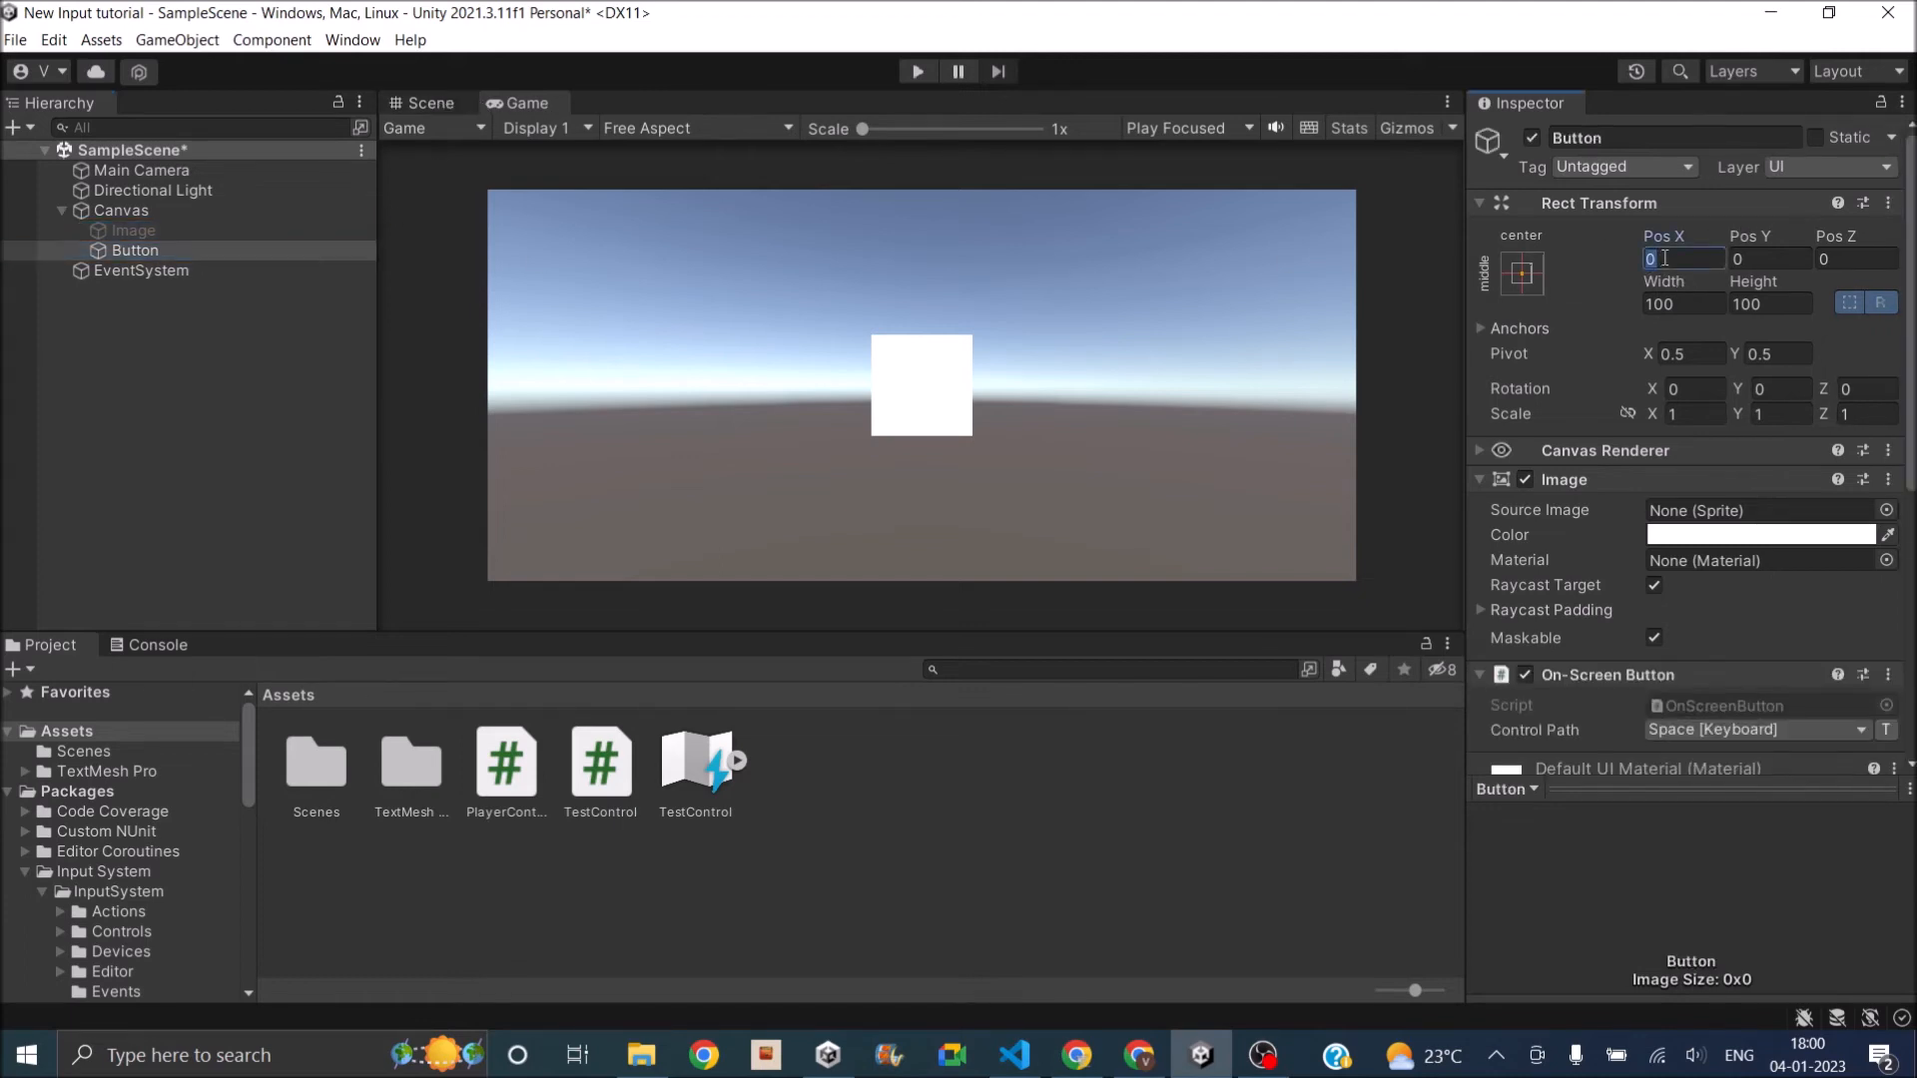
{"action": "type", "text": "200"}
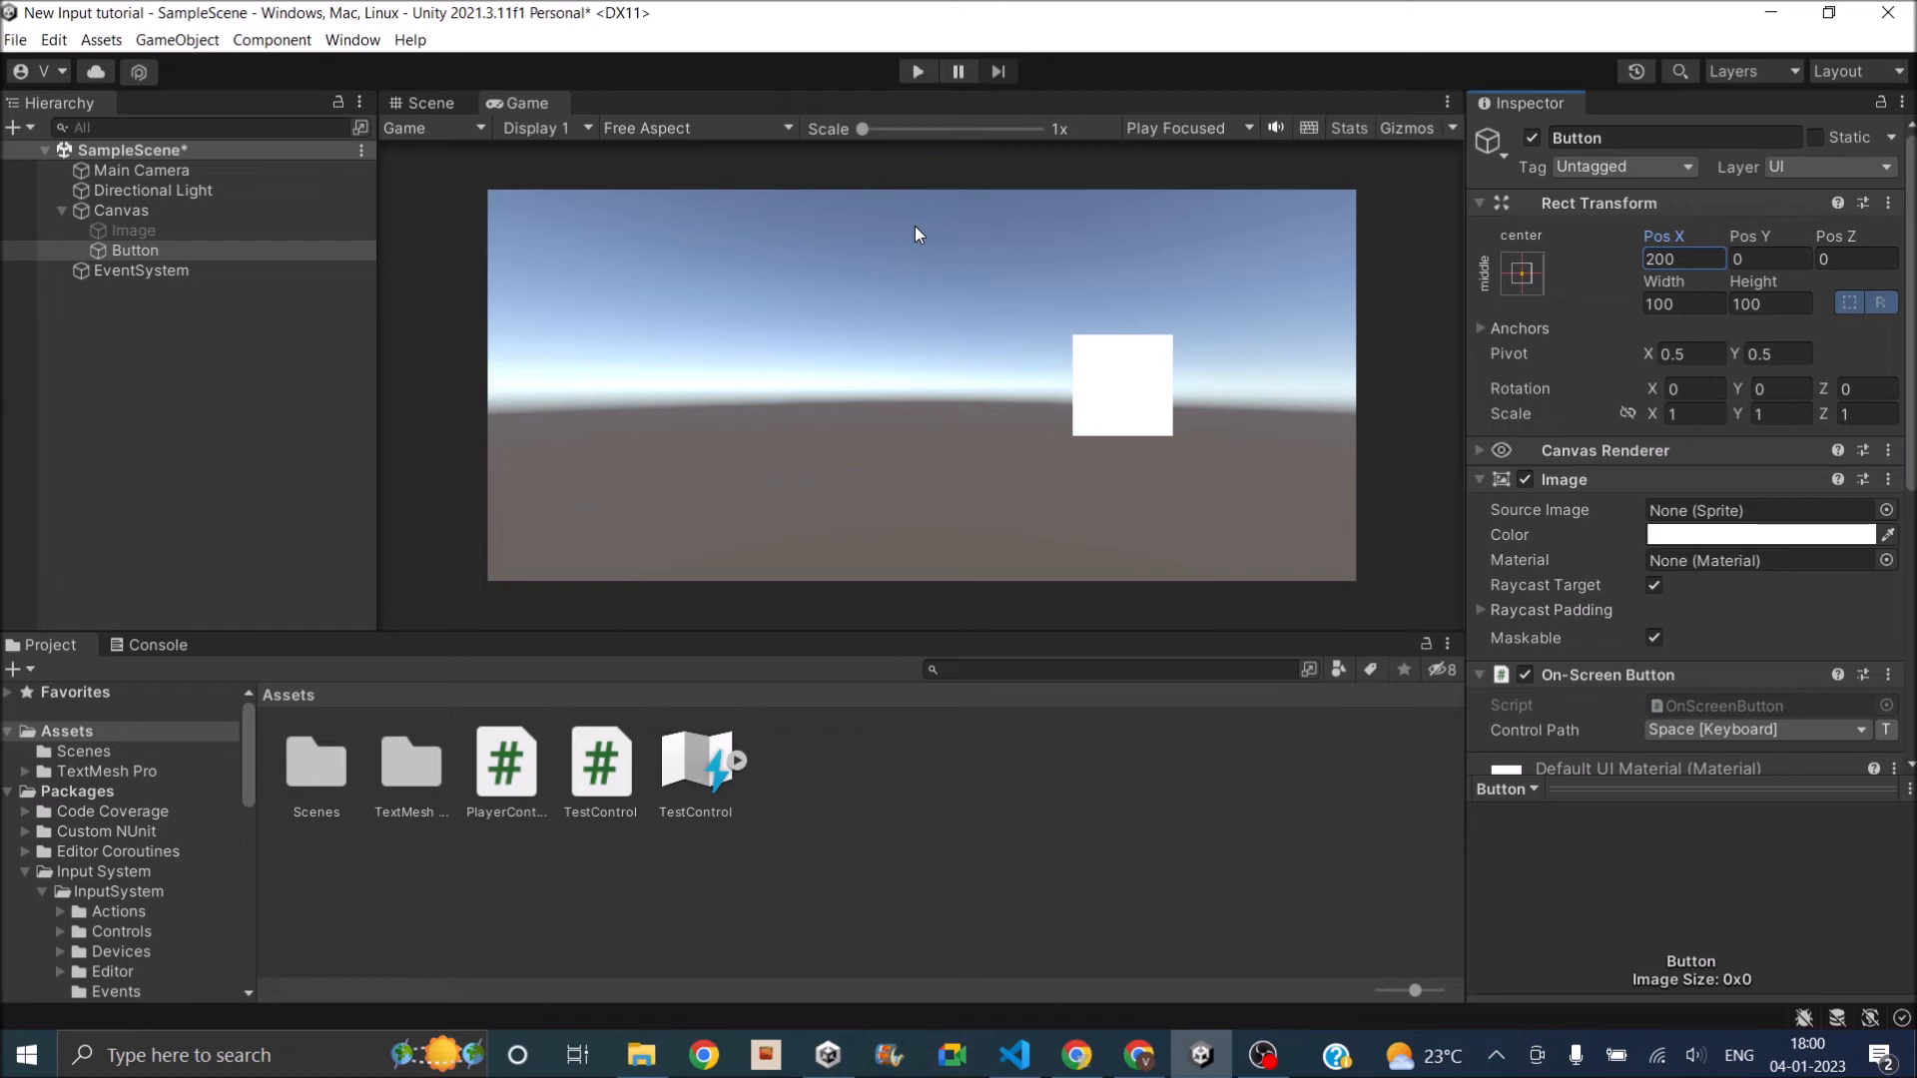
{"action": "mouse_move", "coordinate": [893, 192]}
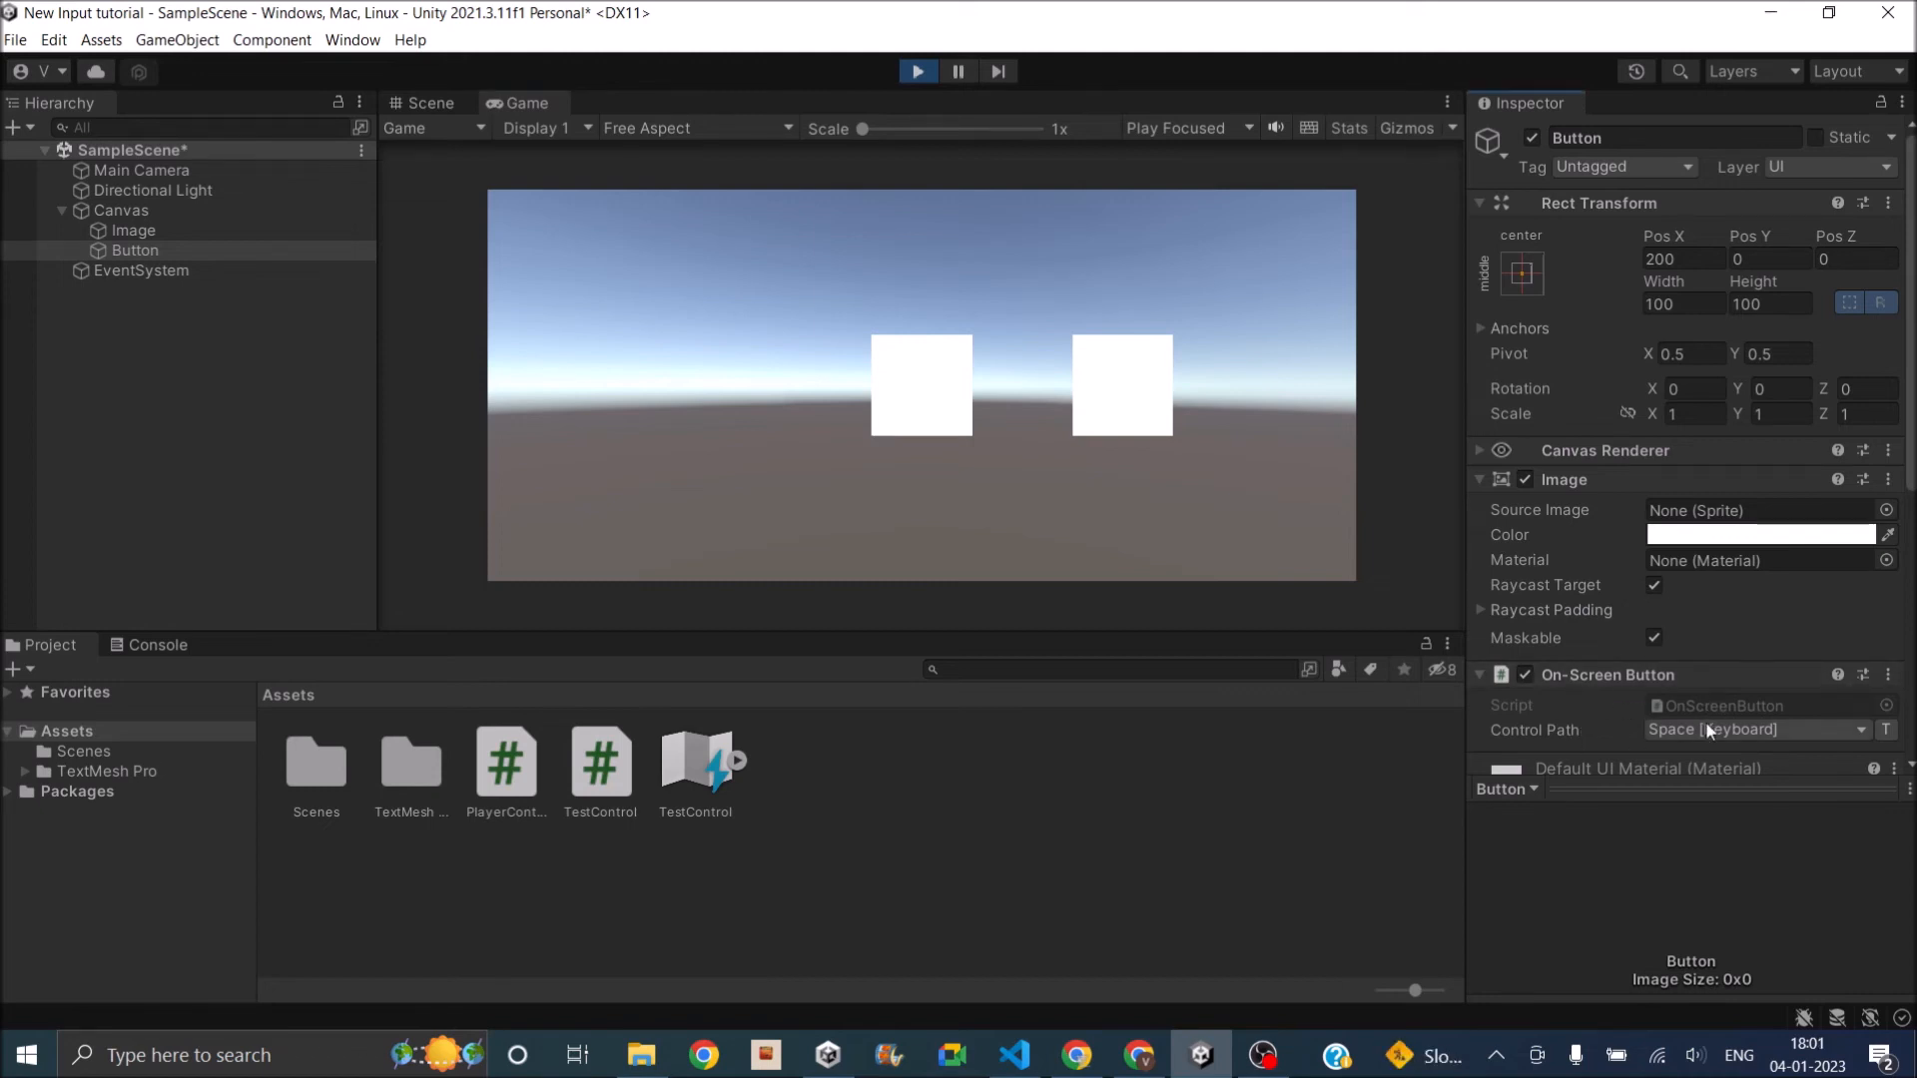
Test the on-screen button in Play mode, then rename Button to Stick.
{"action": "left_click", "coordinate": [1859, 731]}
{"action": "type", "text": "Stick"}
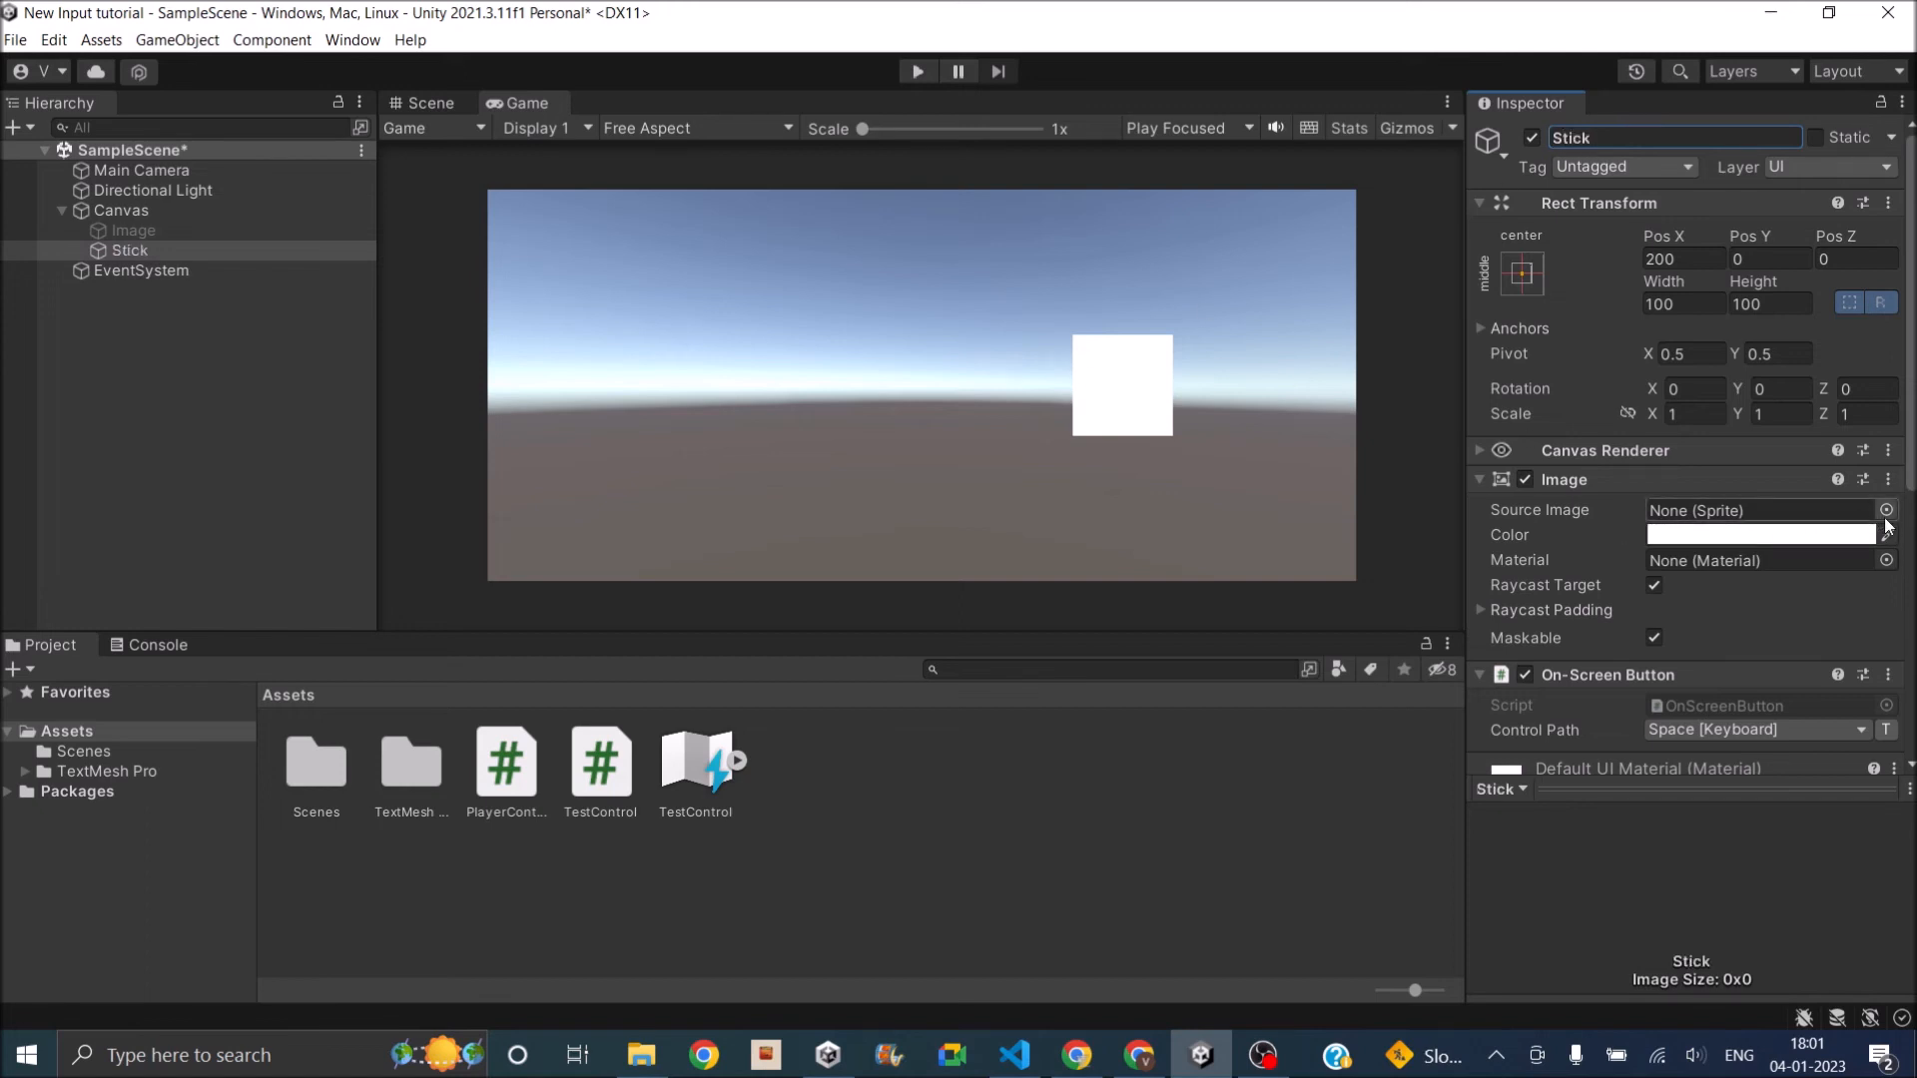
Set Stick's Source Image to the Knob sprite.
{"action": "left_click", "coordinate": [1887, 509]}
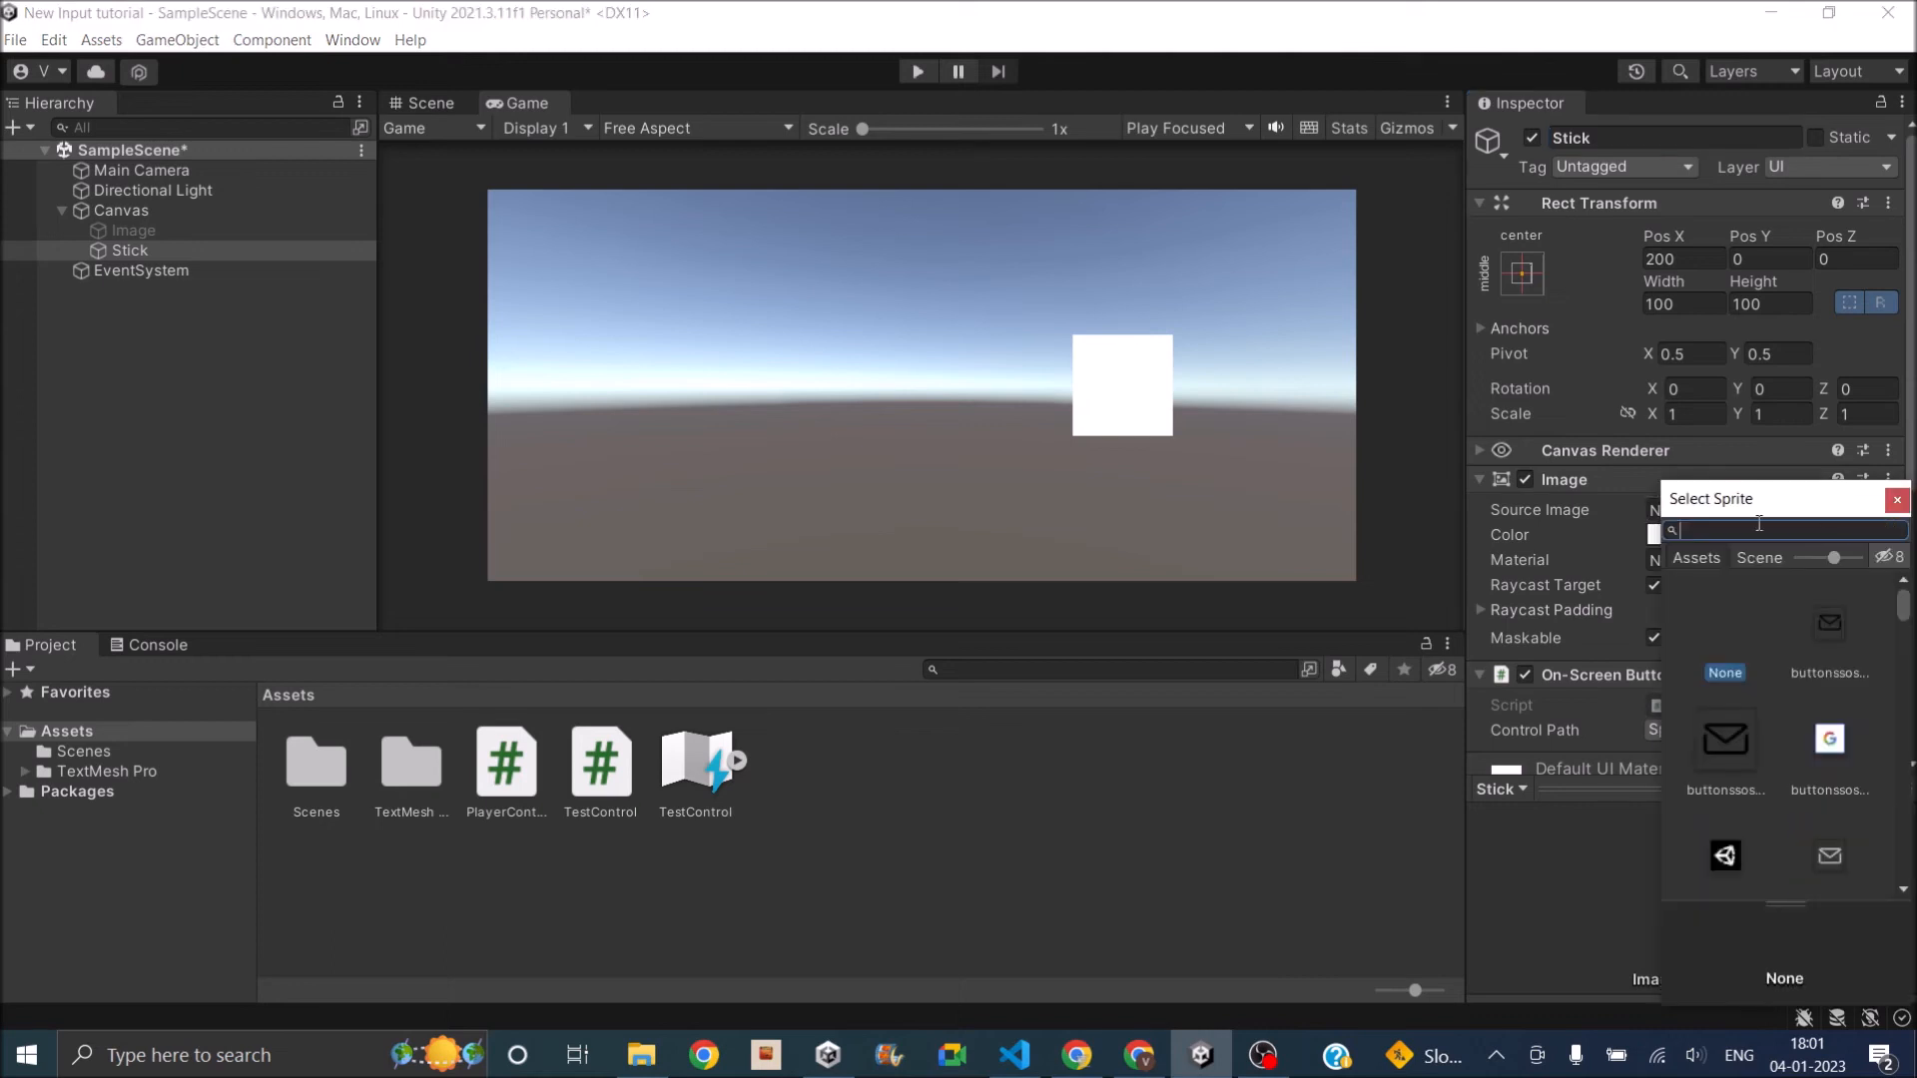
{"action": "type", "text": "kno"}
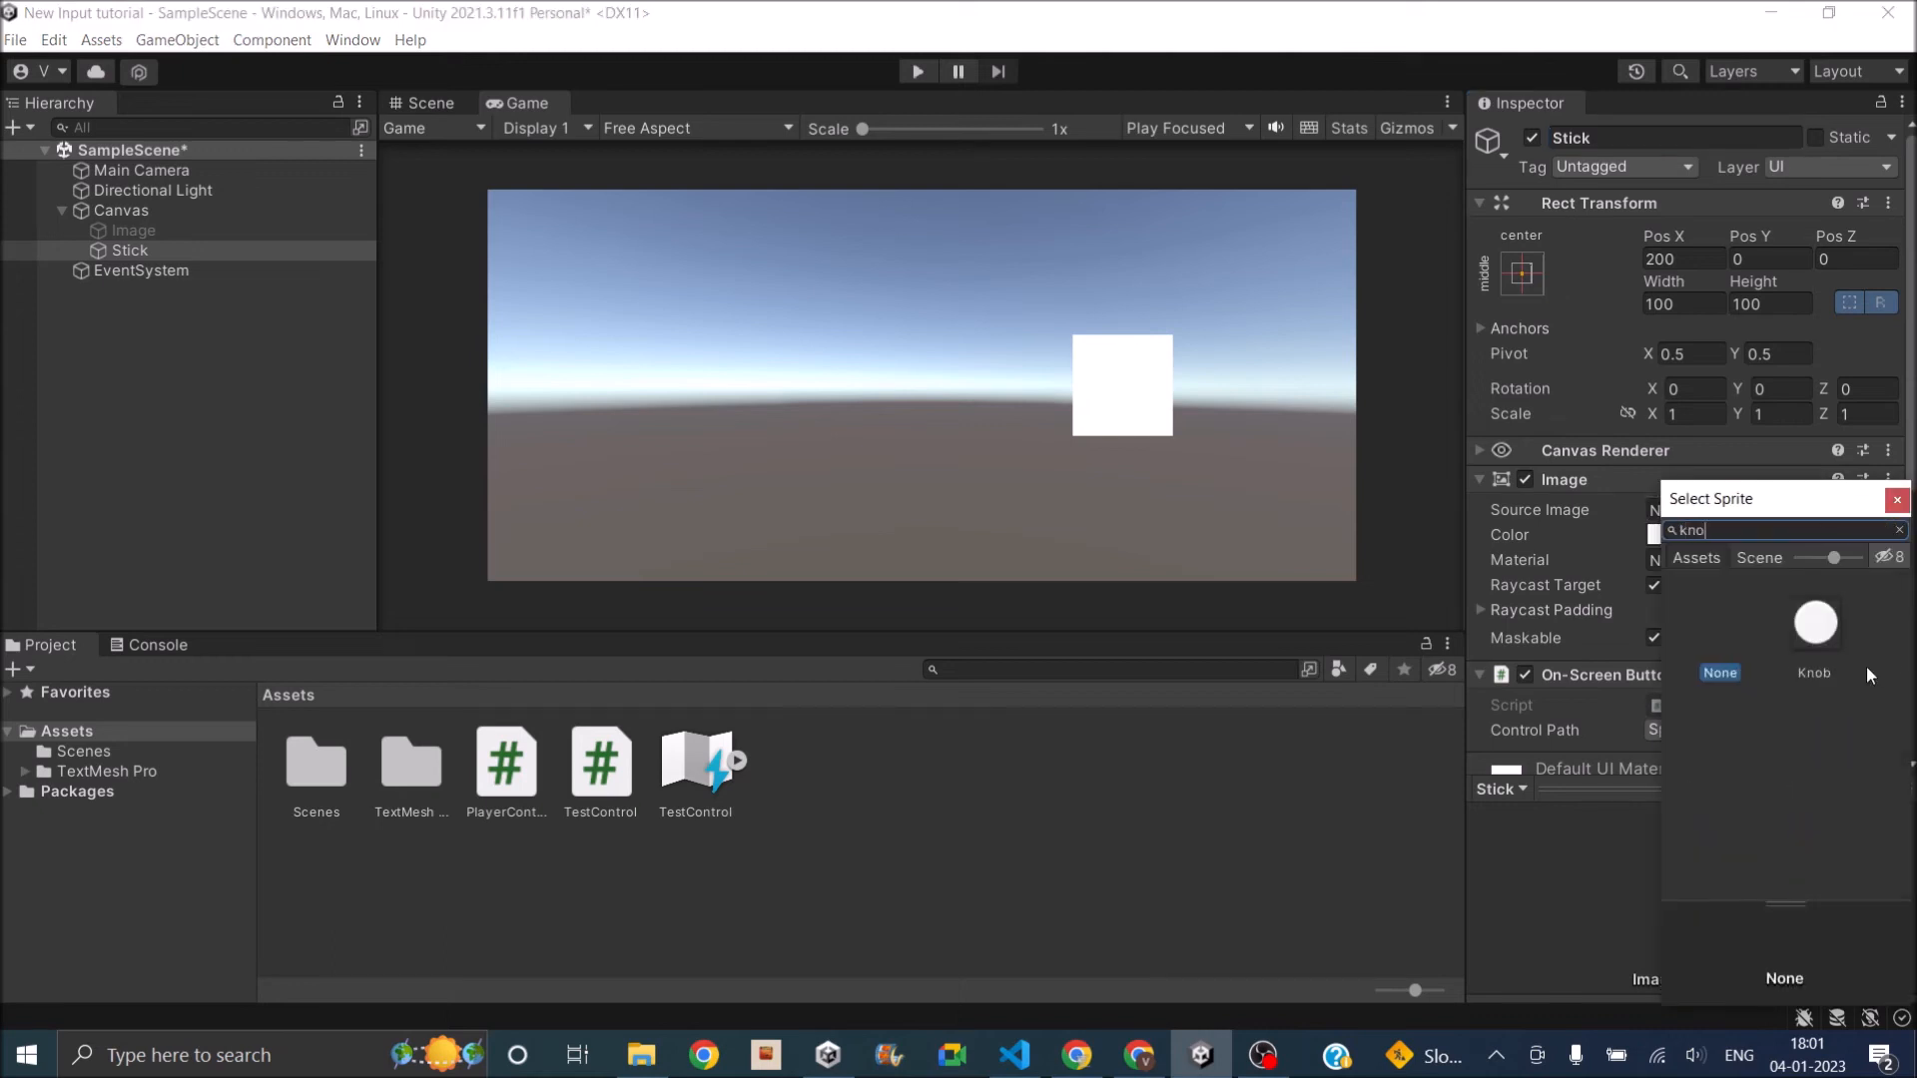
{"action": "left_click", "coordinate": [1816, 623]}
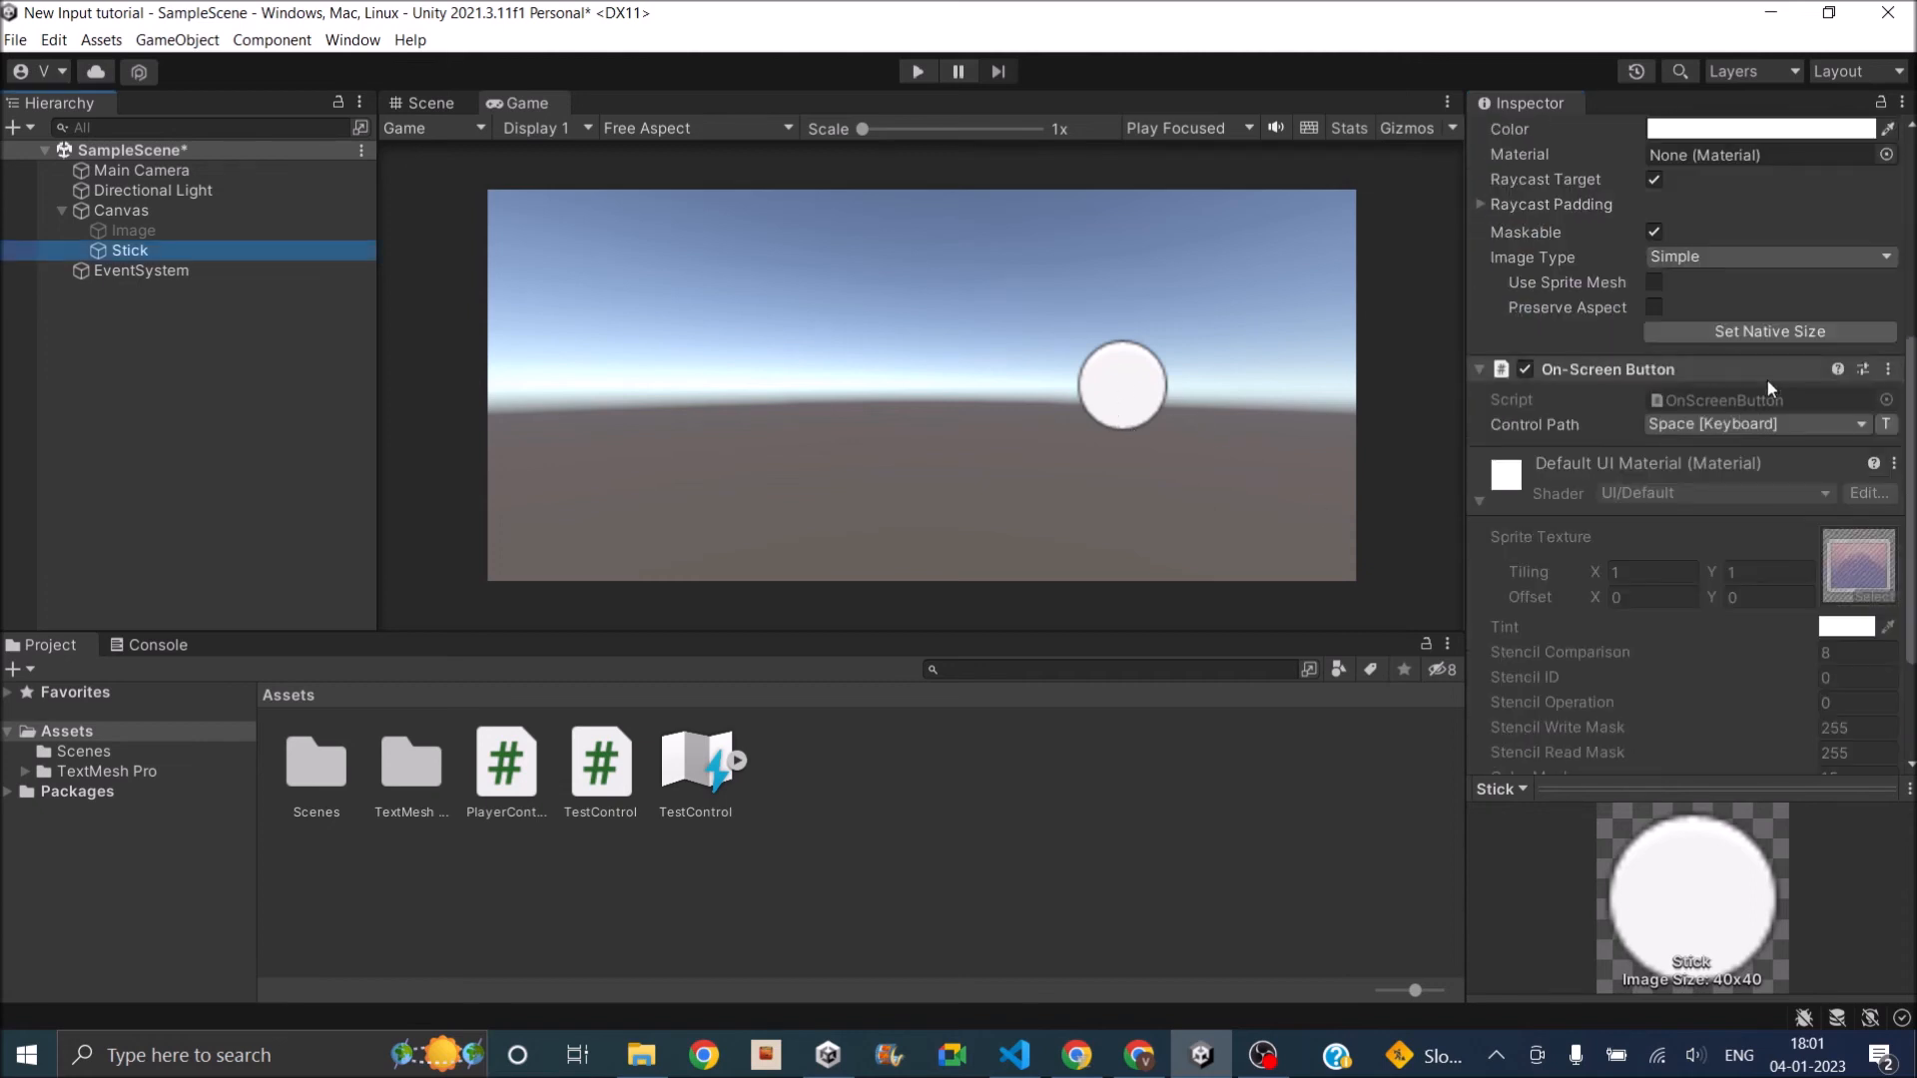
Remove Stick's On-Screen Button component and add an On-Screen Stick component.
{"action": "left_click", "coordinate": [1890, 368]}
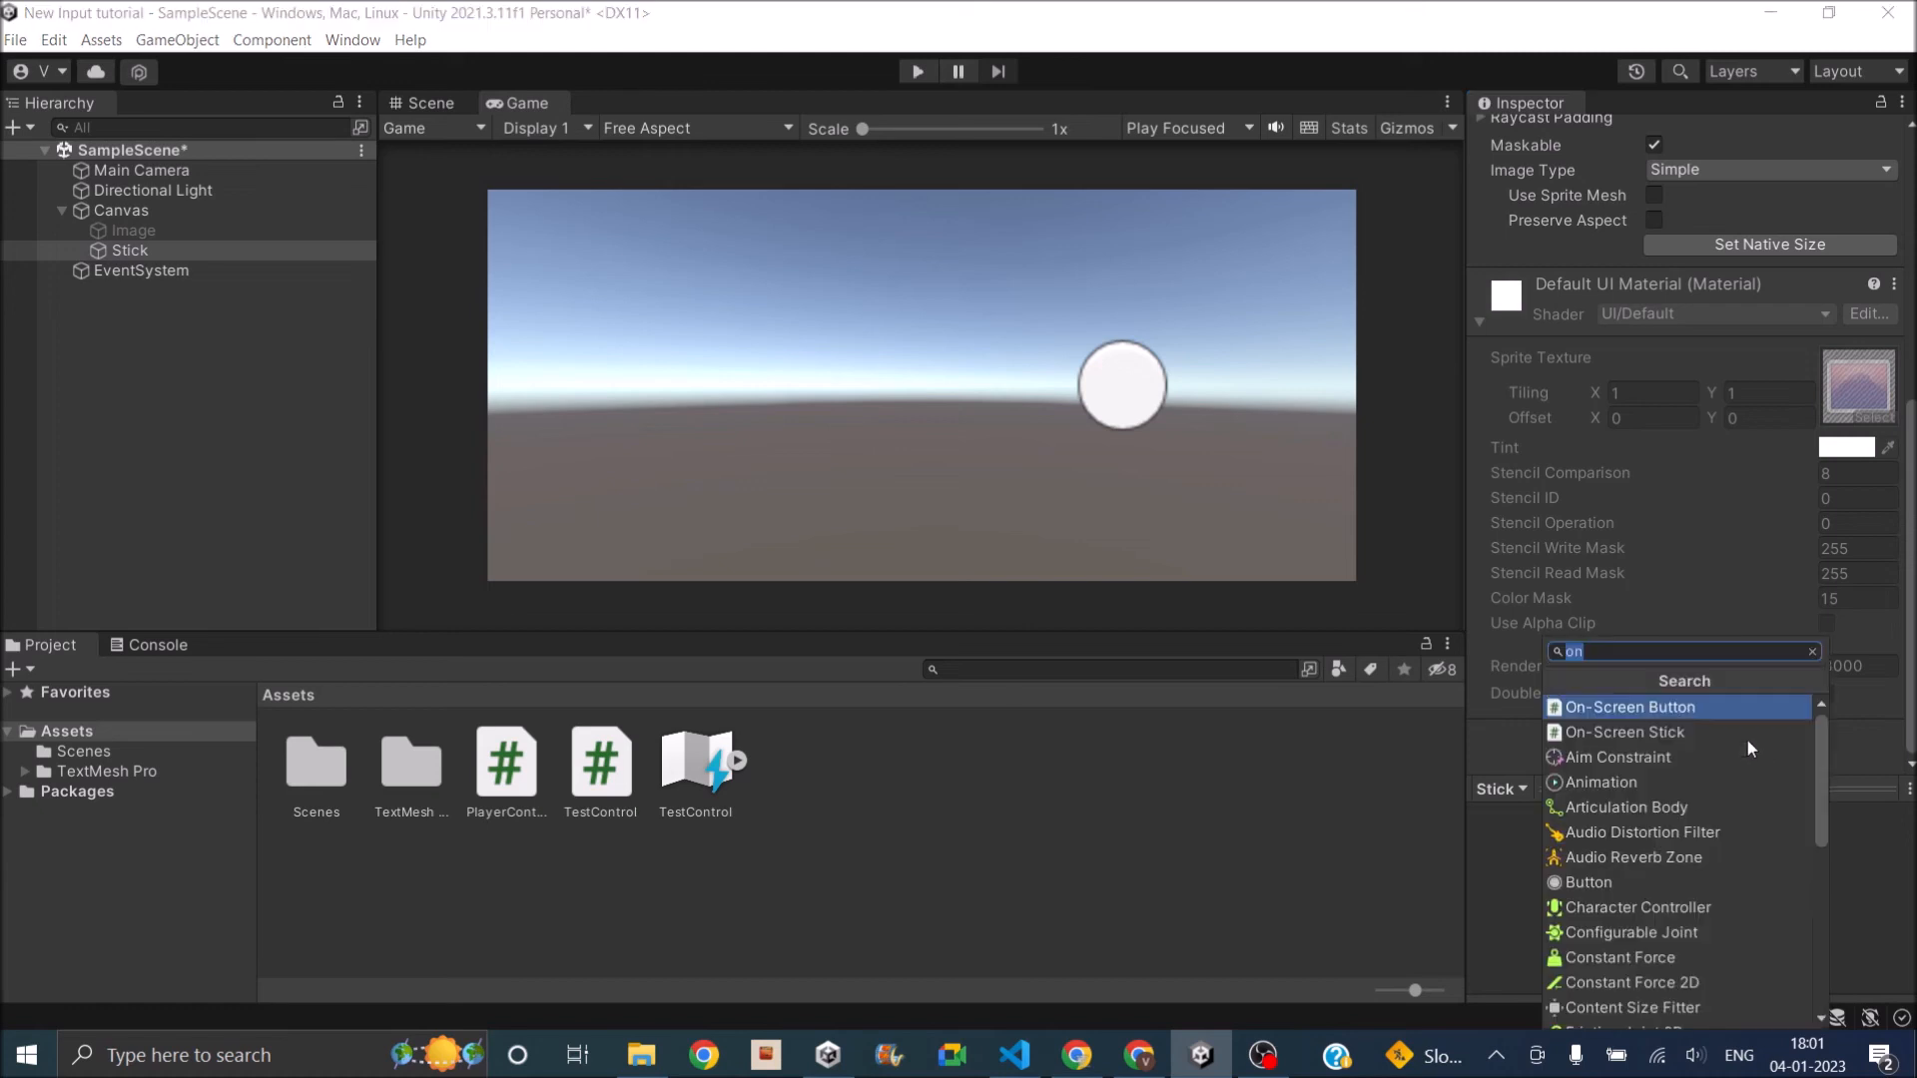
{"action": "mouse_move", "coordinate": [1648, 731]}
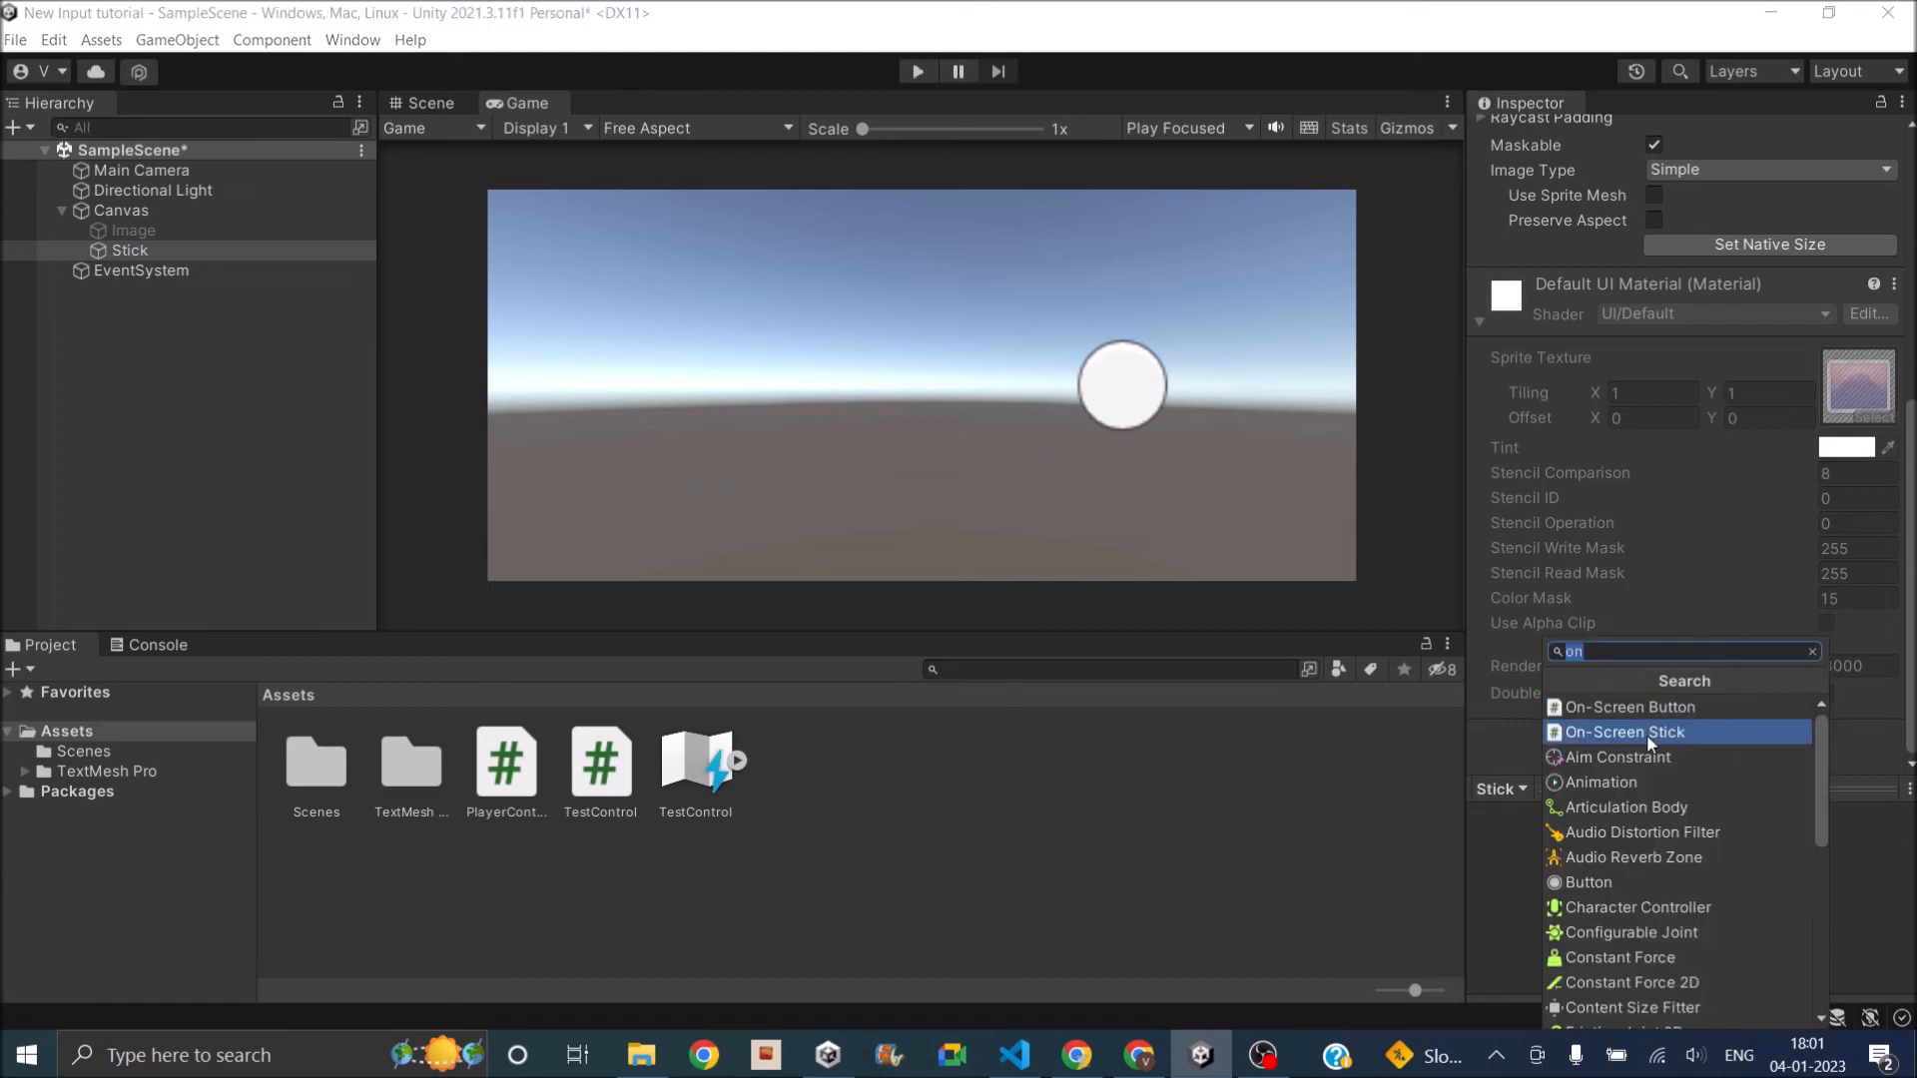
{"action": "left_click", "coordinate": [1623, 731]}
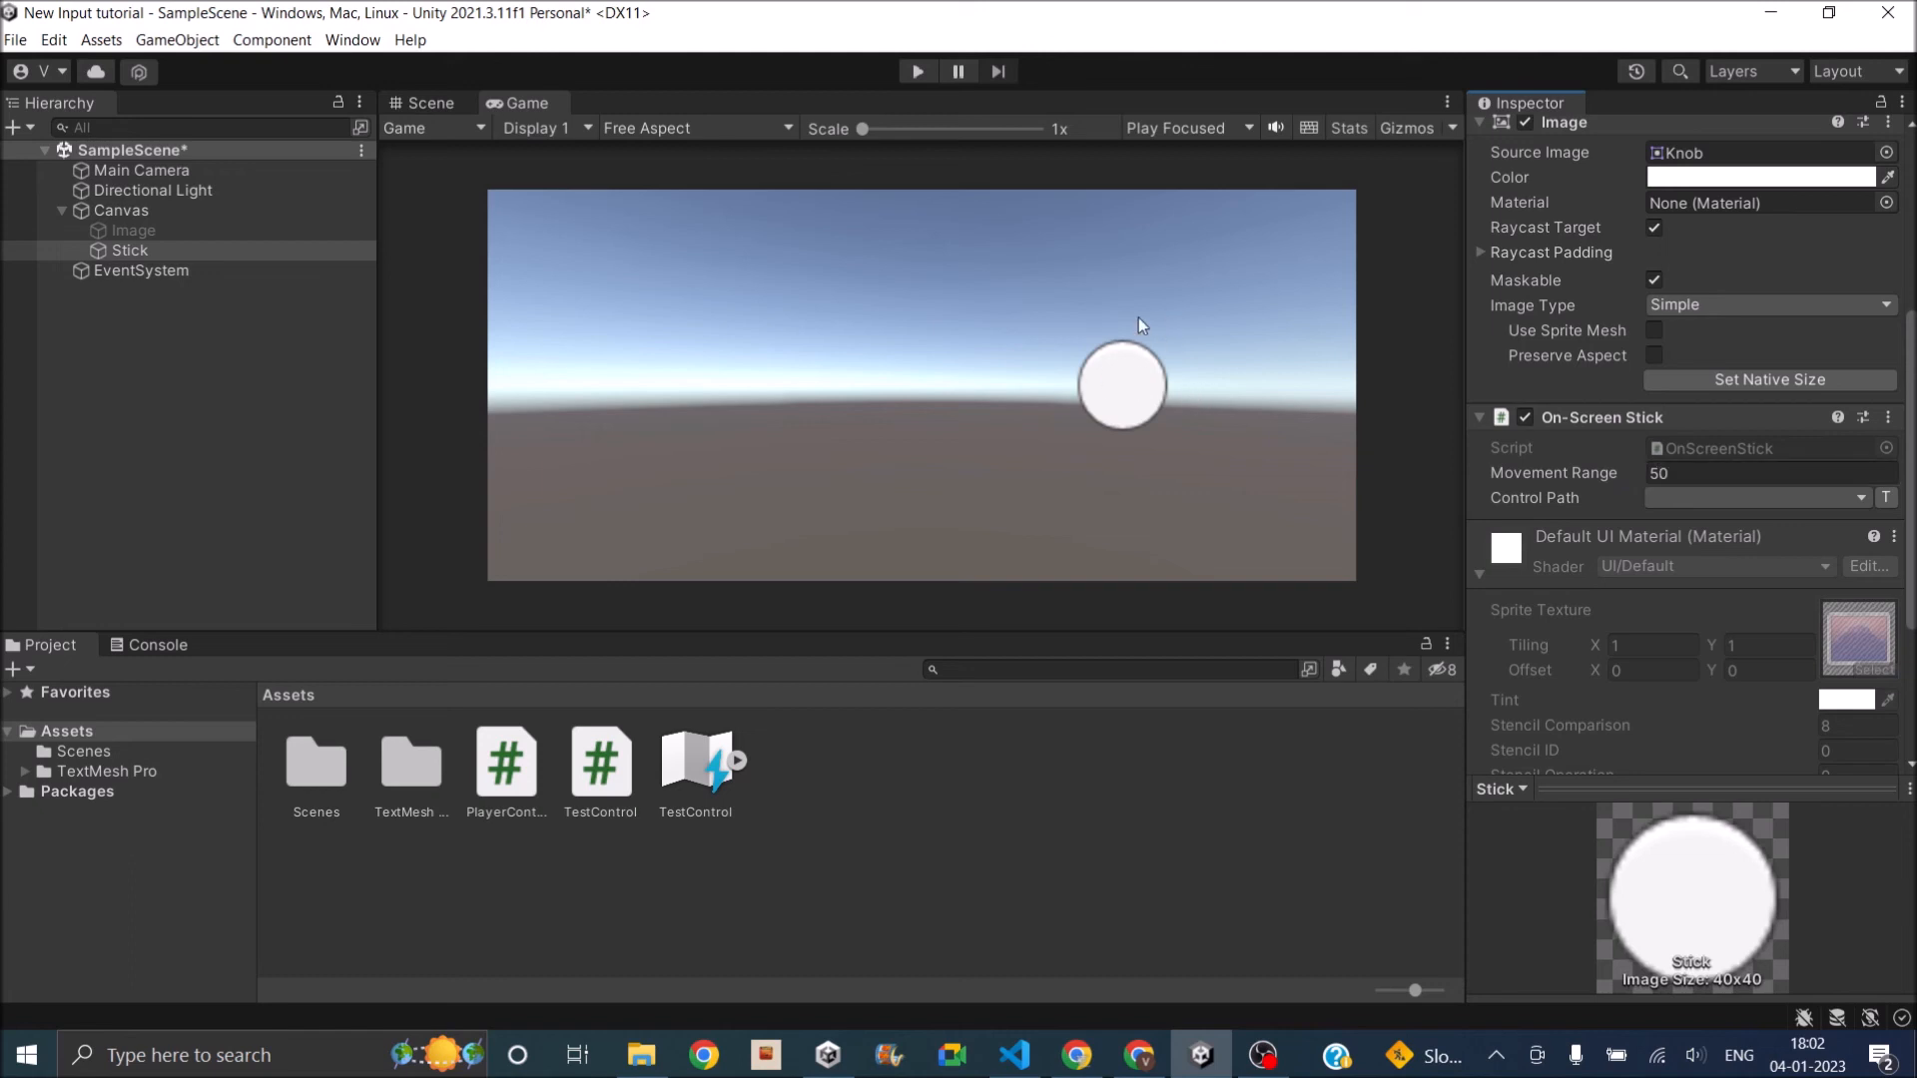
{"action": "mouse_move", "coordinate": [1209, 385]}
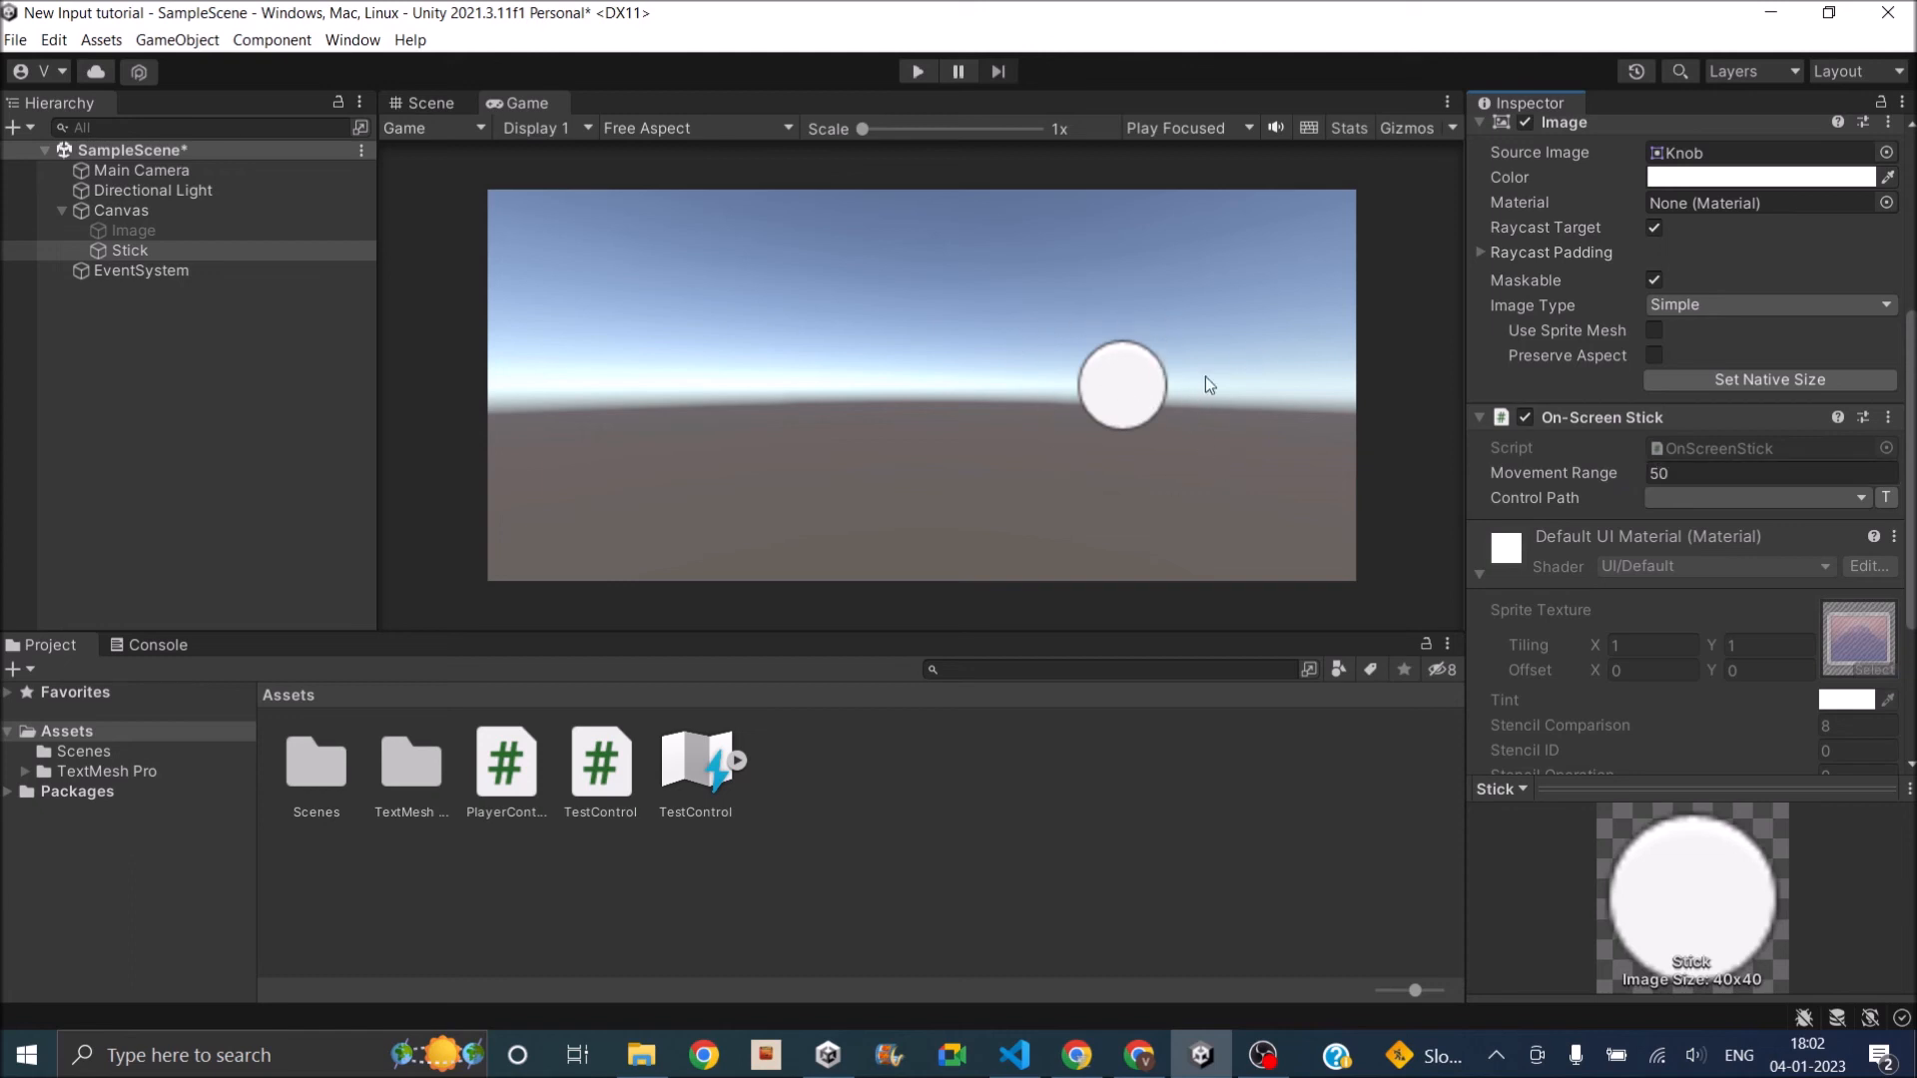
Set the On-Screen Stick's control path to Gamepad > Right Stick.
{"action": "left_click", "coordinate": [1859, 498]}
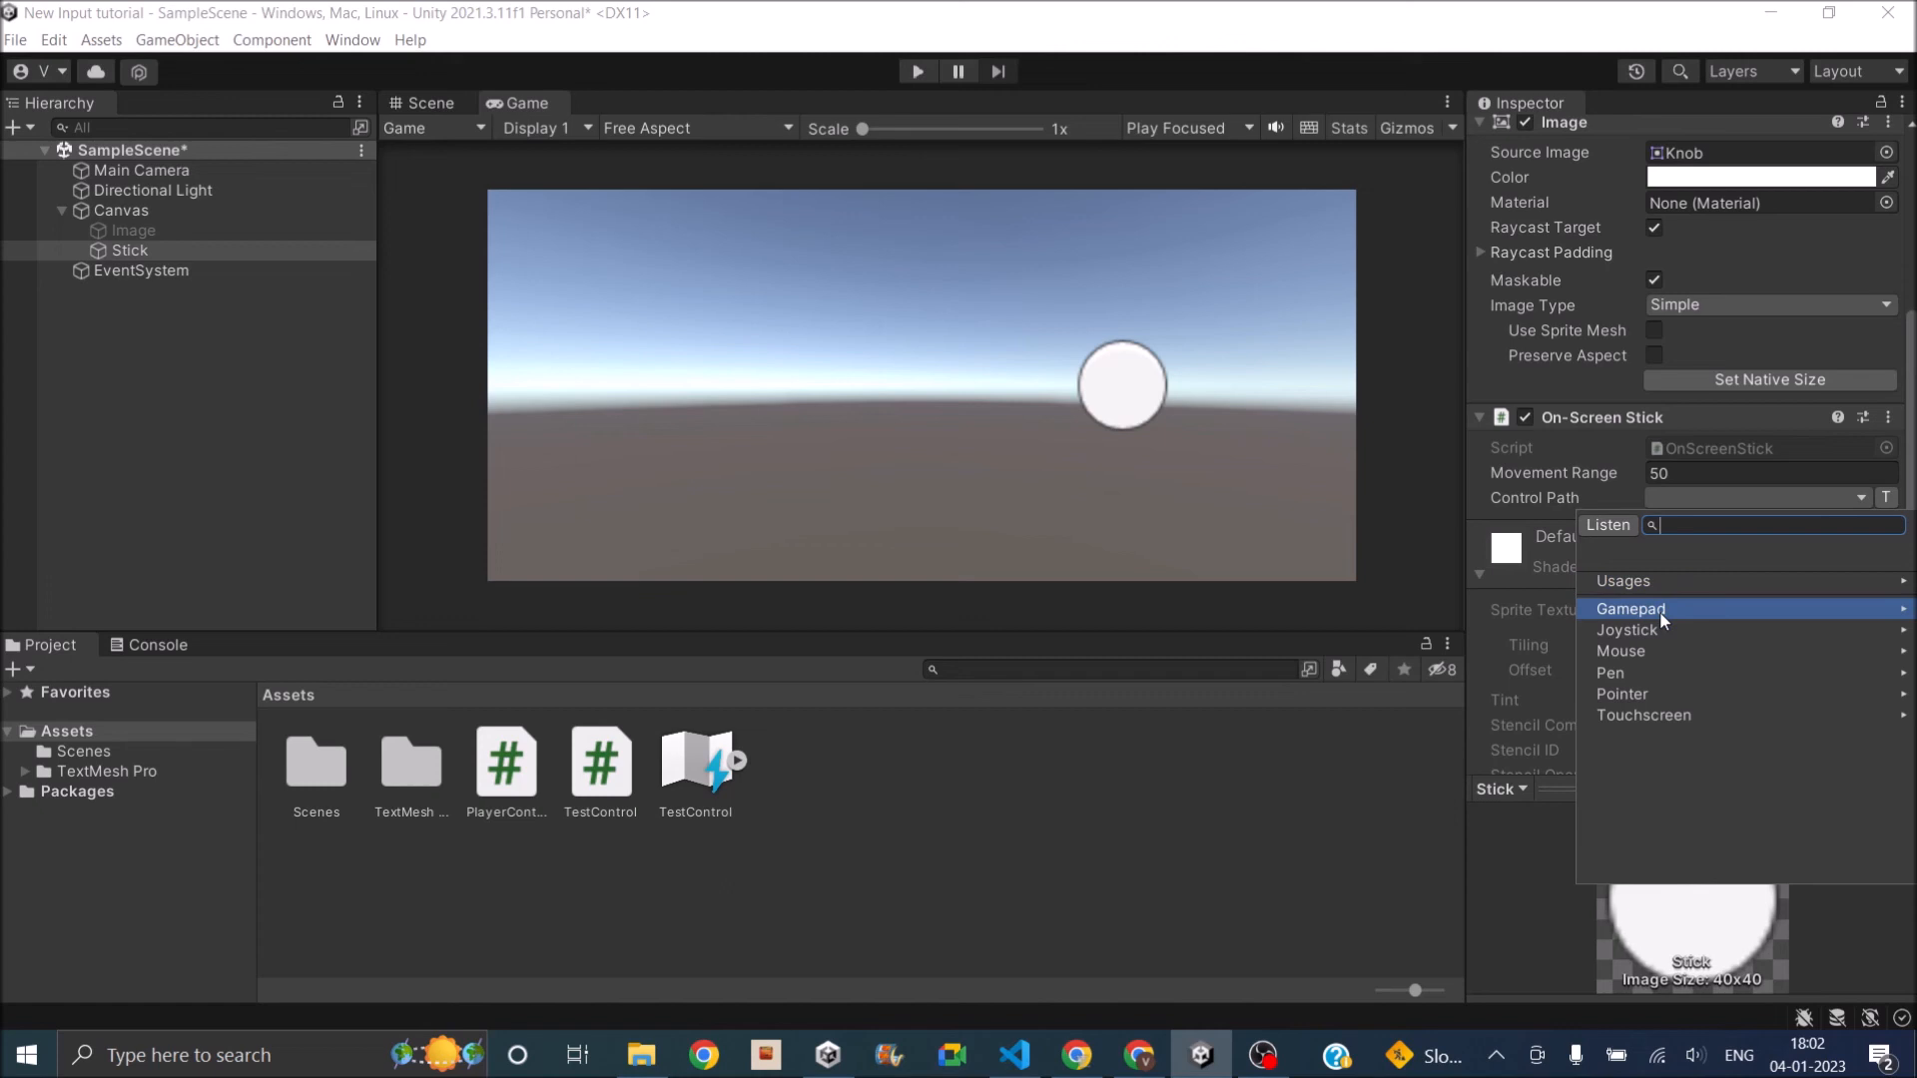
{"action": "left_click", "coordinate": [1630, 607]}
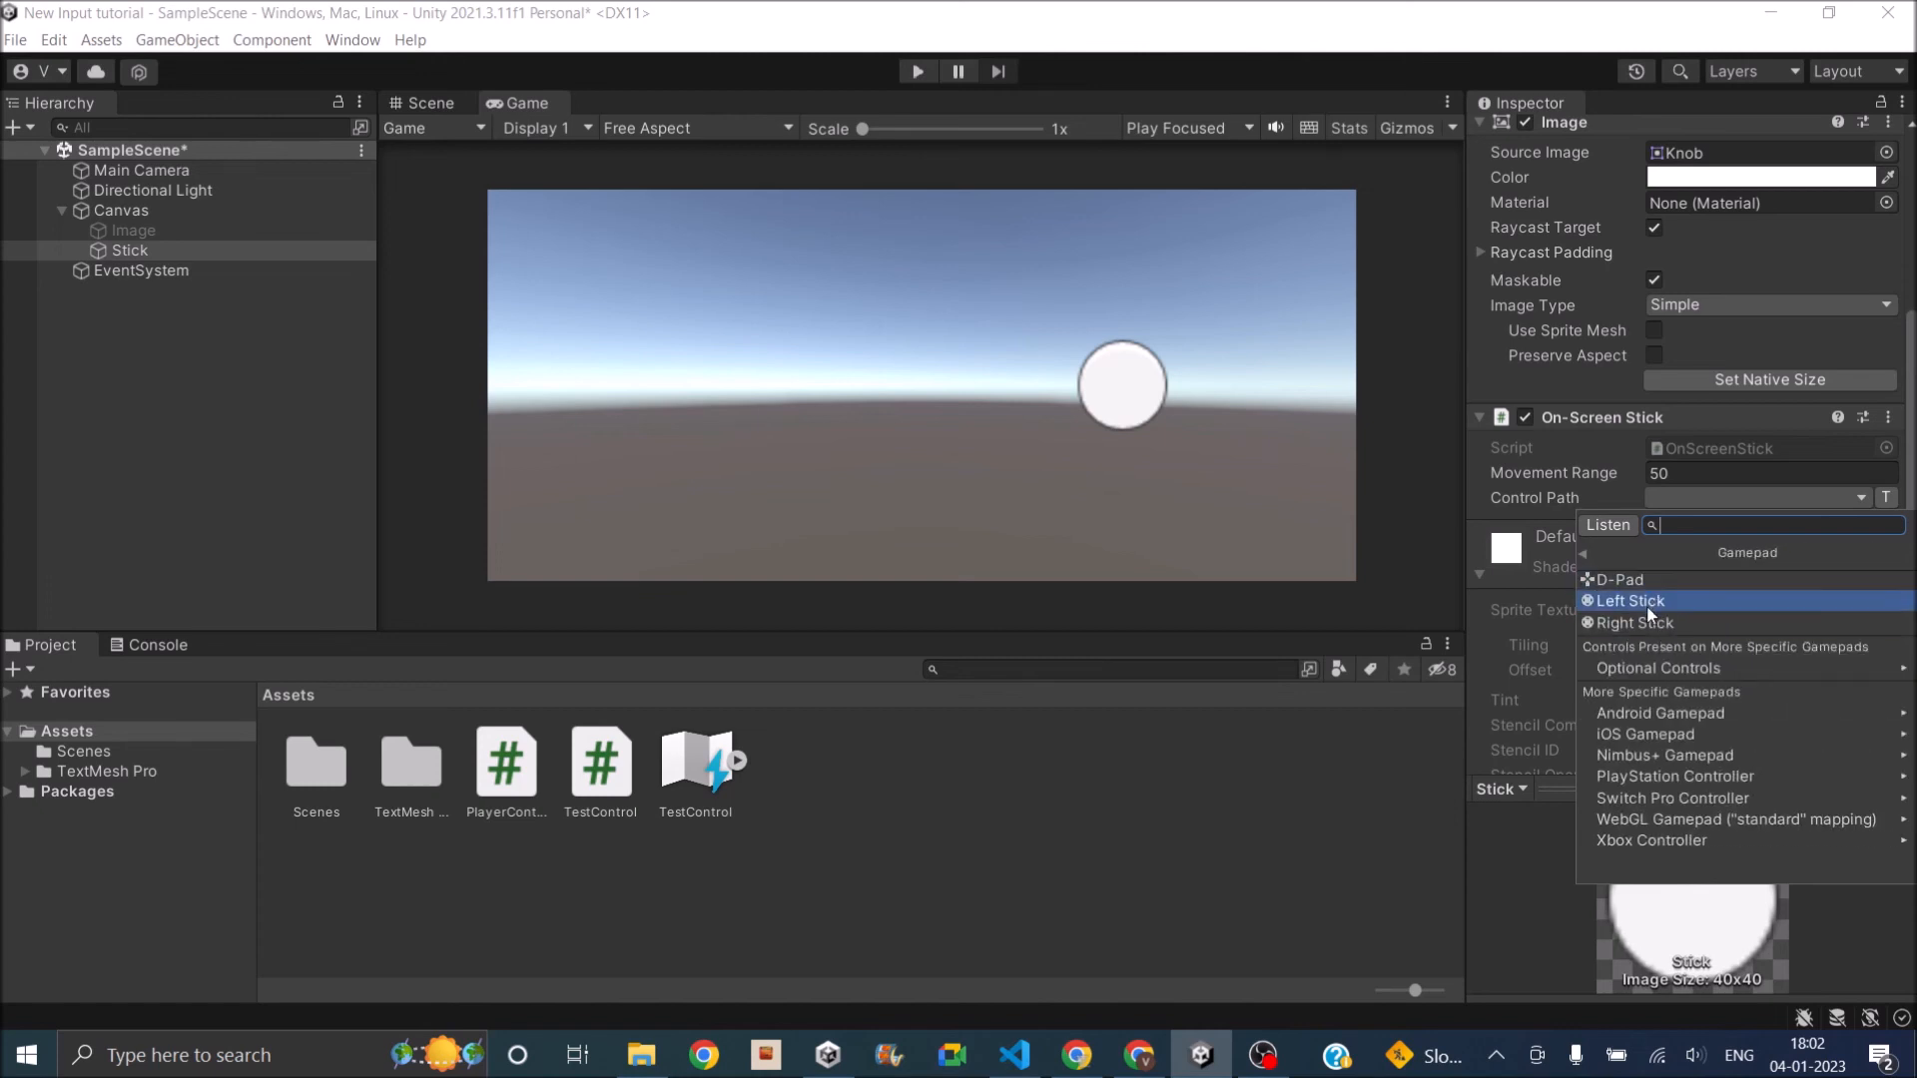
{"action": "left_click", "coordinate": [1632, 623]}
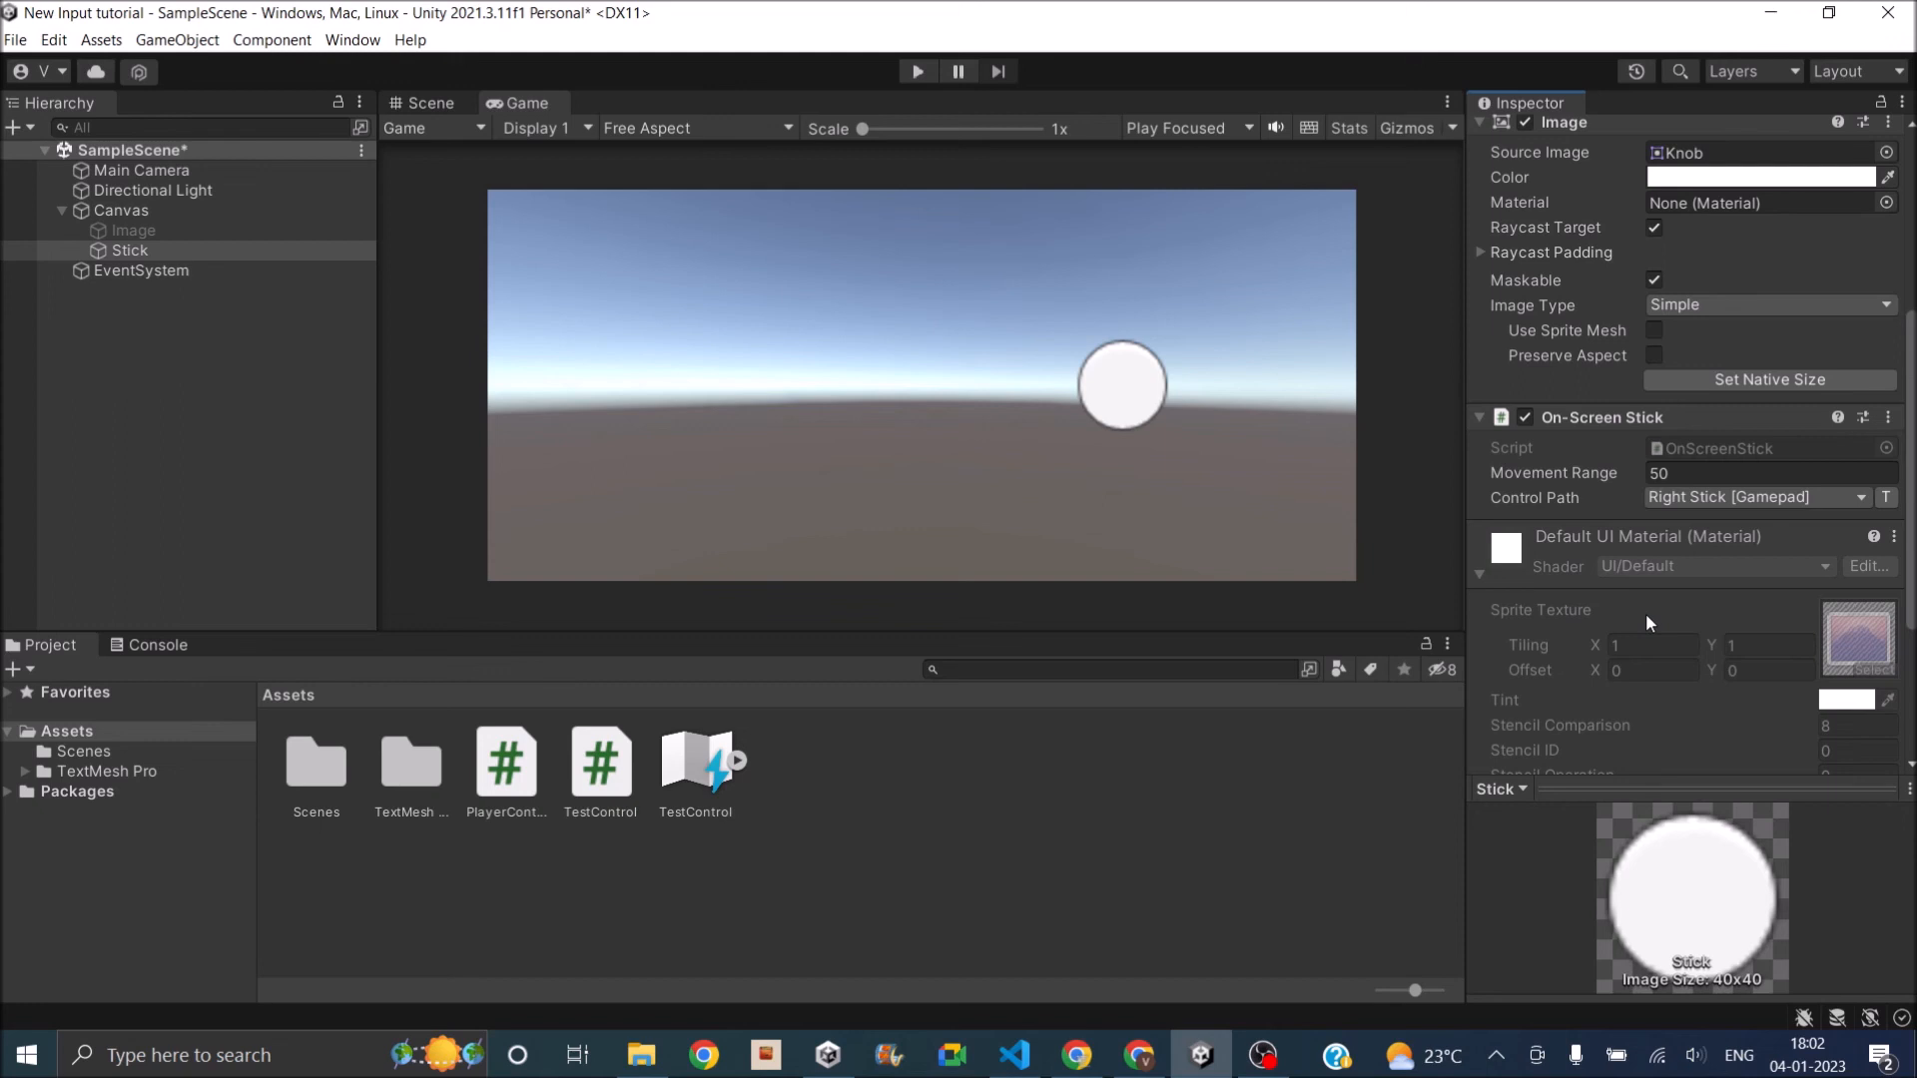
{"action": "mouse_move", "coordinate": [853, 36]}
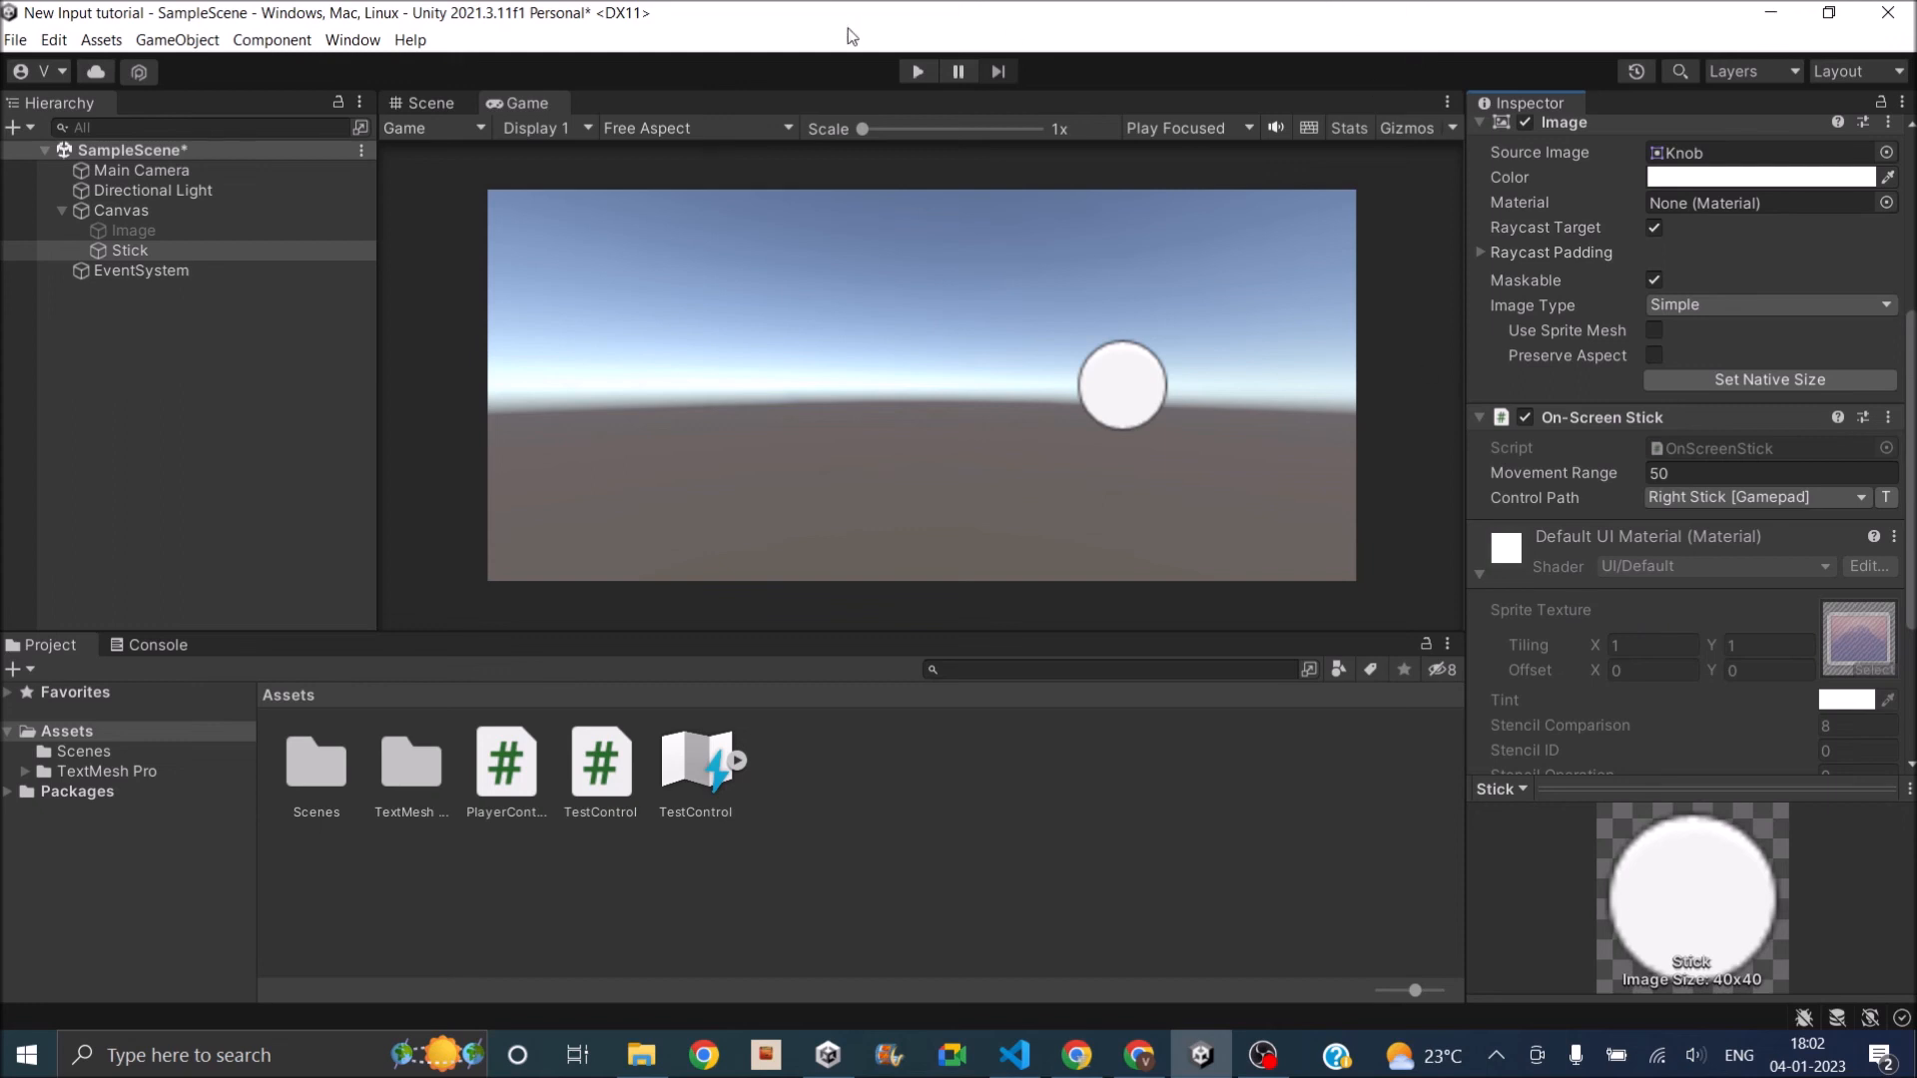